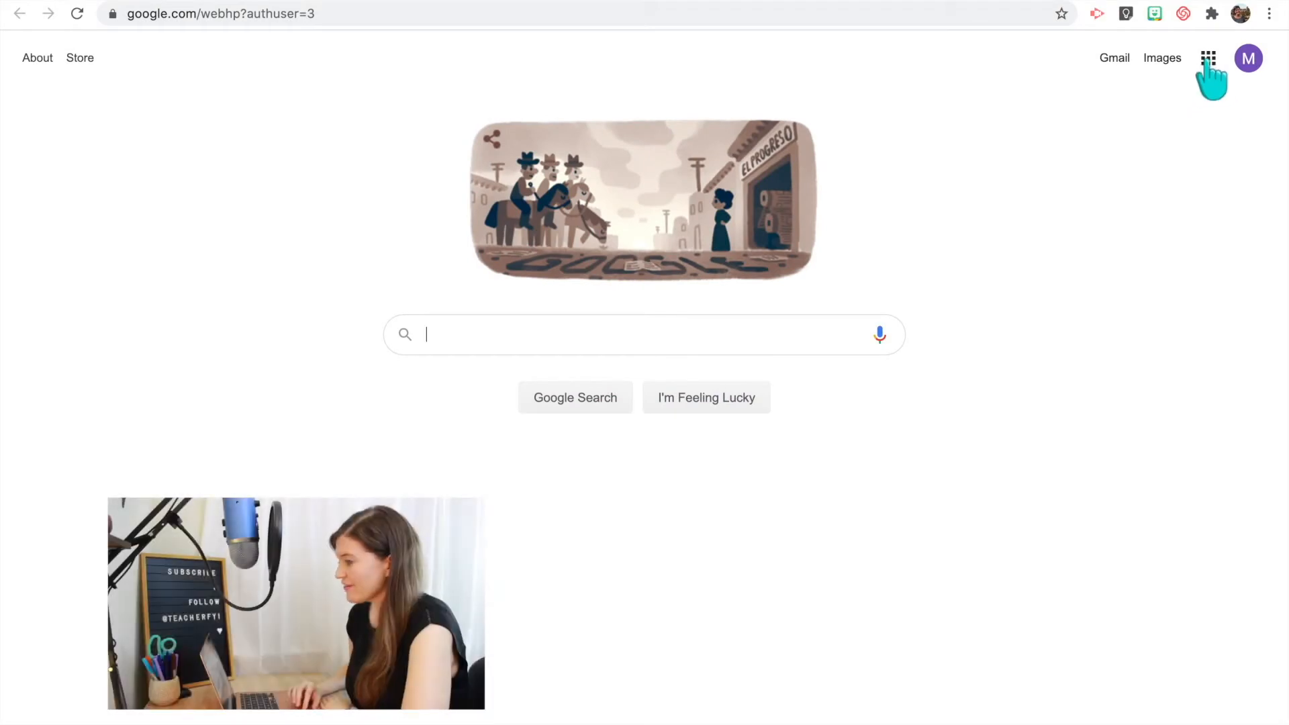
# - Launch Jamboard from the Google apps launcher to reach the recent jams list
pyautogui.click(1209, 57)
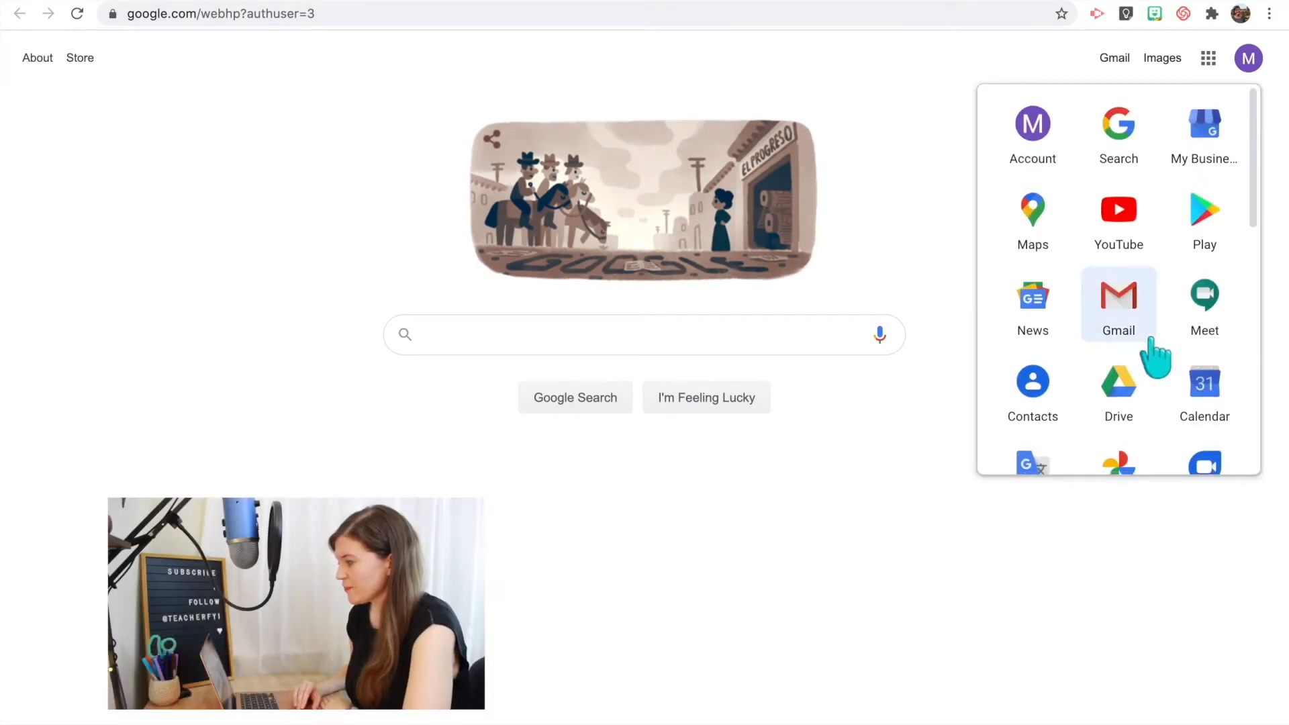
pyautogui.scroll(-3)
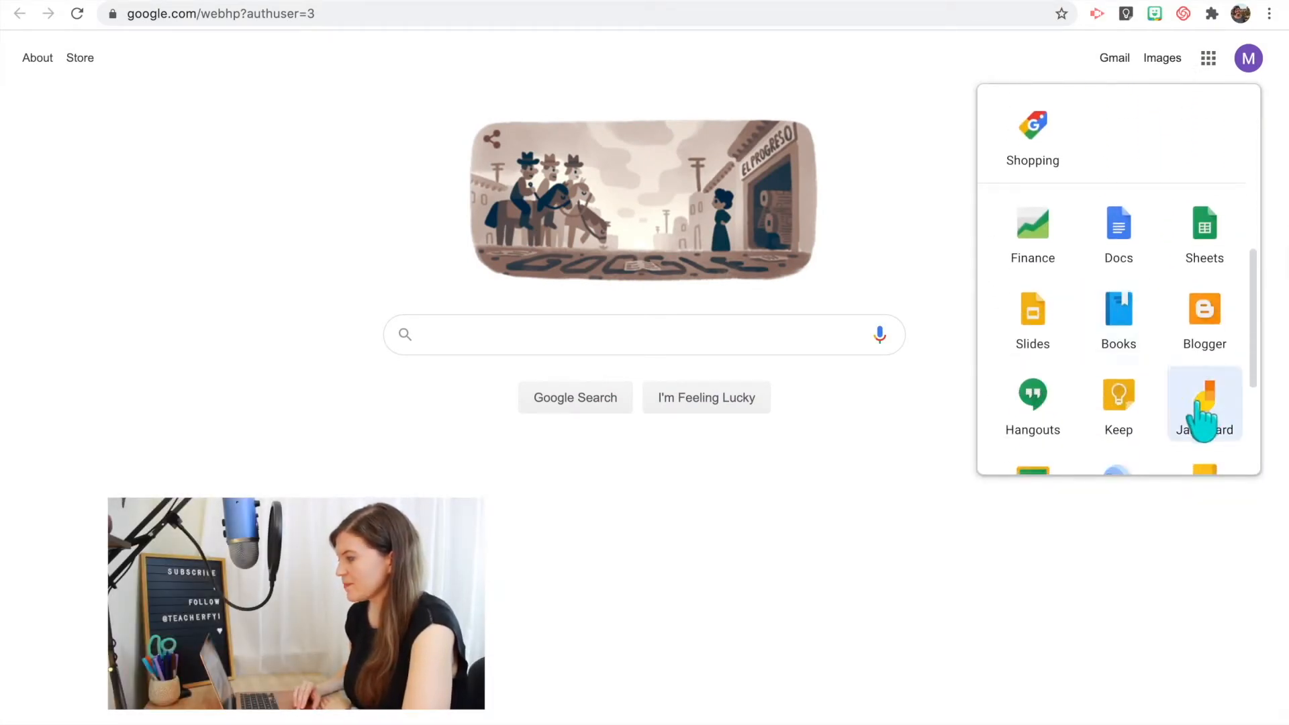
pyautogui.click(1205, 393)
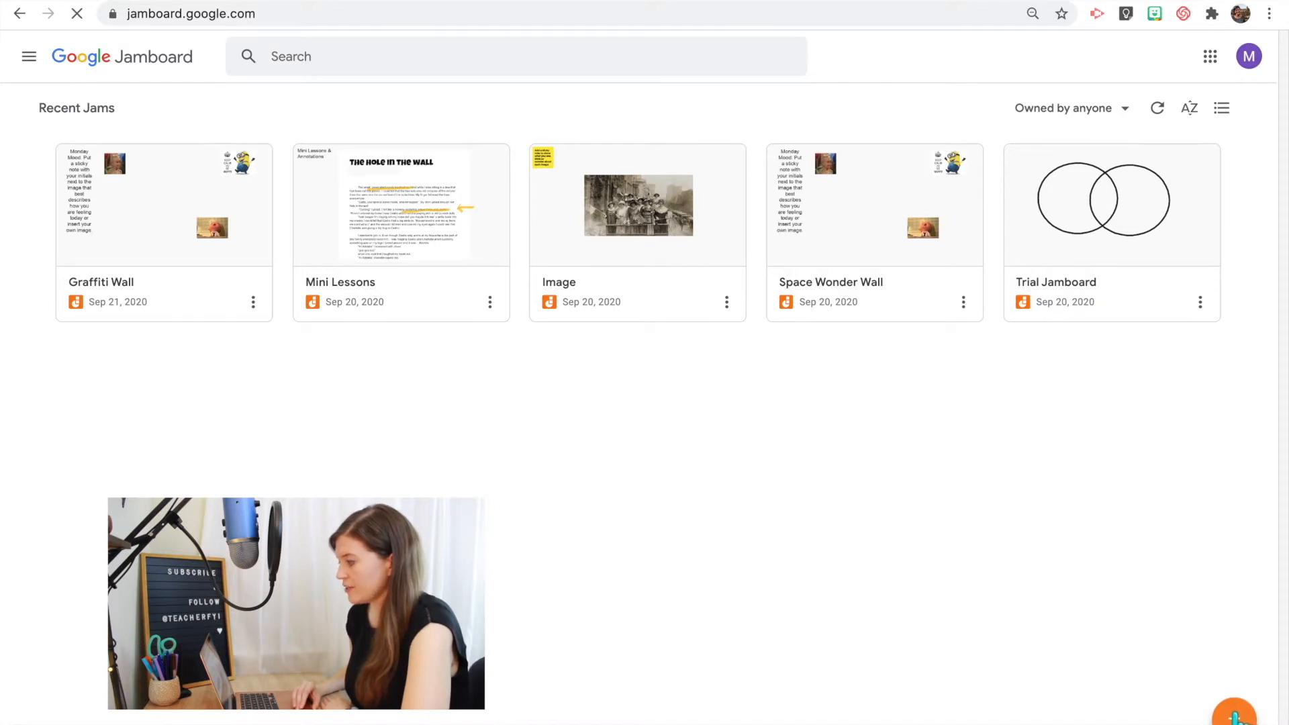
# - Create a new blank jam and rename it from Untitled Jam to 'Jamboard'
pyautogui.click(1236, 719)
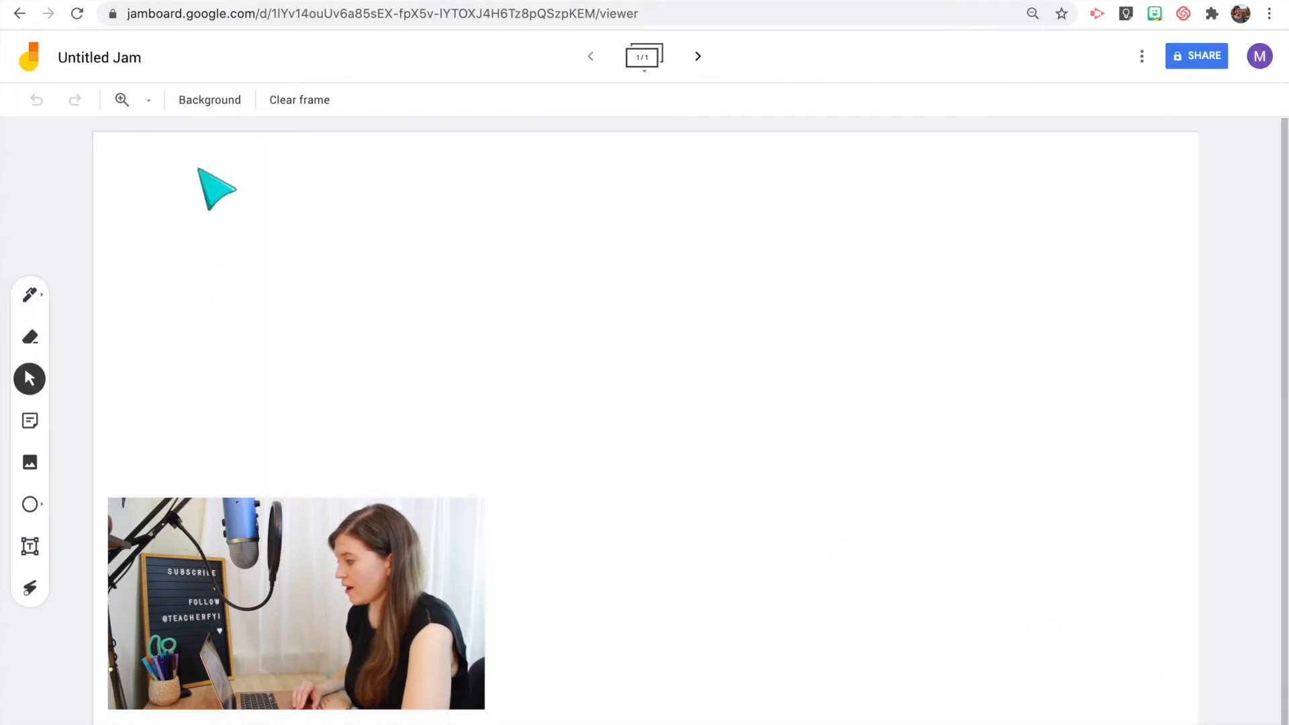
pyautogui.click(100, 56)
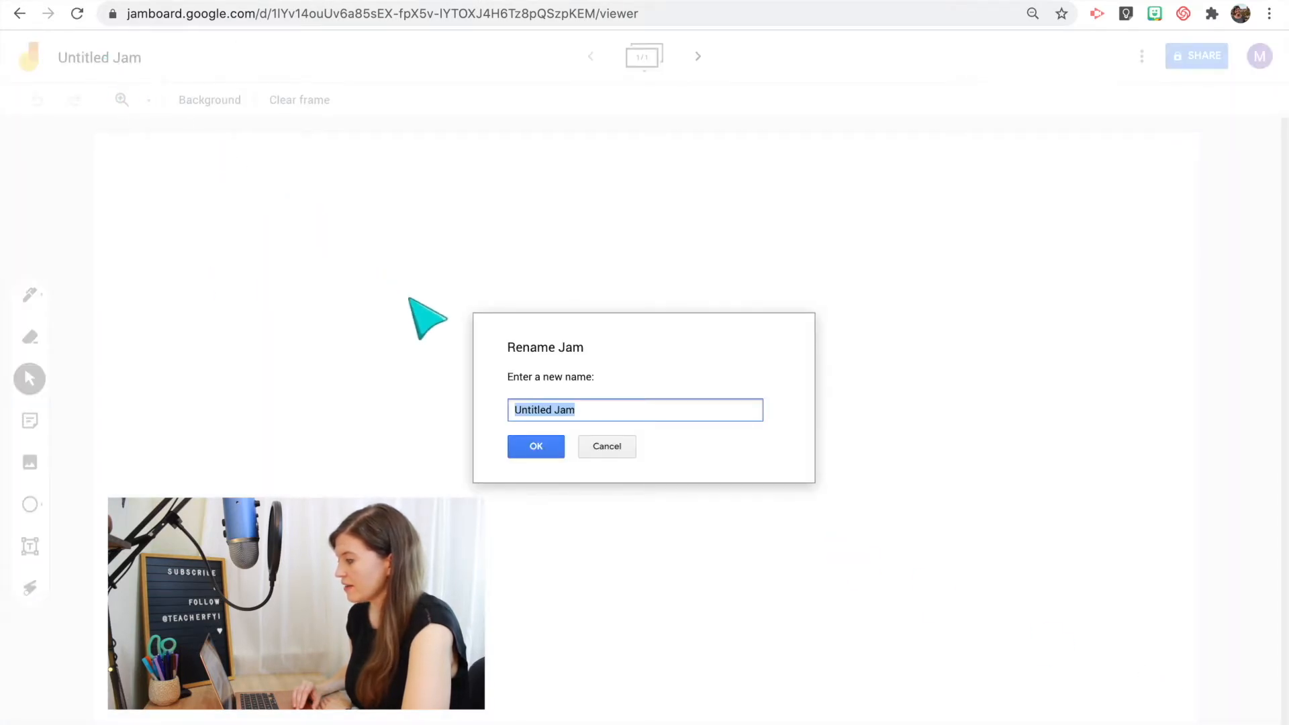
pyautogui.write('Jamboar')
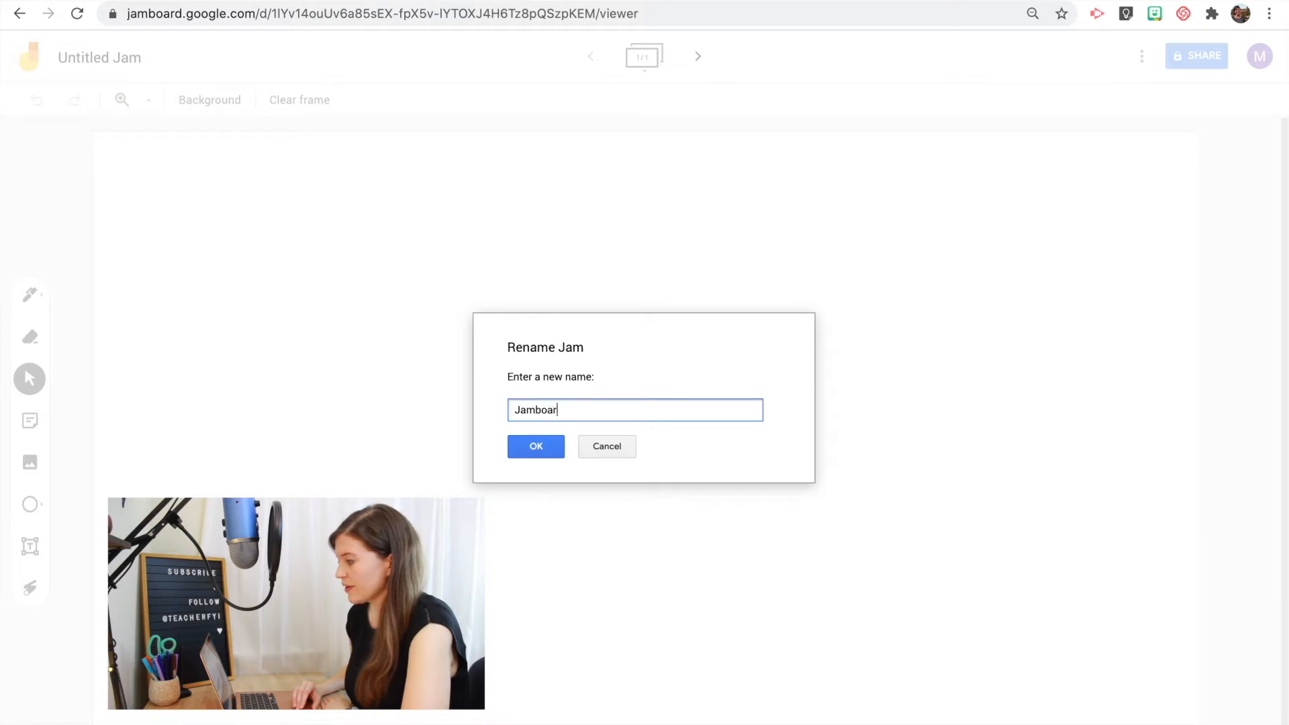
pyautogui.click(536, 447)
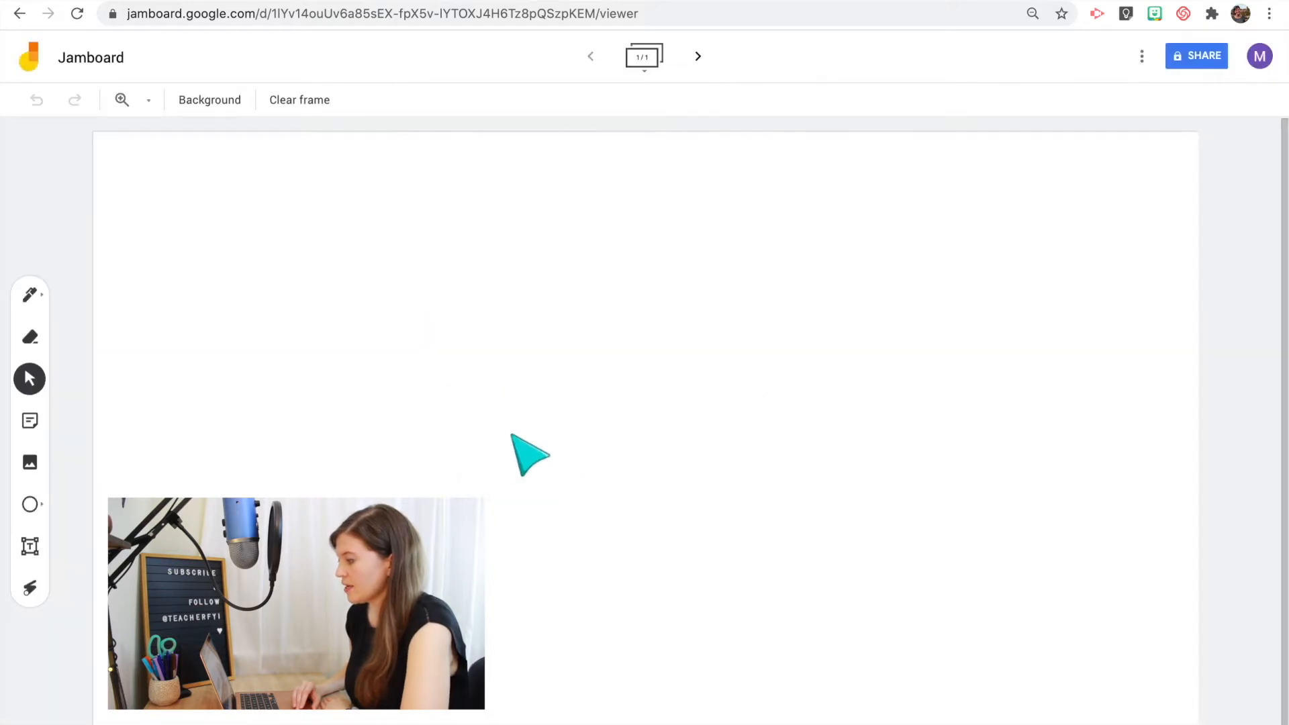
pyautogui.moveTo(462, 225)
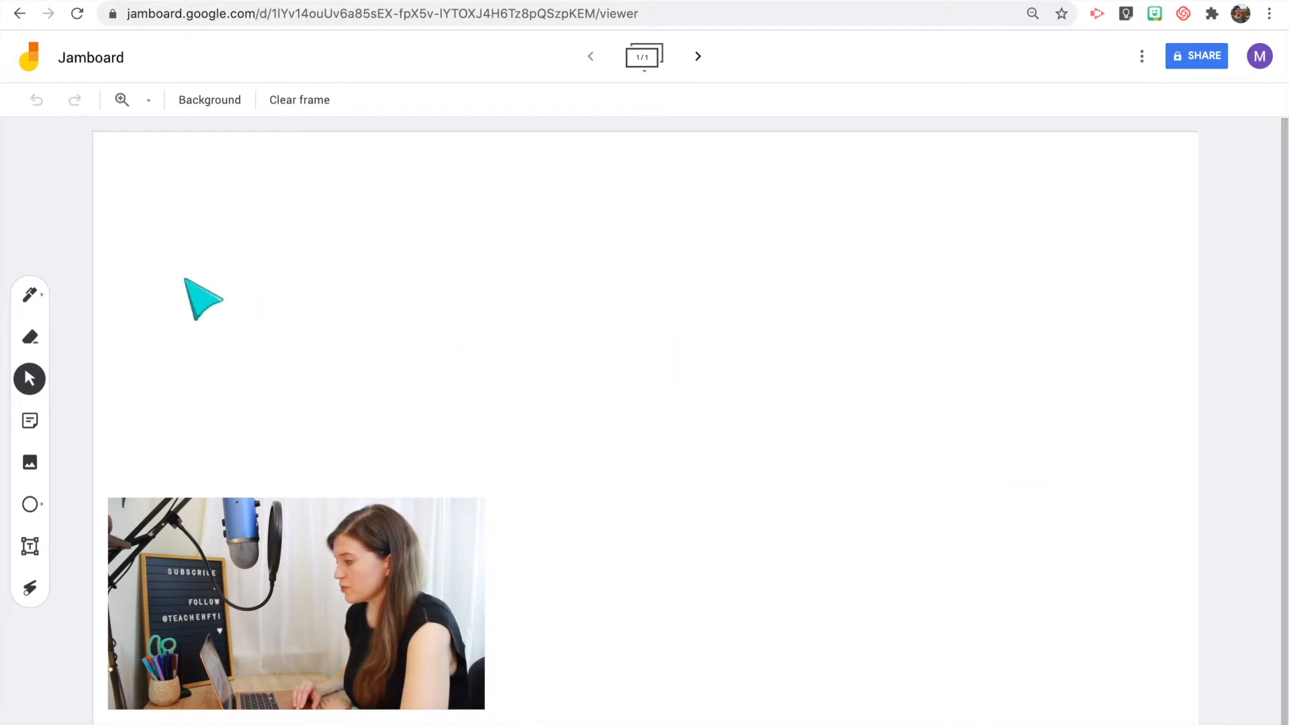
pyautogui.moveTo(30, 594)
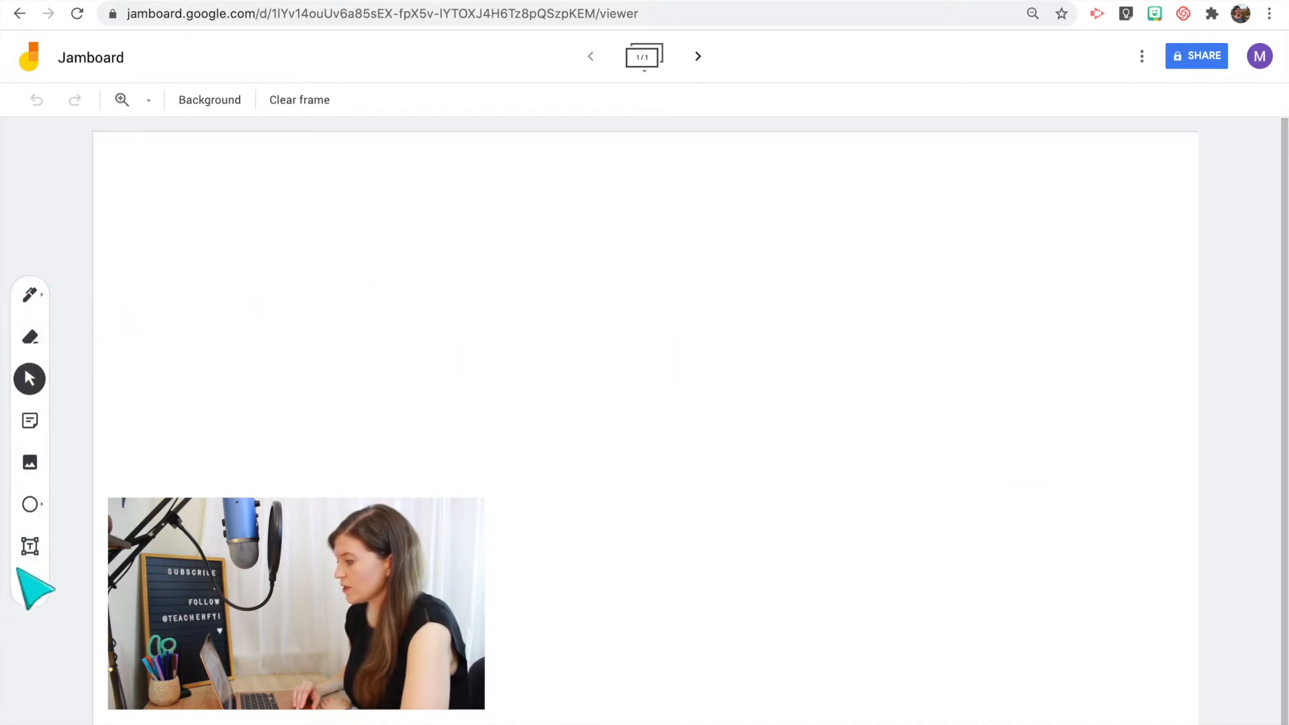
pyautogui.moveTo(30, 294)
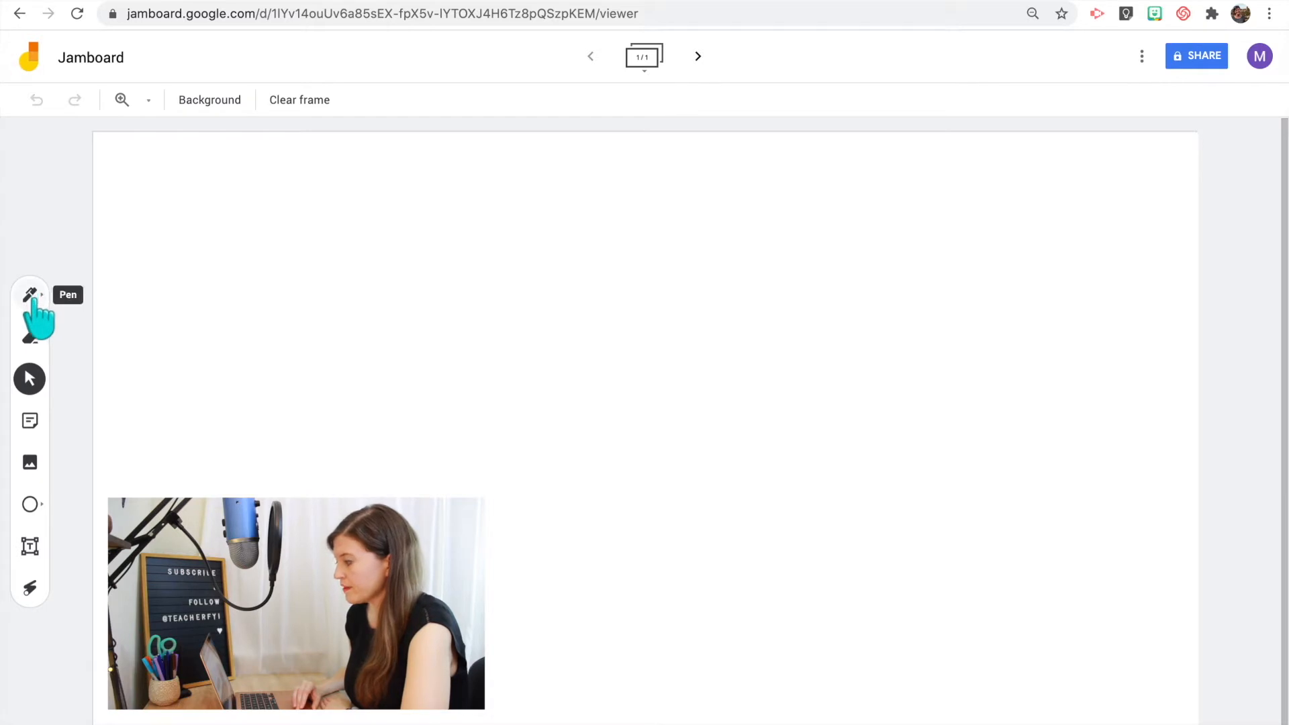
pyautogui.click(30, 294)
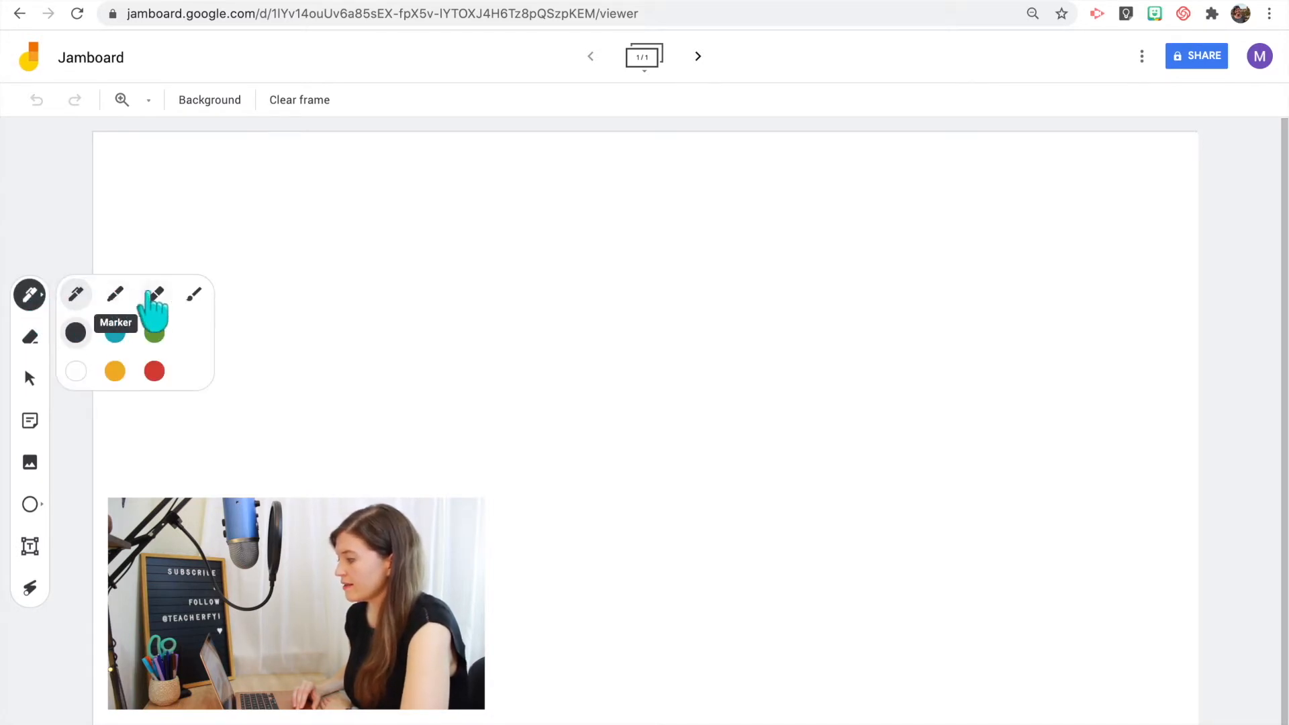
pyautogui.moveTo(115, 295)
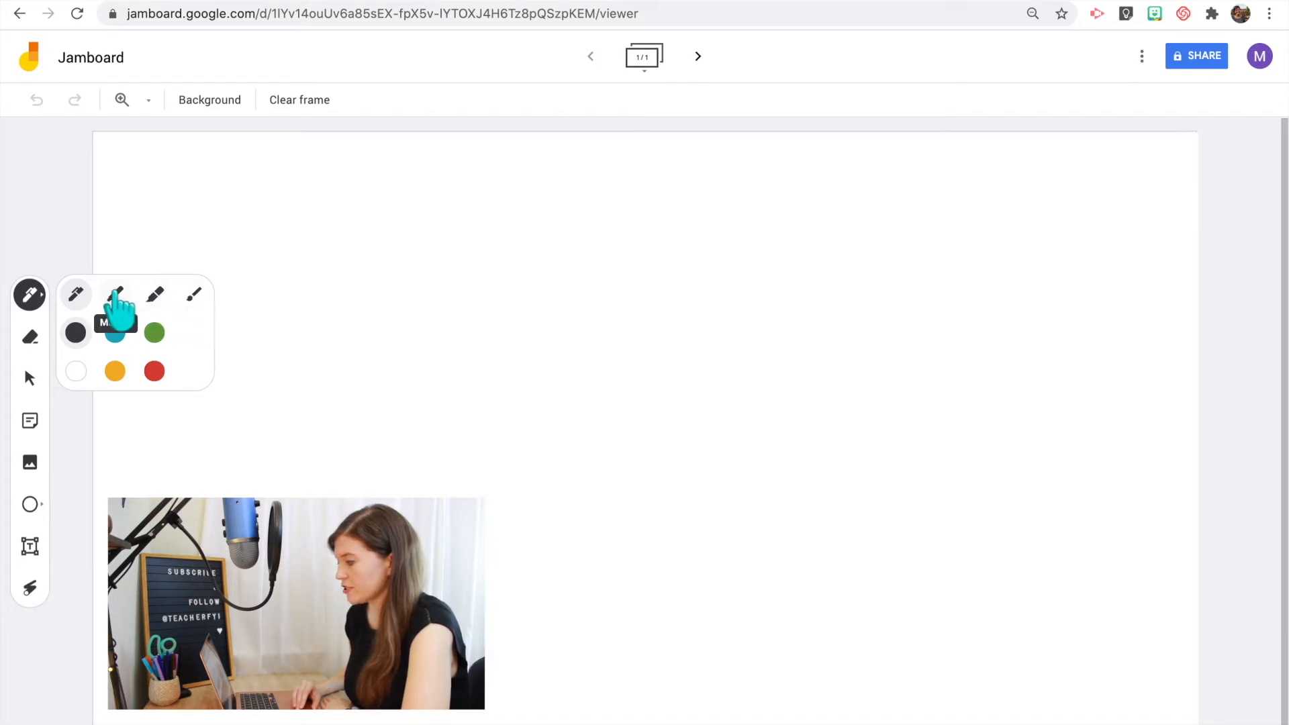
pyautogui.moveTo(256, 255); pyautogui.dragTo(427, 240)
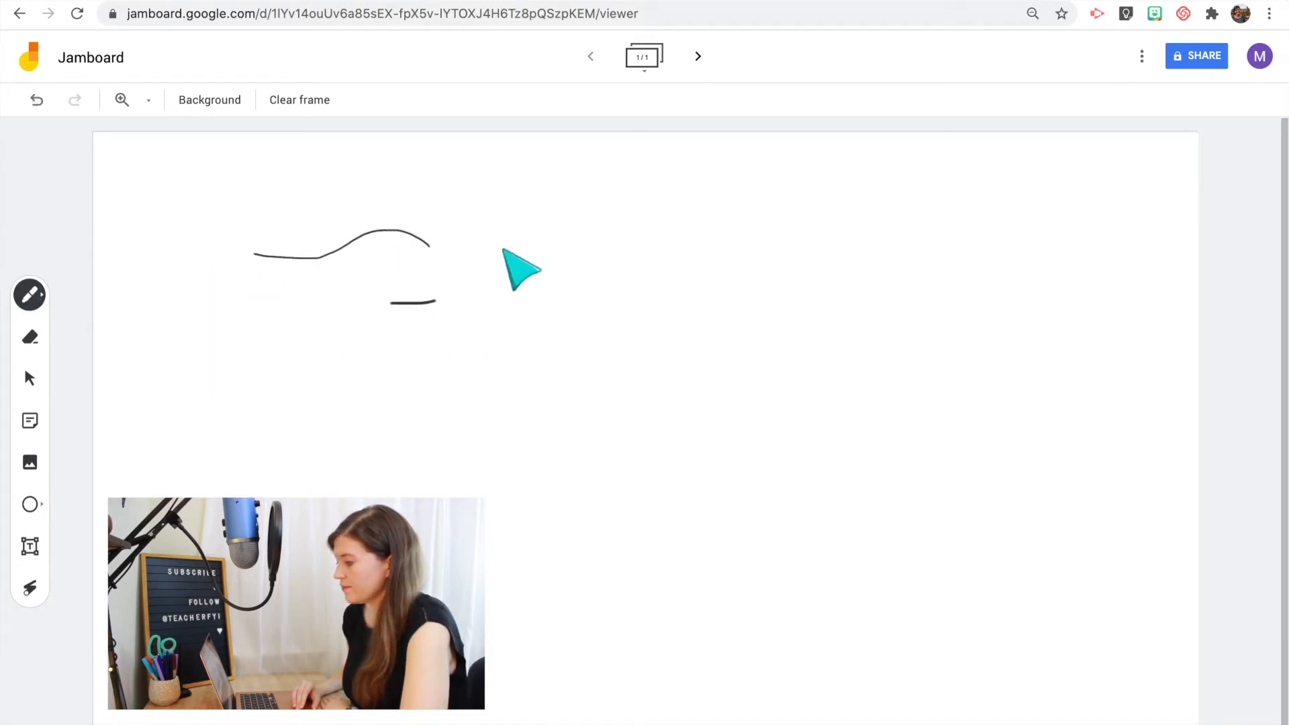
pyautogui.click(29, 294)
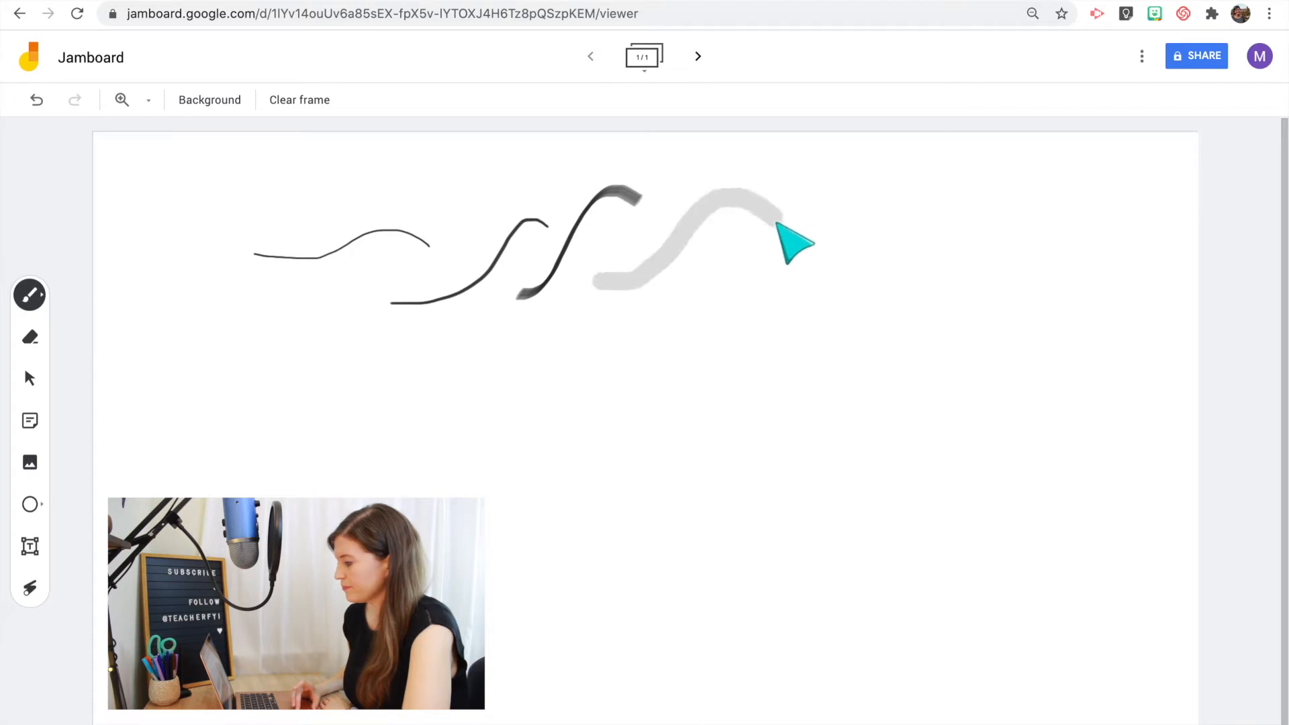
pyautogui.moveTo(30, 333)
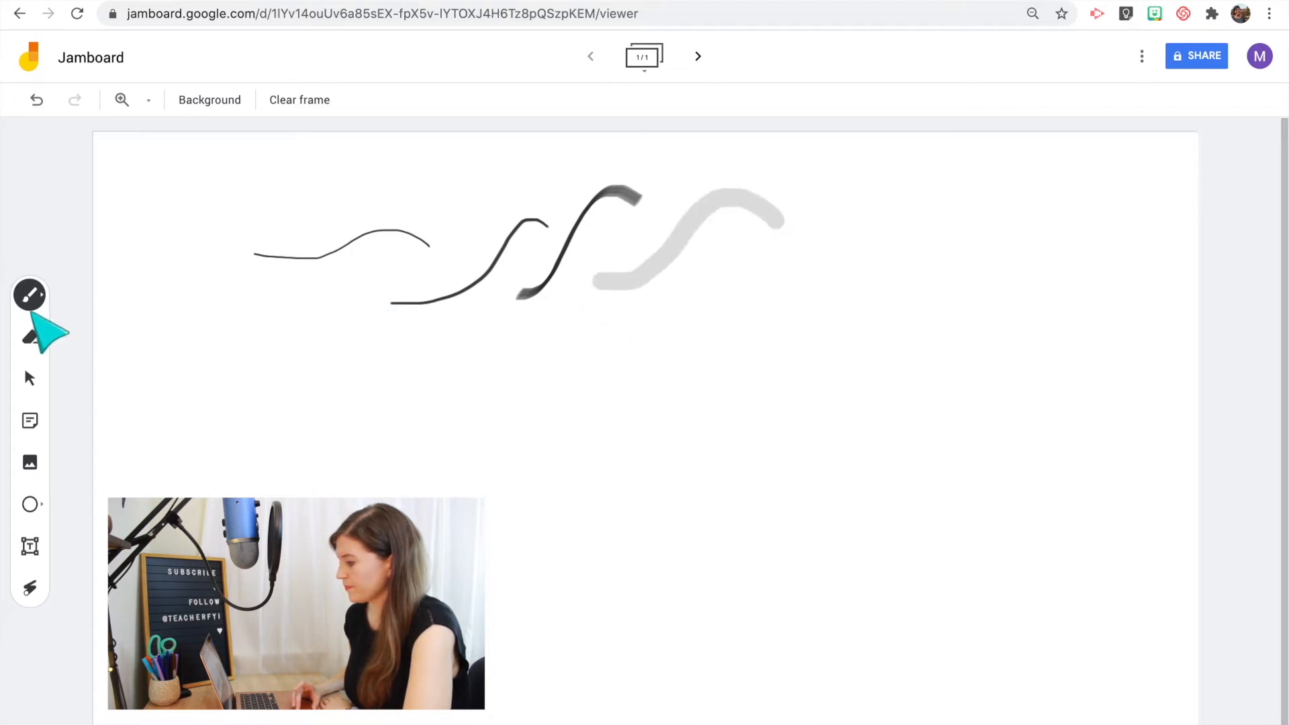
pyautogui.click(30, 336)
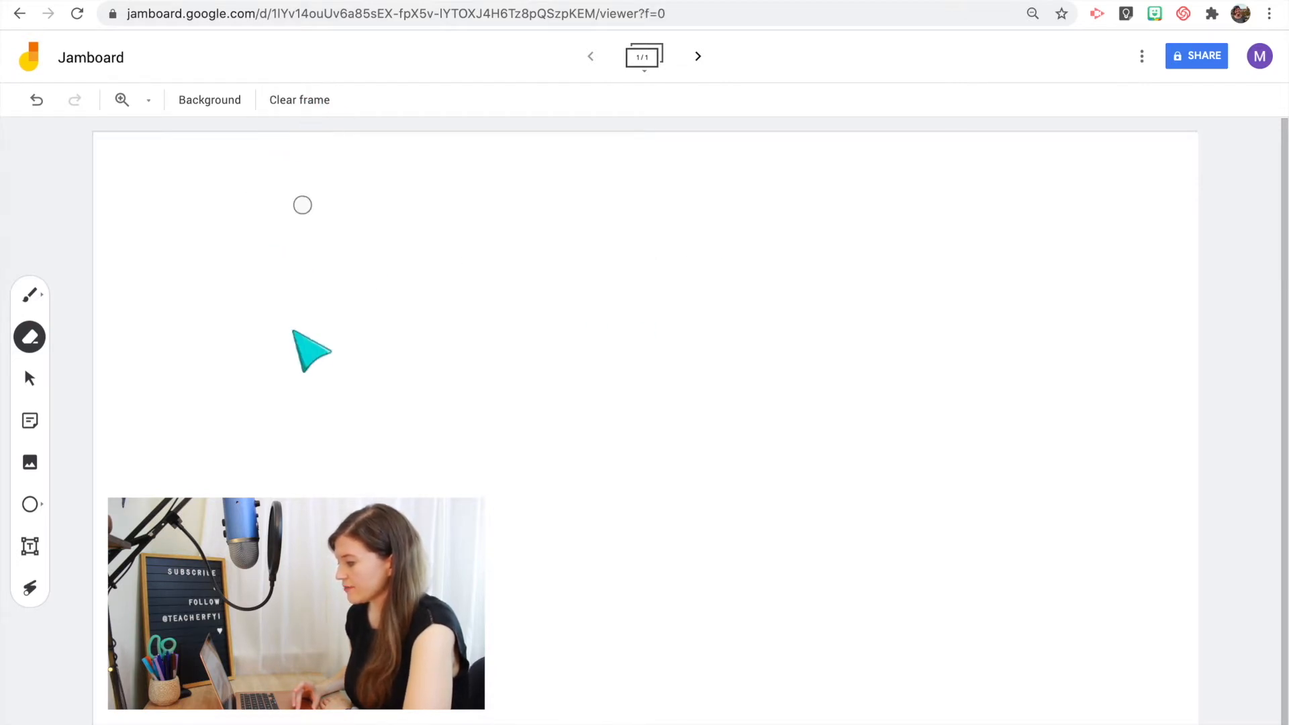
# - Add a green sticky note reading 'Hello' to the frame
pyautogui.click(29, 378)
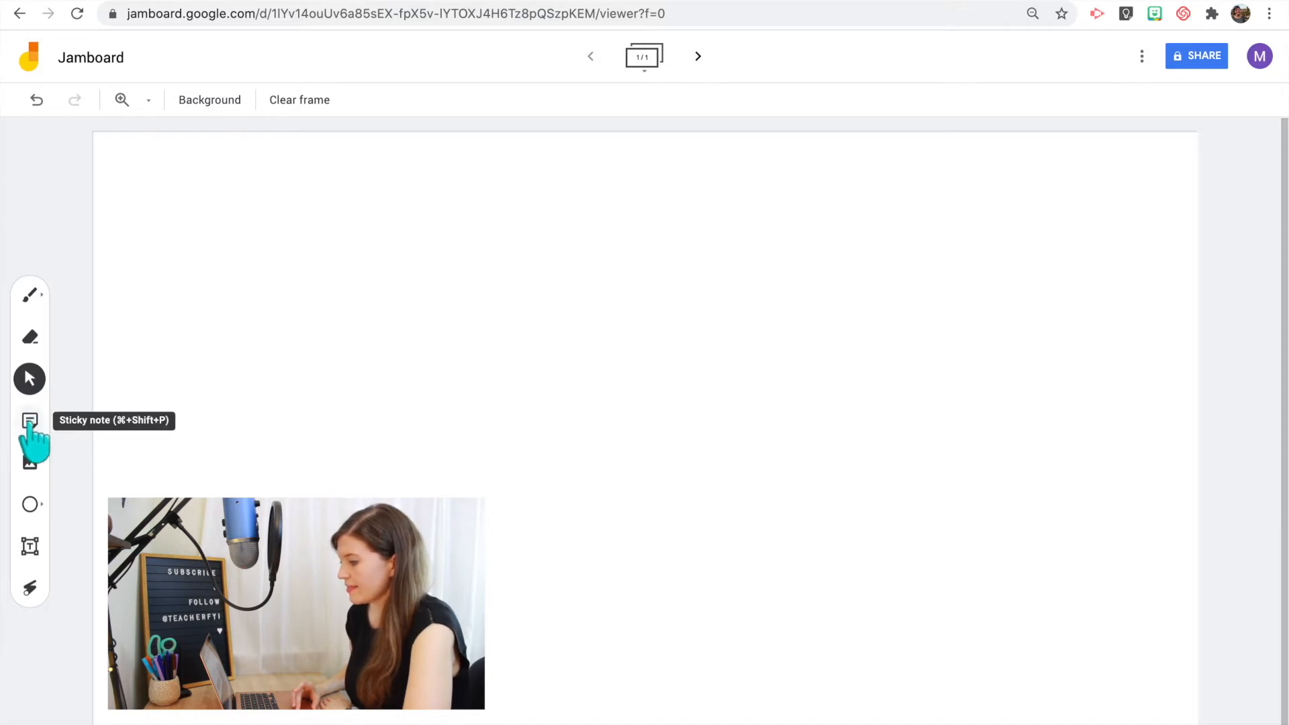
pyautogui.click(29, 421)
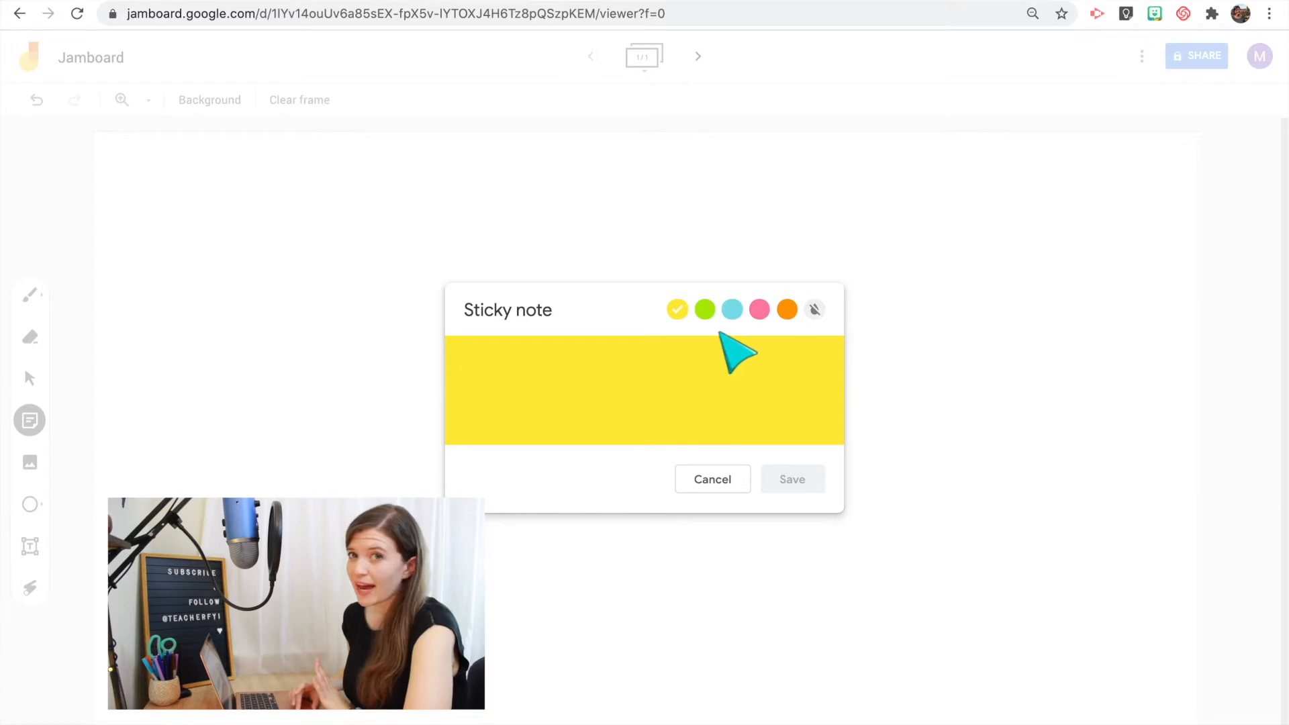
pyautogui.click(705, 309)
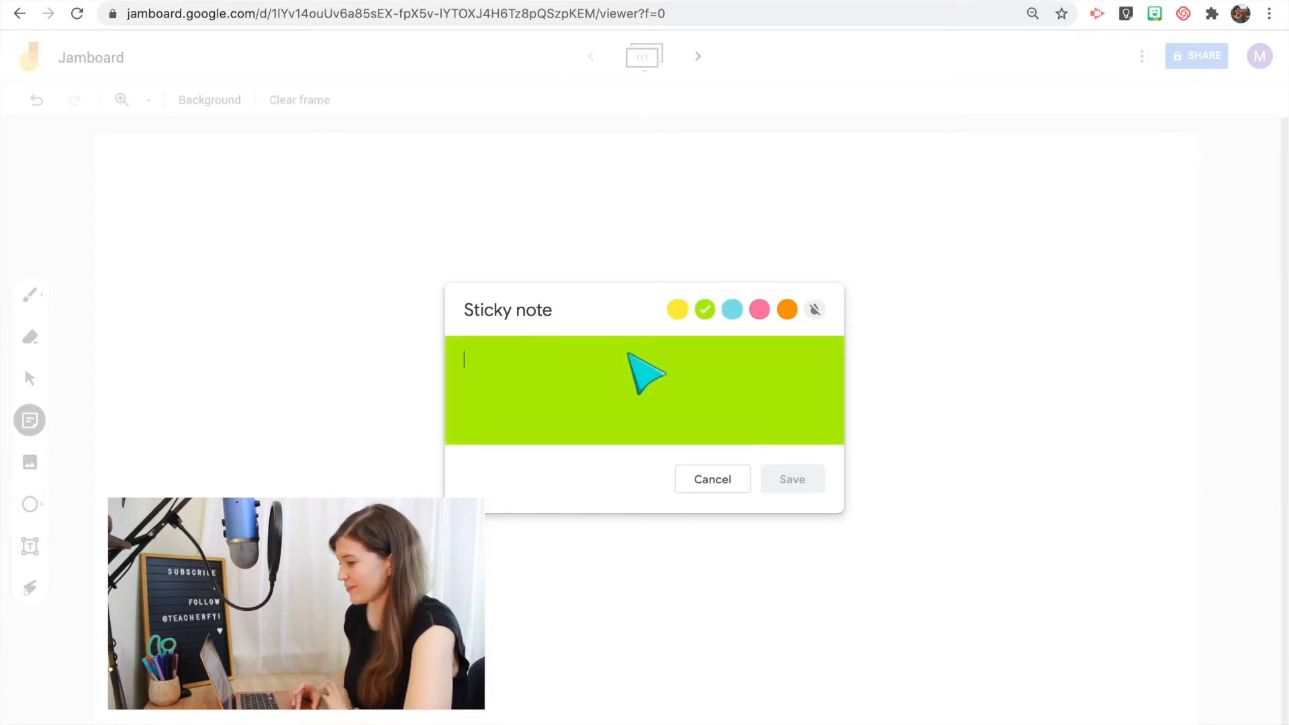
pyautogui.write('Hello')
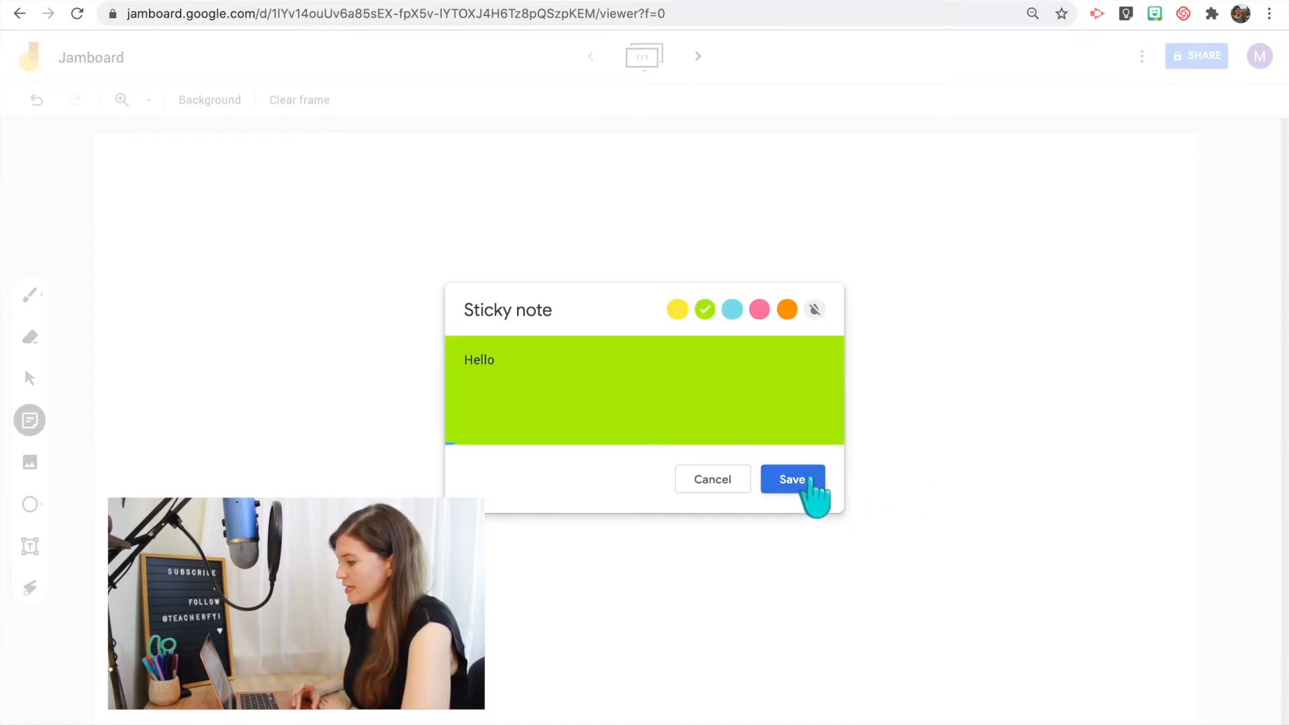
pyautogui.click(793, 480)
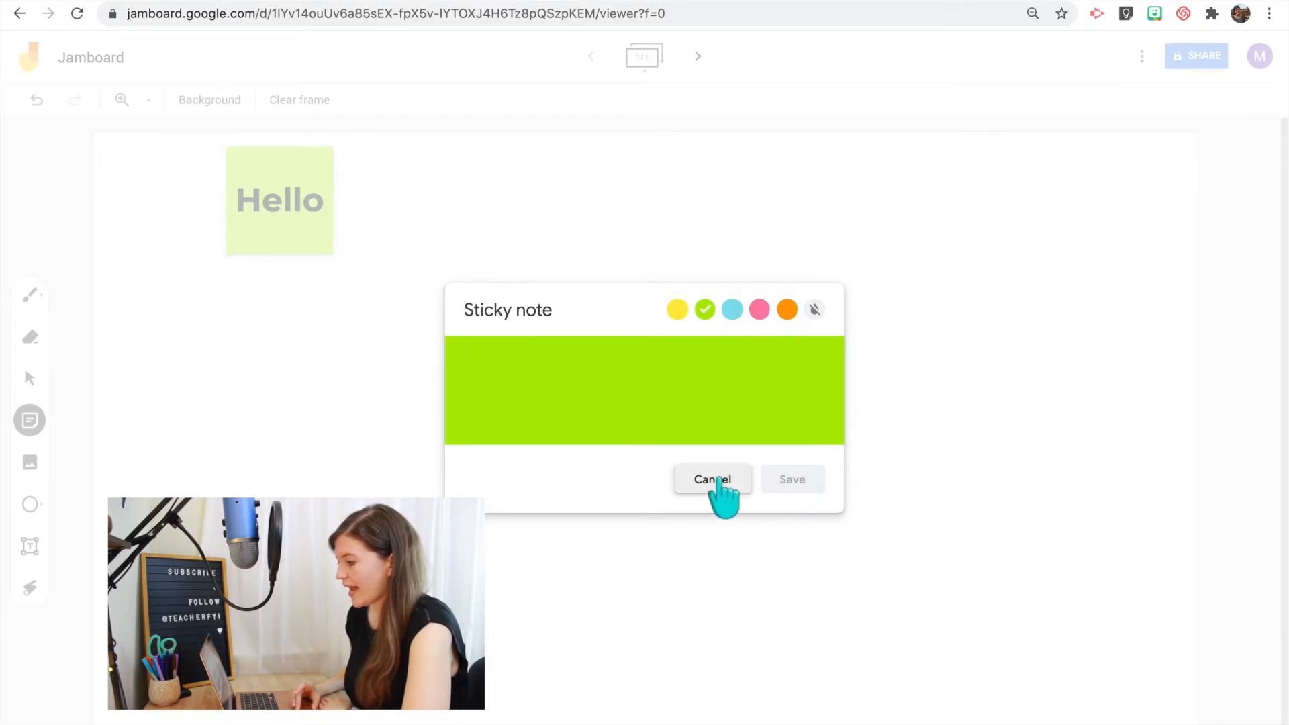
# - Move and enlarge the Hello note, then select both Hello notes for removal
pyautogui.click(712, 479)
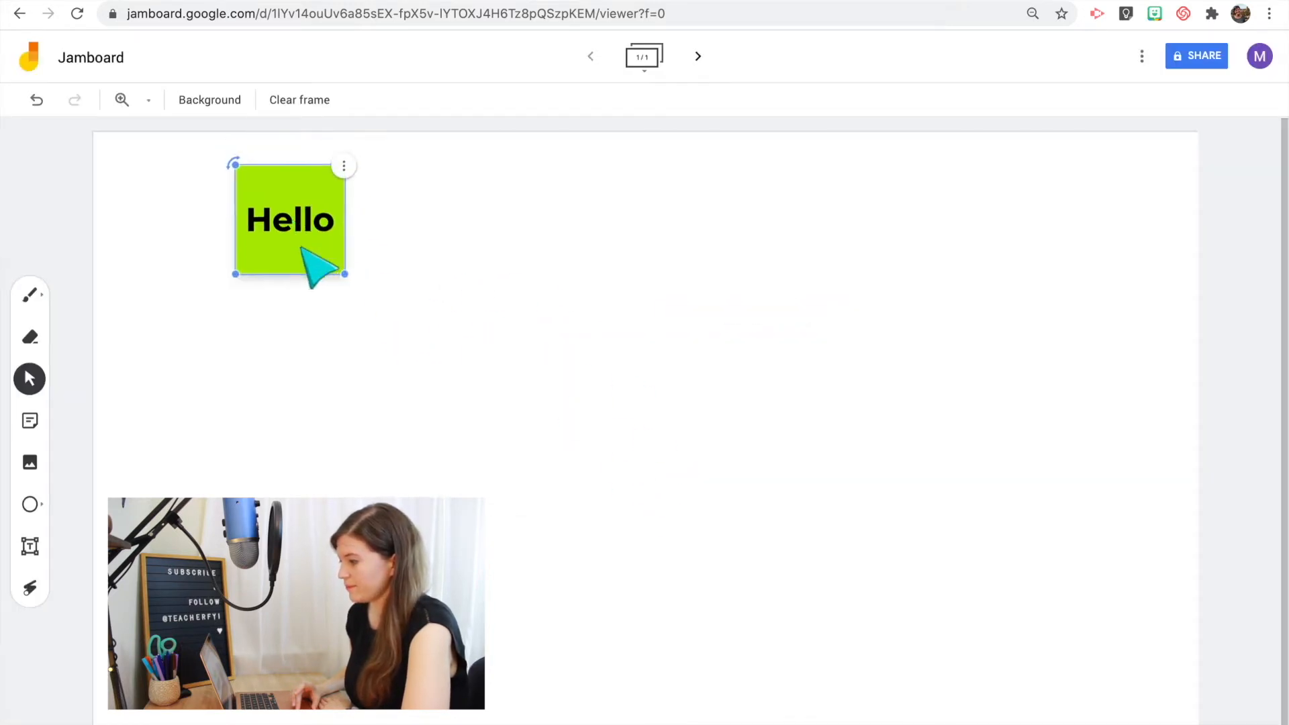
pyautogui.moveTo(290, 219); pyautogui.dragTo(323, 347)
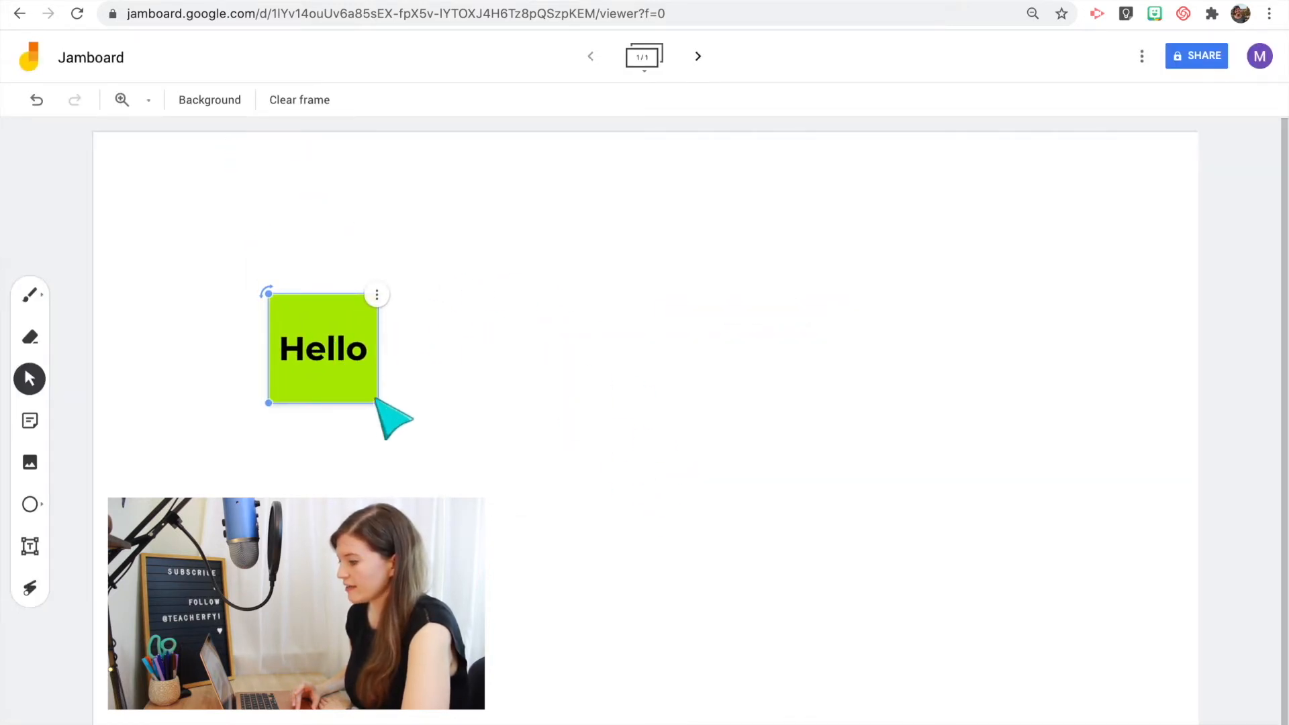
pyautogui.moveTo(268, 403); pyautogui.dragTo(428, 452)
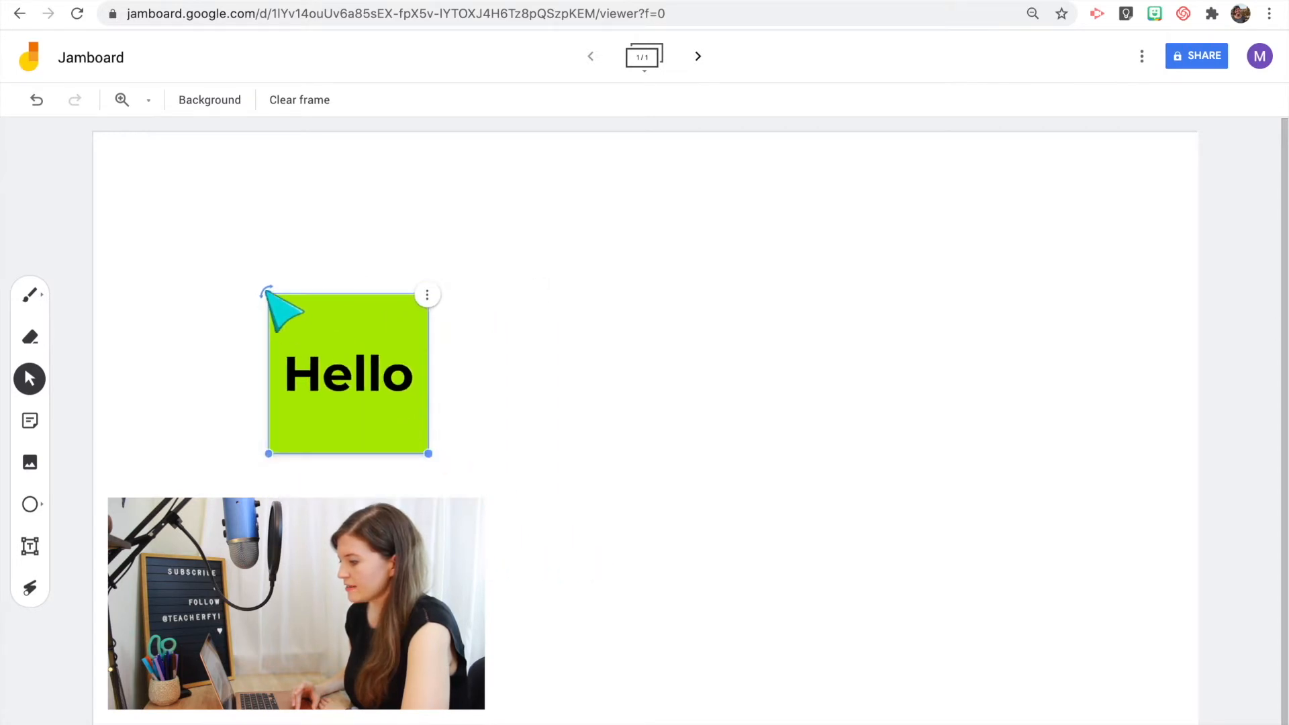
pyautogui.moveTo(382, 322)
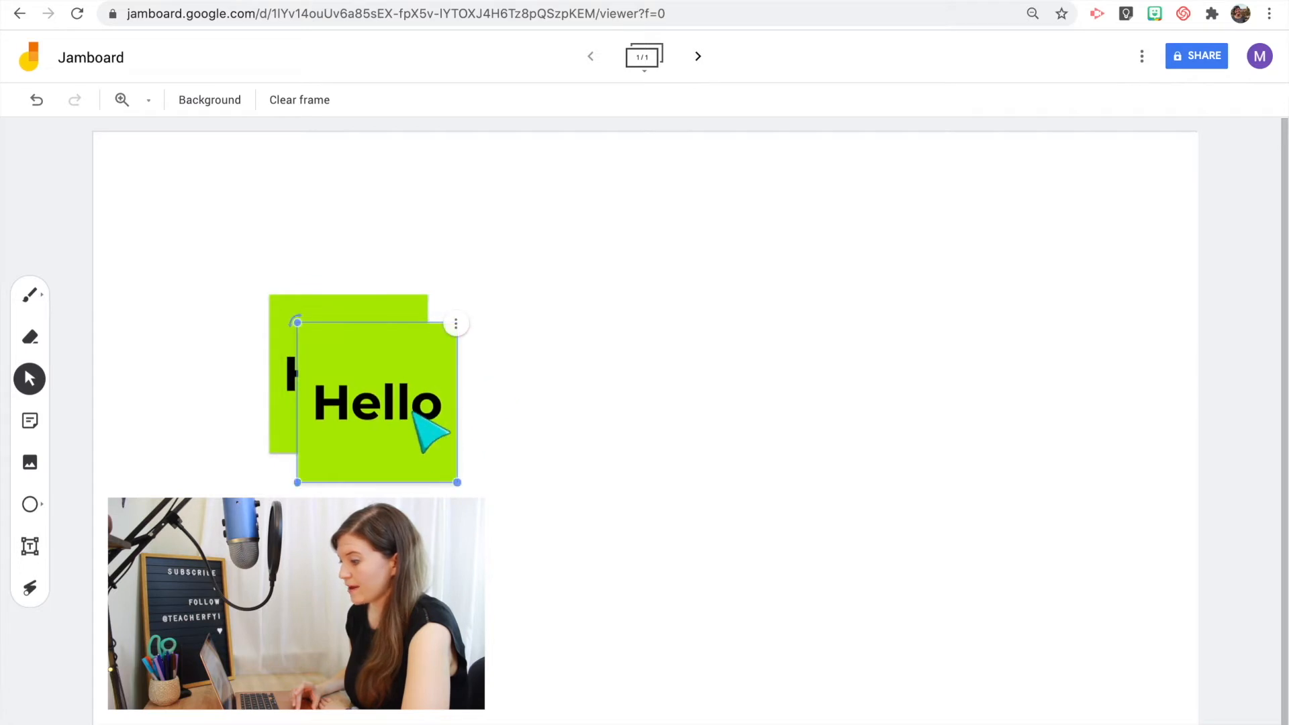
pyautogui.moveTo(376, 403); pyautogui.dragTo(390, 417)
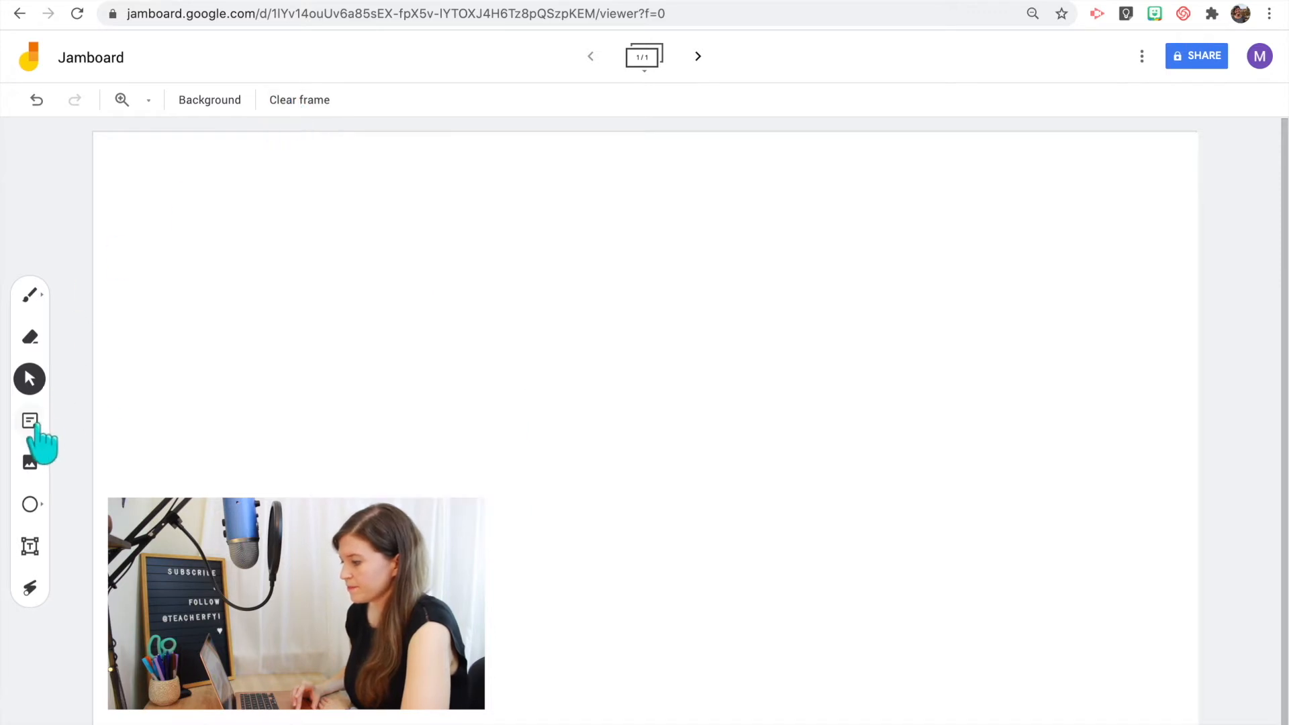
pyautogui.moveTo(30, 463)
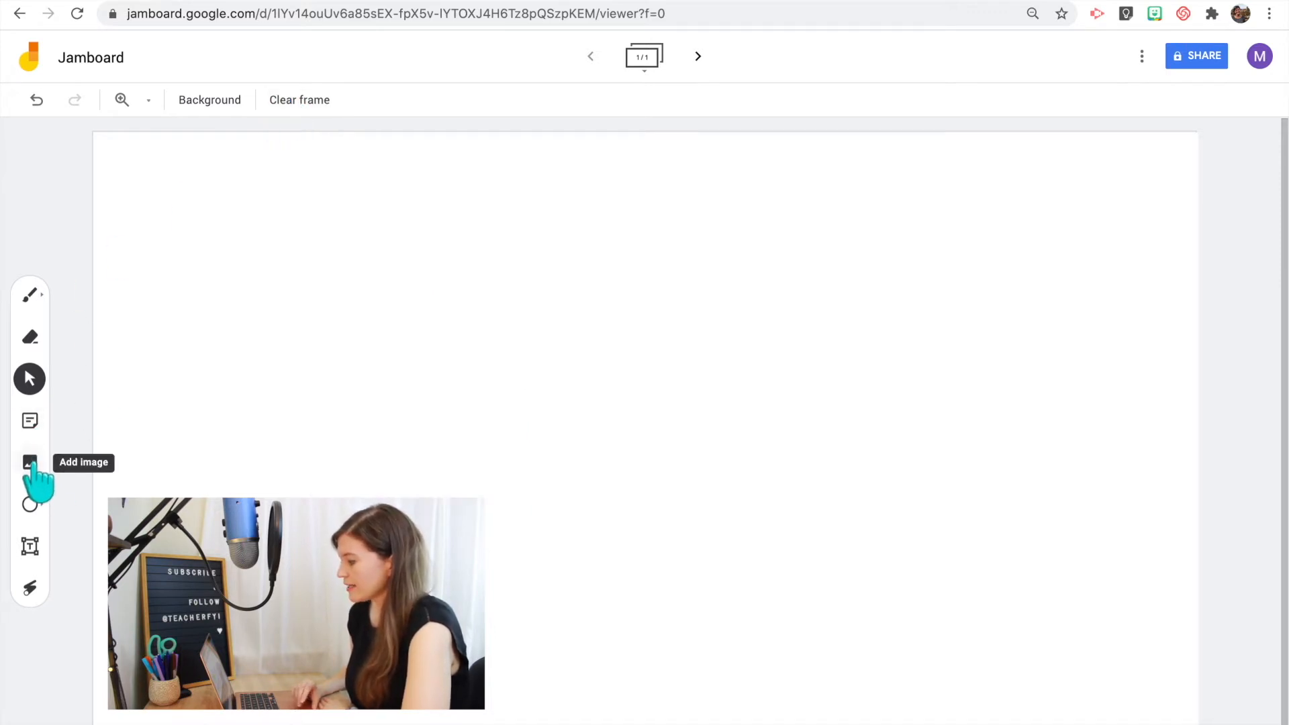
# - Upload the Math Worksheet Example image from this computer onto the frame
pyautogui.click(29, 462)
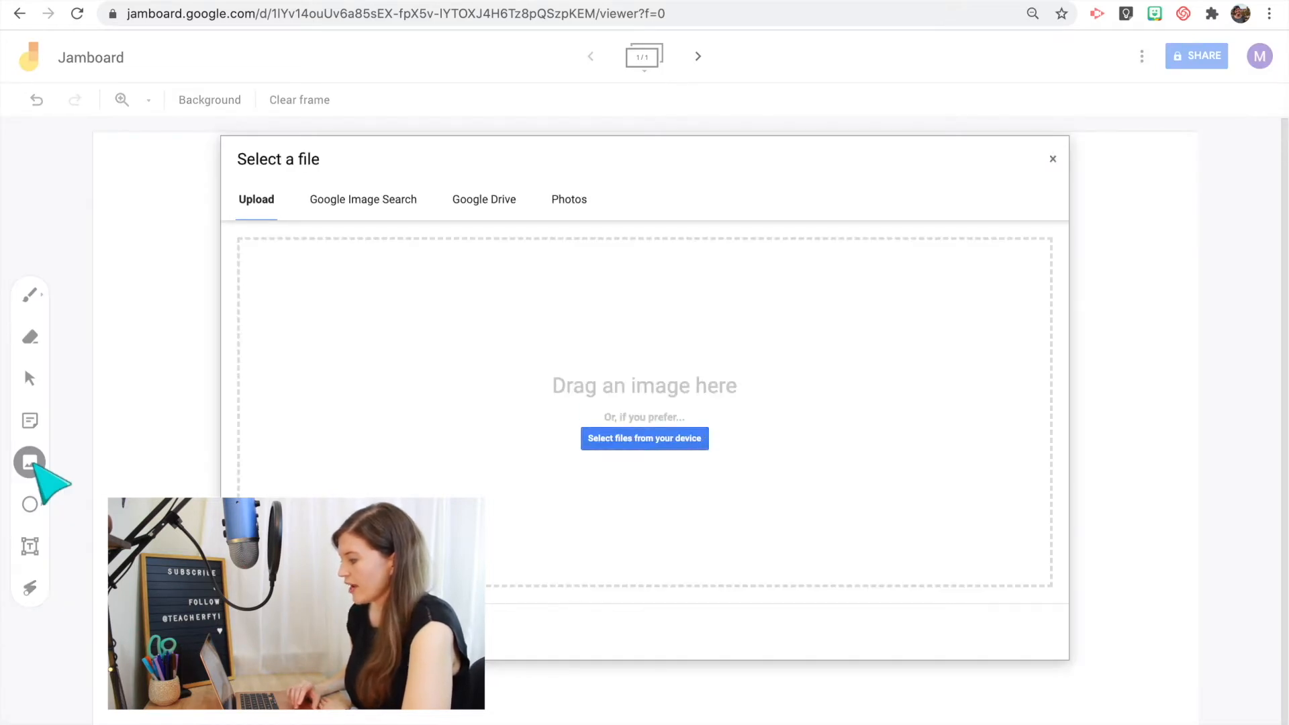
pyautogui.moveTo(149, 409)
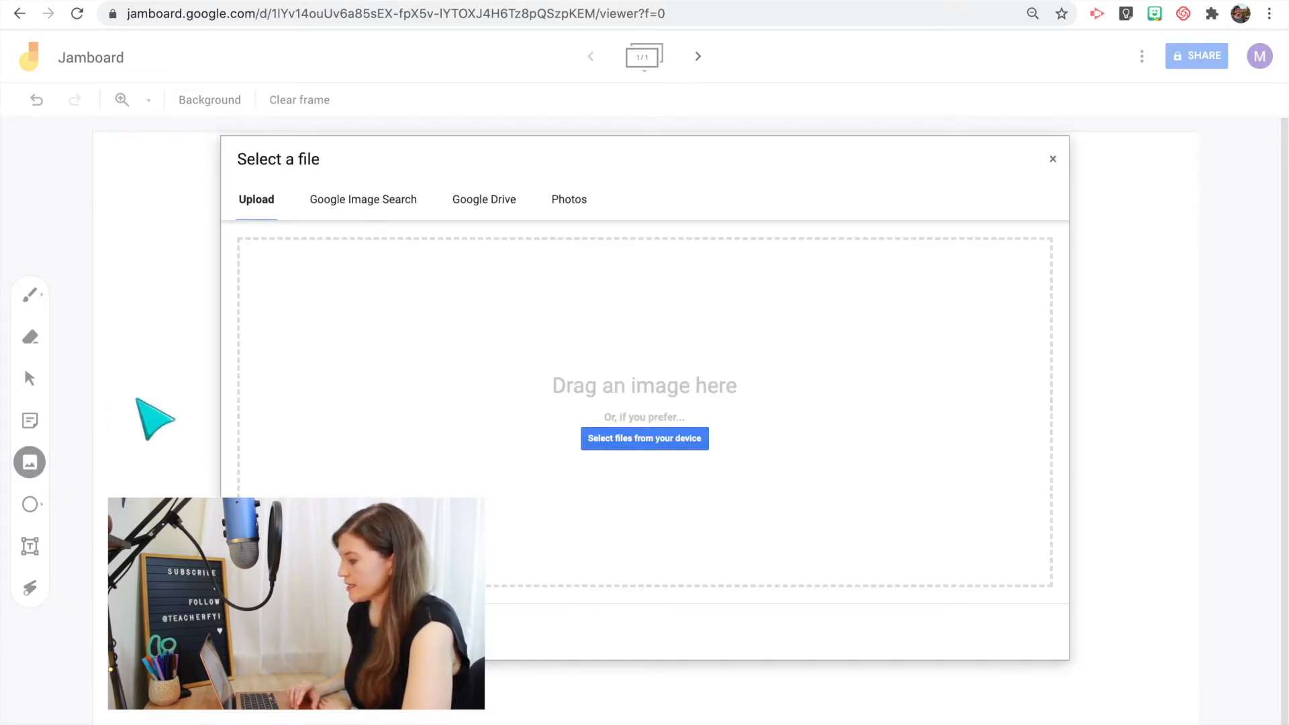
pyautogui.moveTo(635, 488)
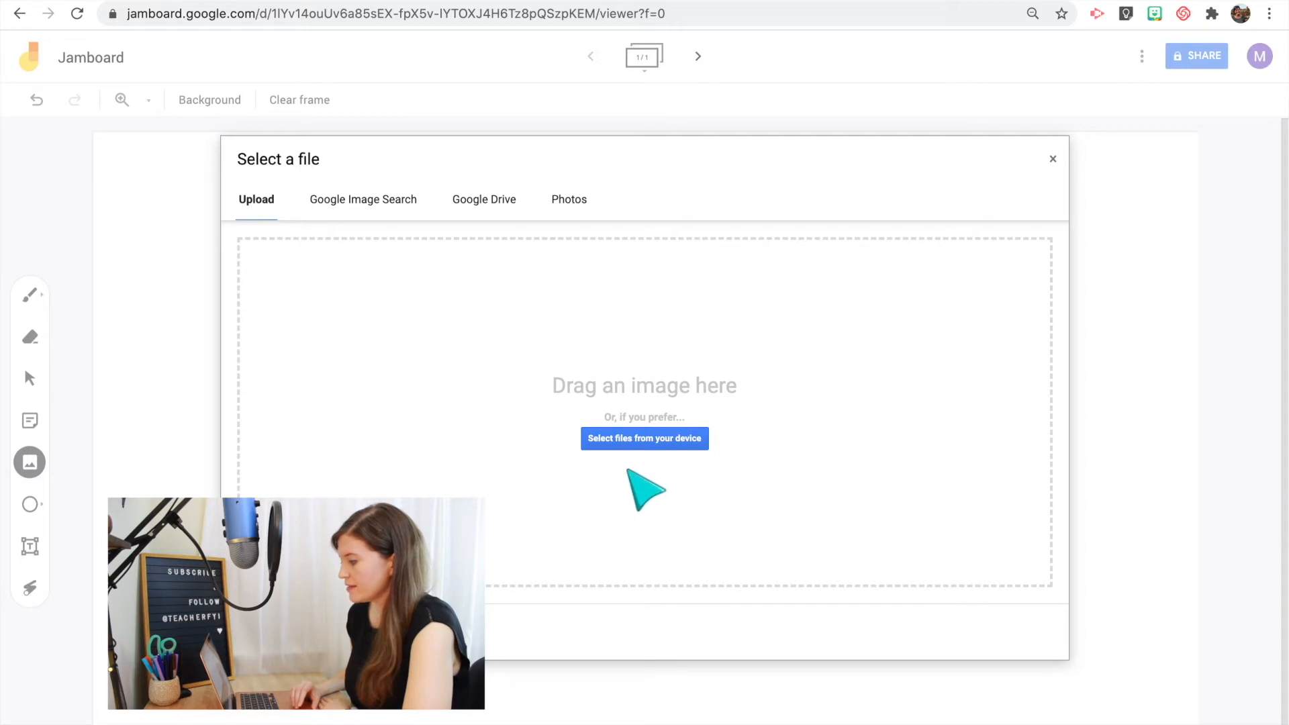
pyautogui.moveTo(360, 222)
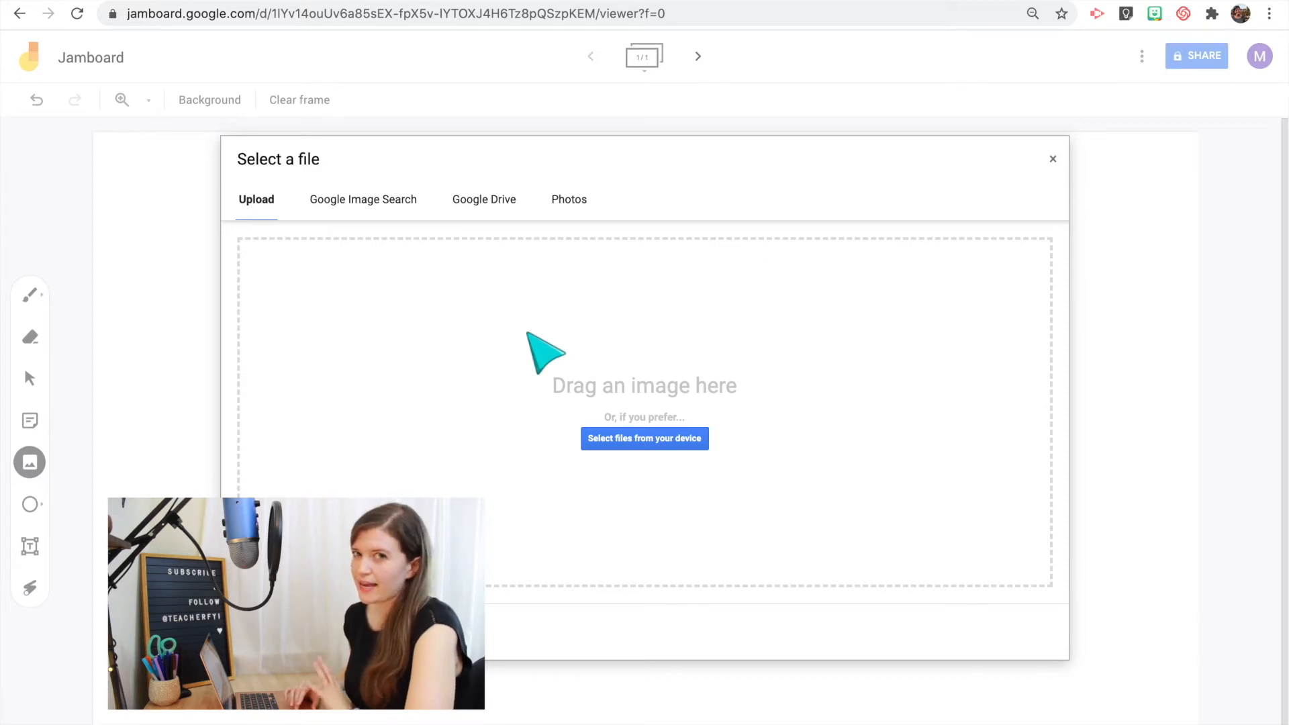
pyautogui.moveTo(307, 266)
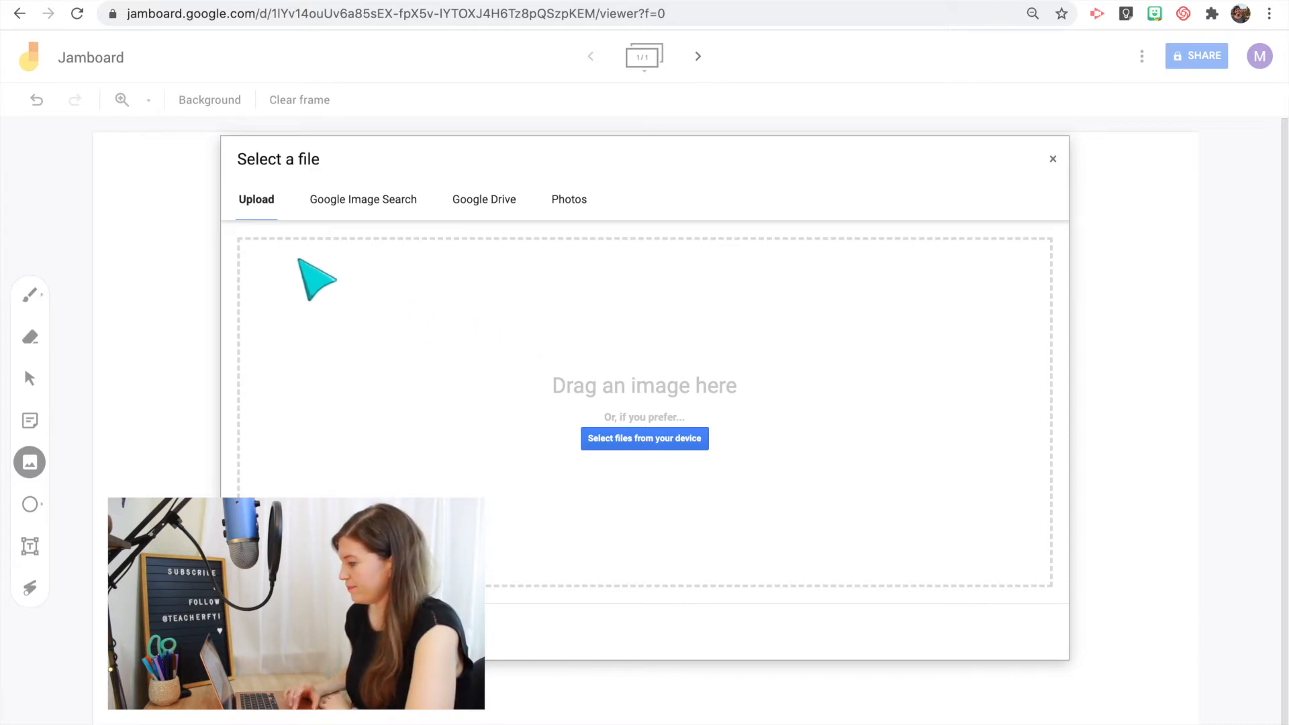
pyautogui.moveTo(597, 396)
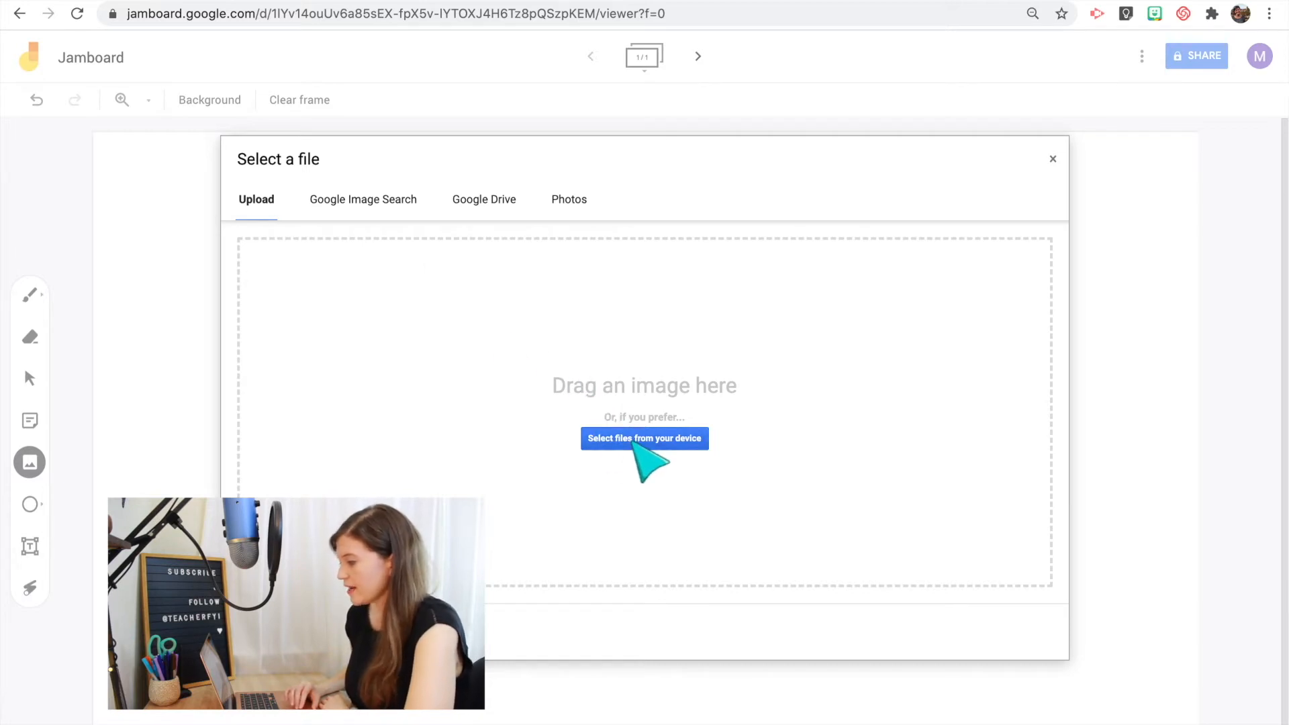
pyautogui.click(645, 438)
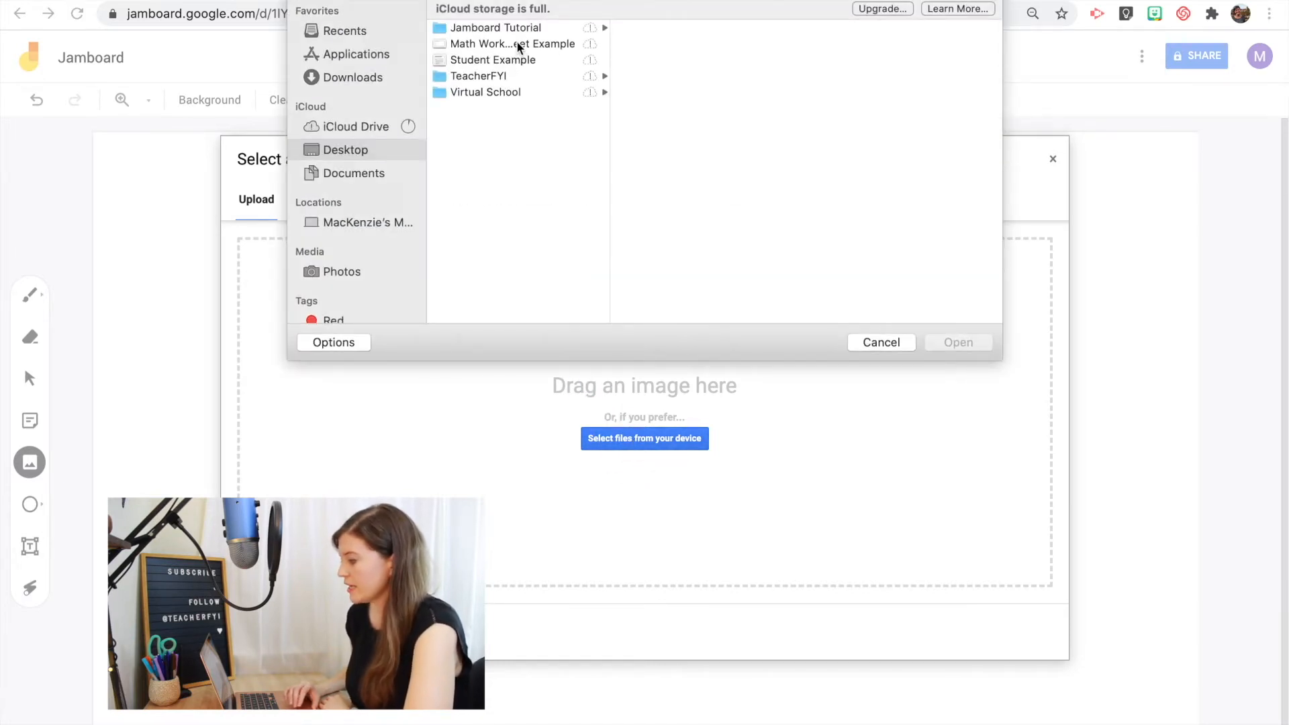
pyautogui.click(503, 43)
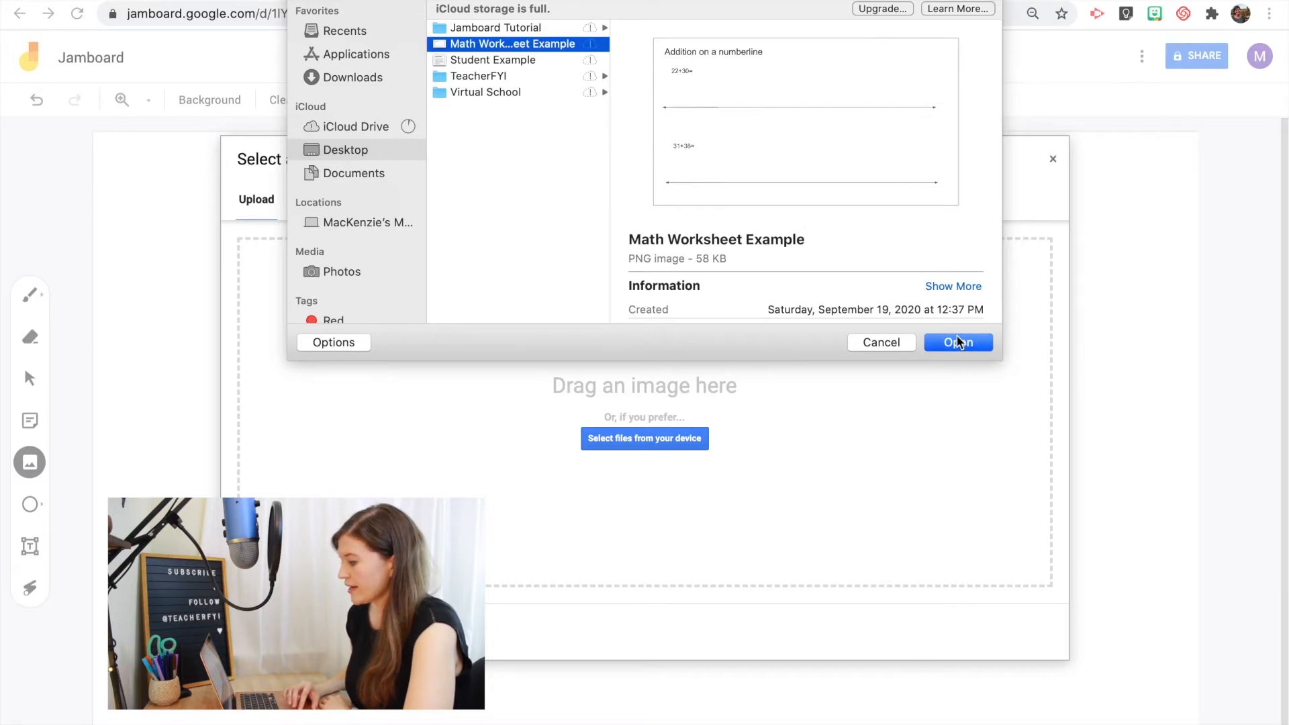
pyautogui.click(959, 343)
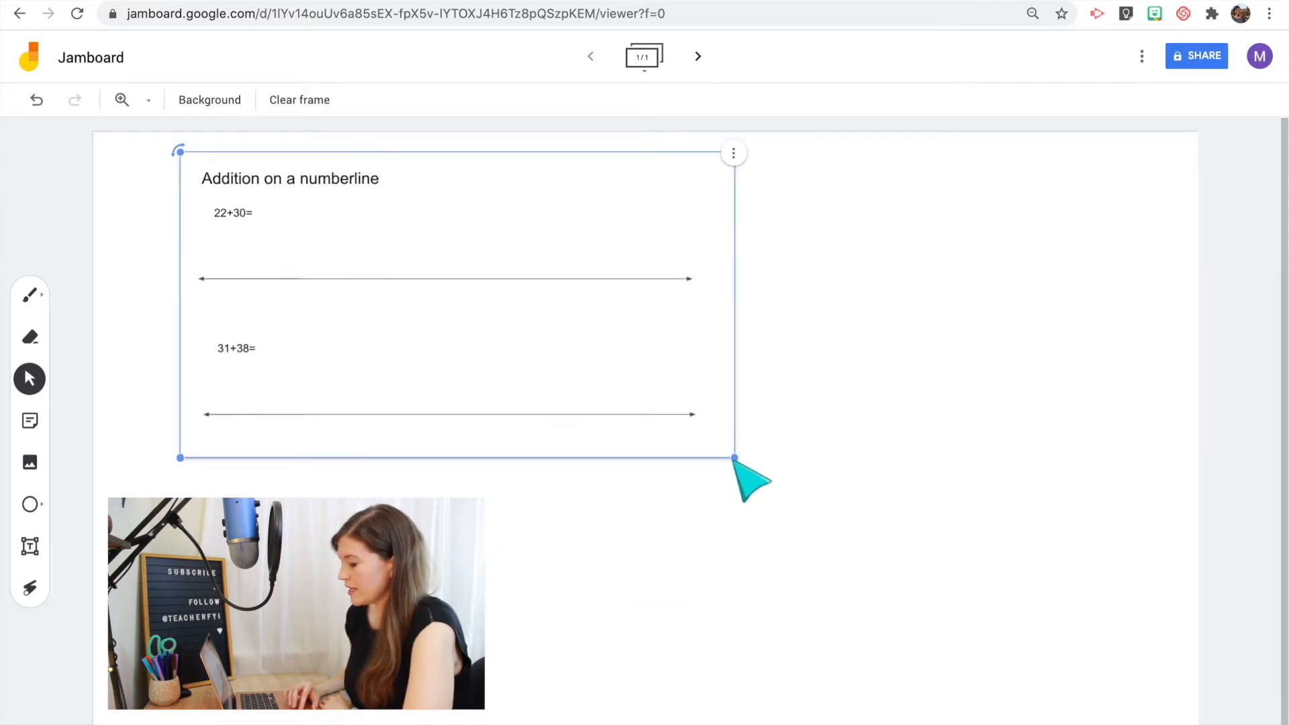
# - Enlarge the worksheet image across the frame, then clear the frame blank
pyautogui.moveTo(734, 458); pyautogui.dragTo(1085, 650)
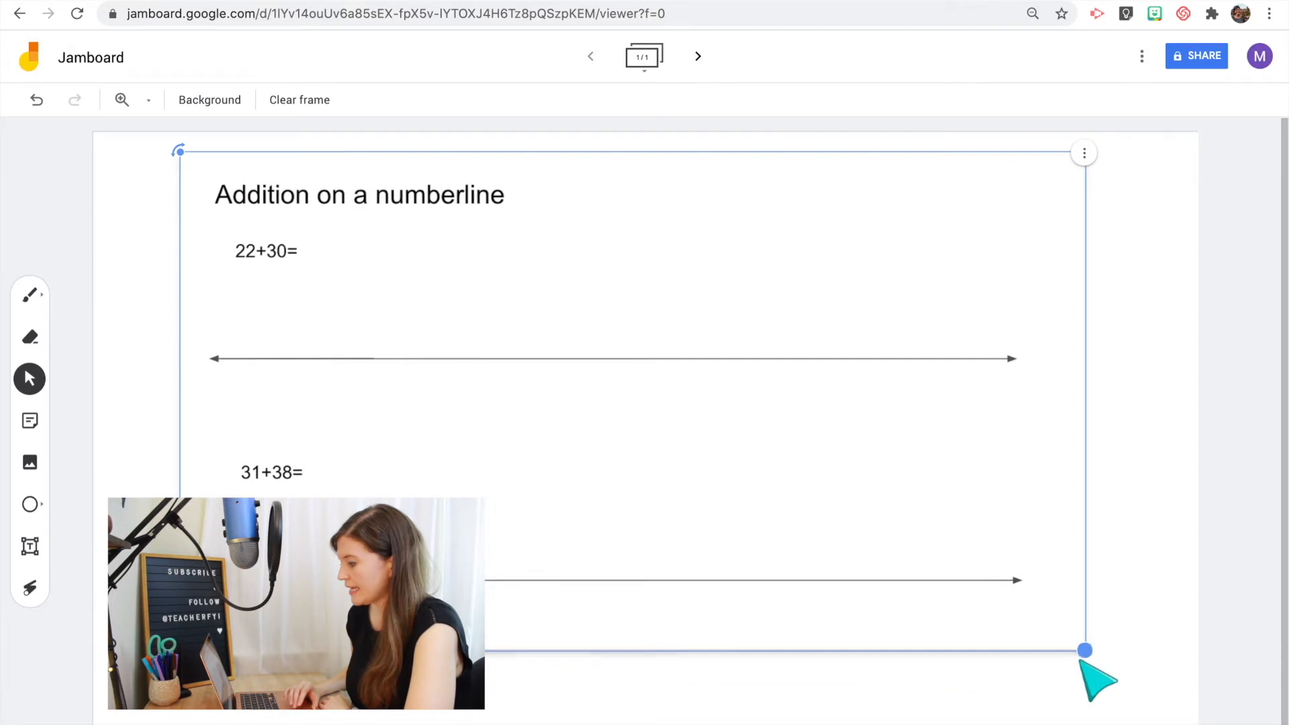
pyautogui.click(30, 294)
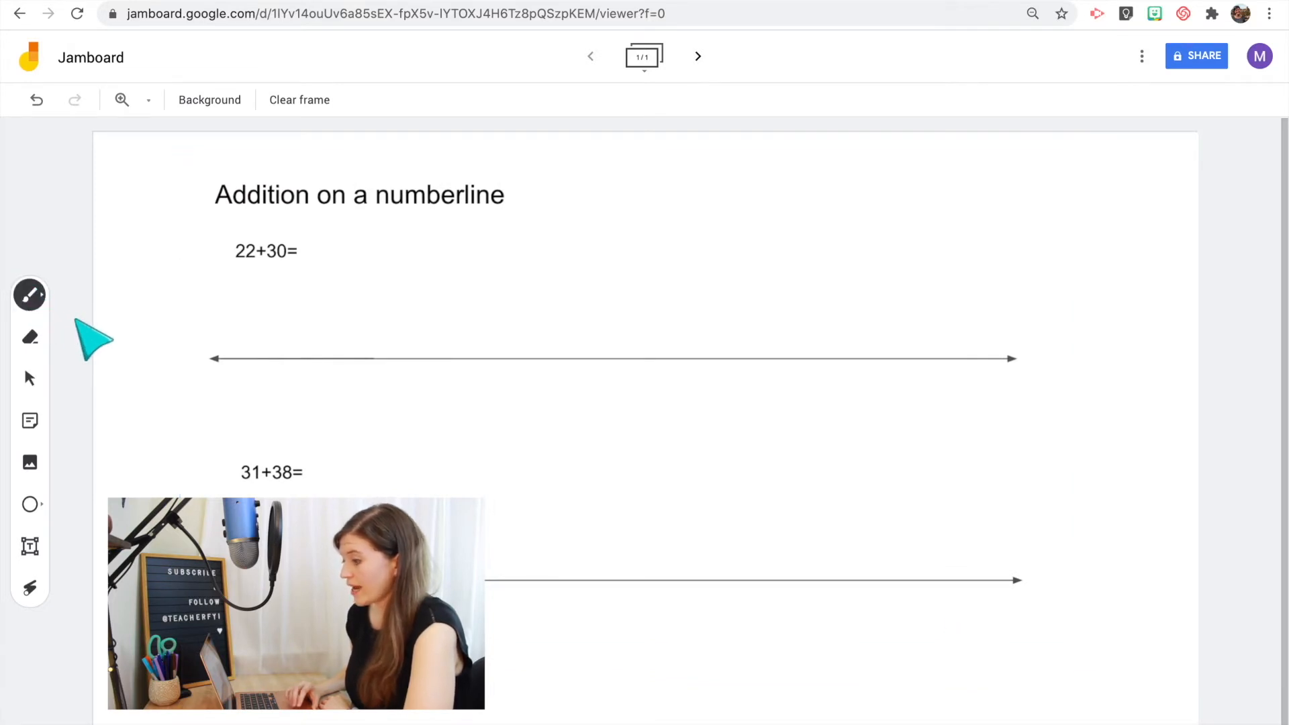
pyautogui.click(30, 294)
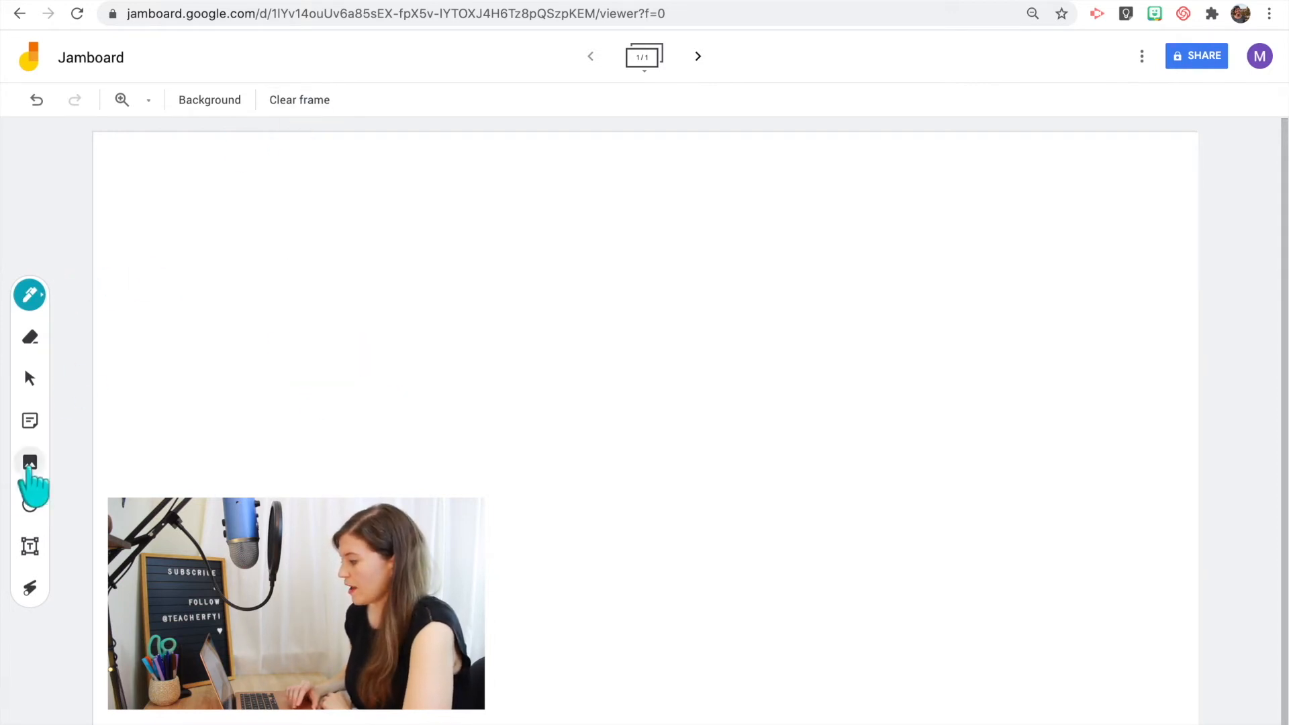
# - Search Google Images for 'happy gif' and insert the first animated GIF result
pyautogui.click(30, 462)
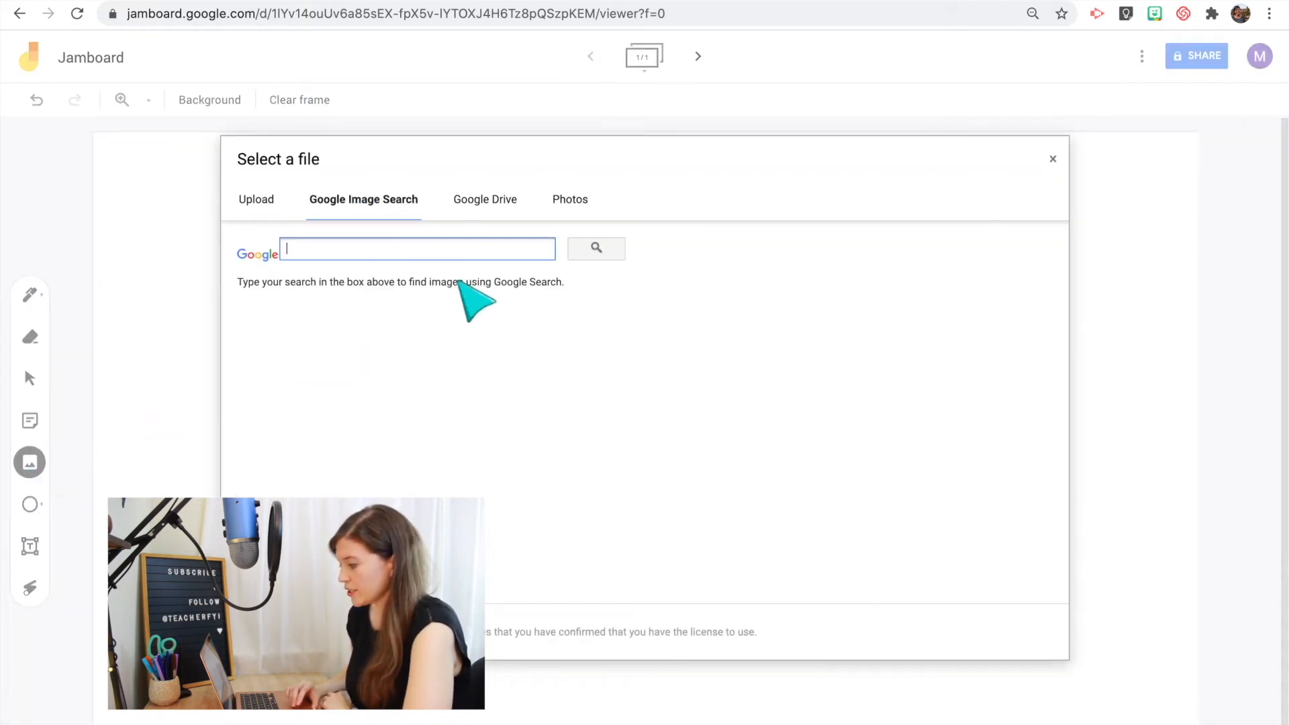
pyautogui.write('h')
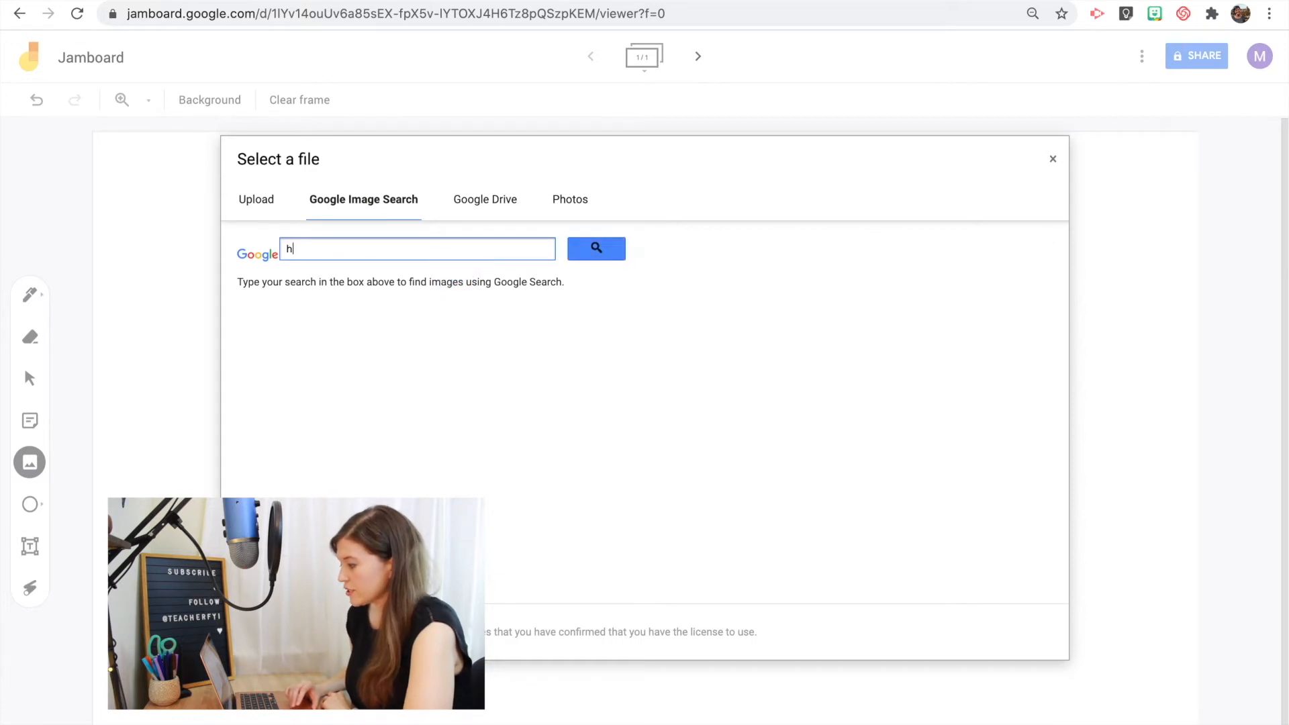
pyautogui.write('appy gif')
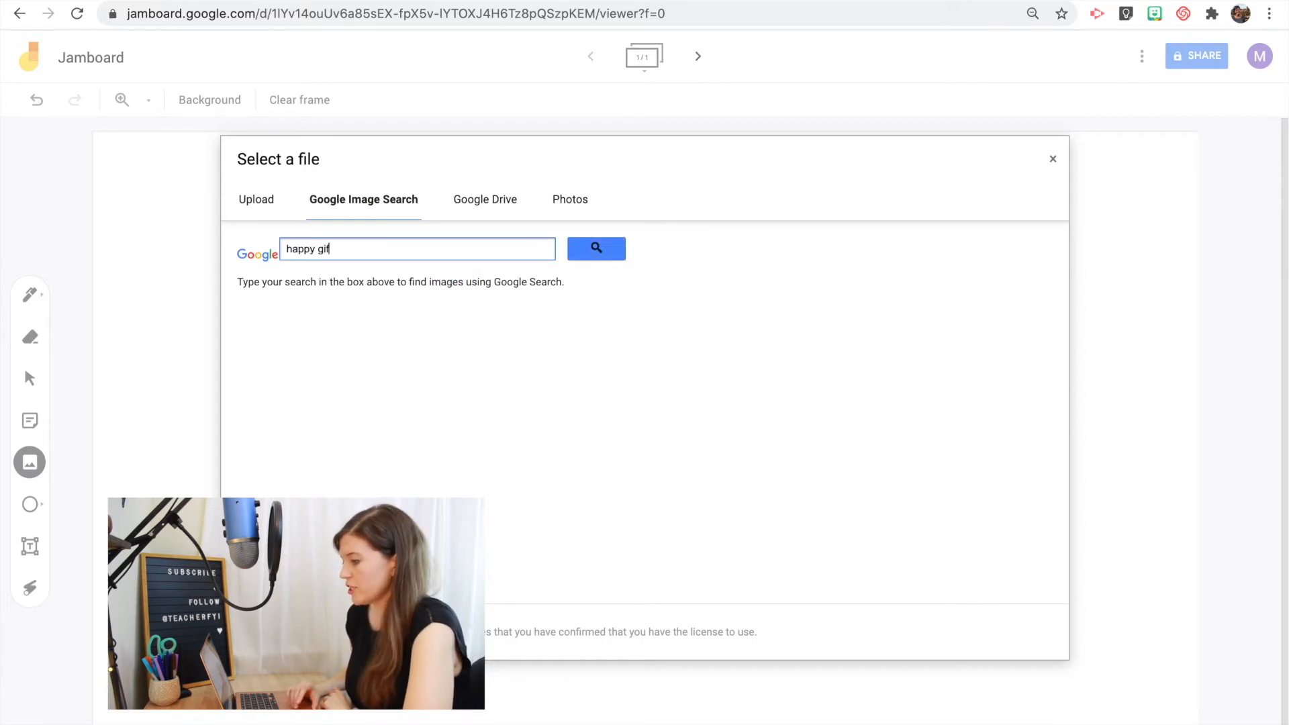
pyautogui.click(596, 248)
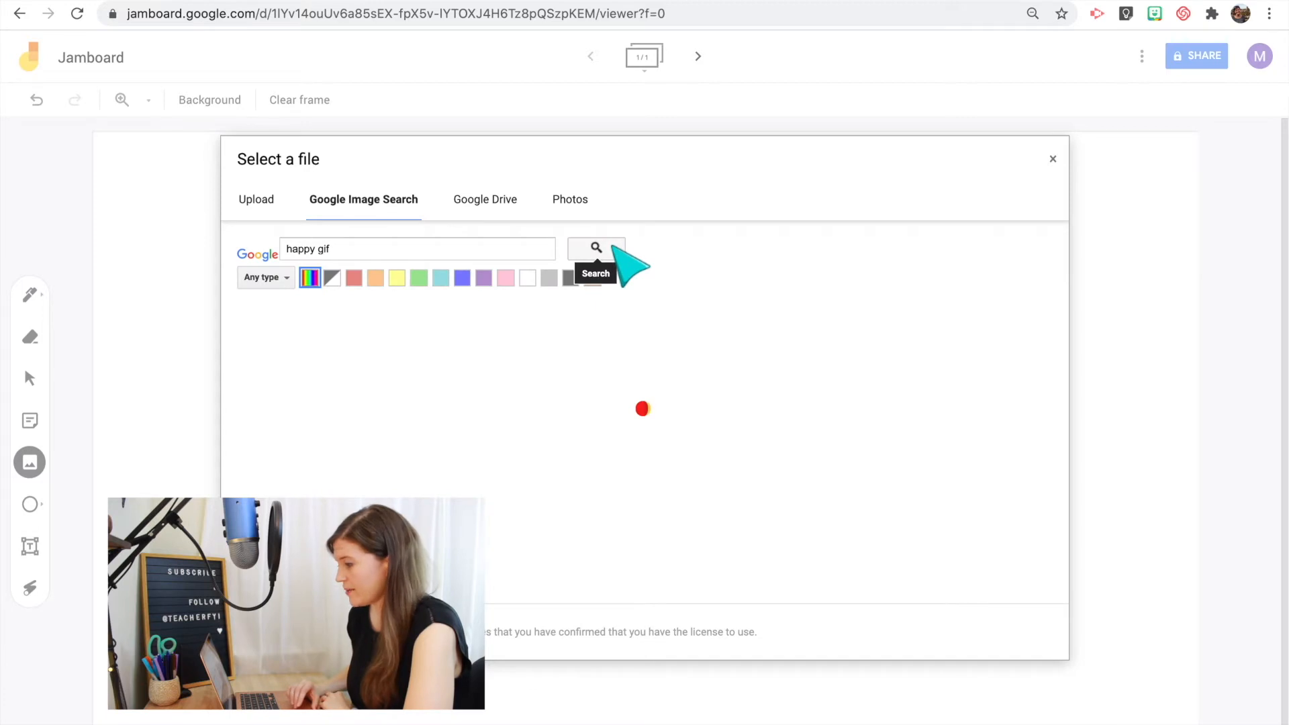
pyautogui.click(596, 247)
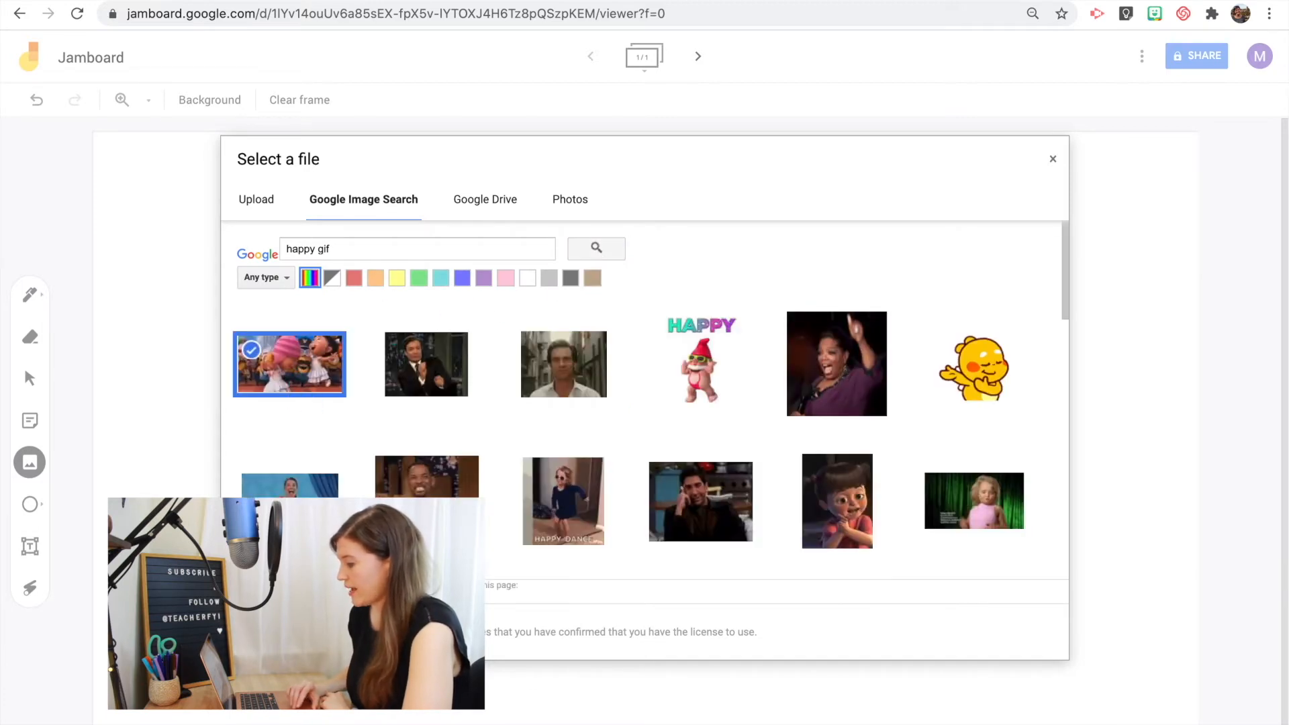
pyautogui.click(290, 364)
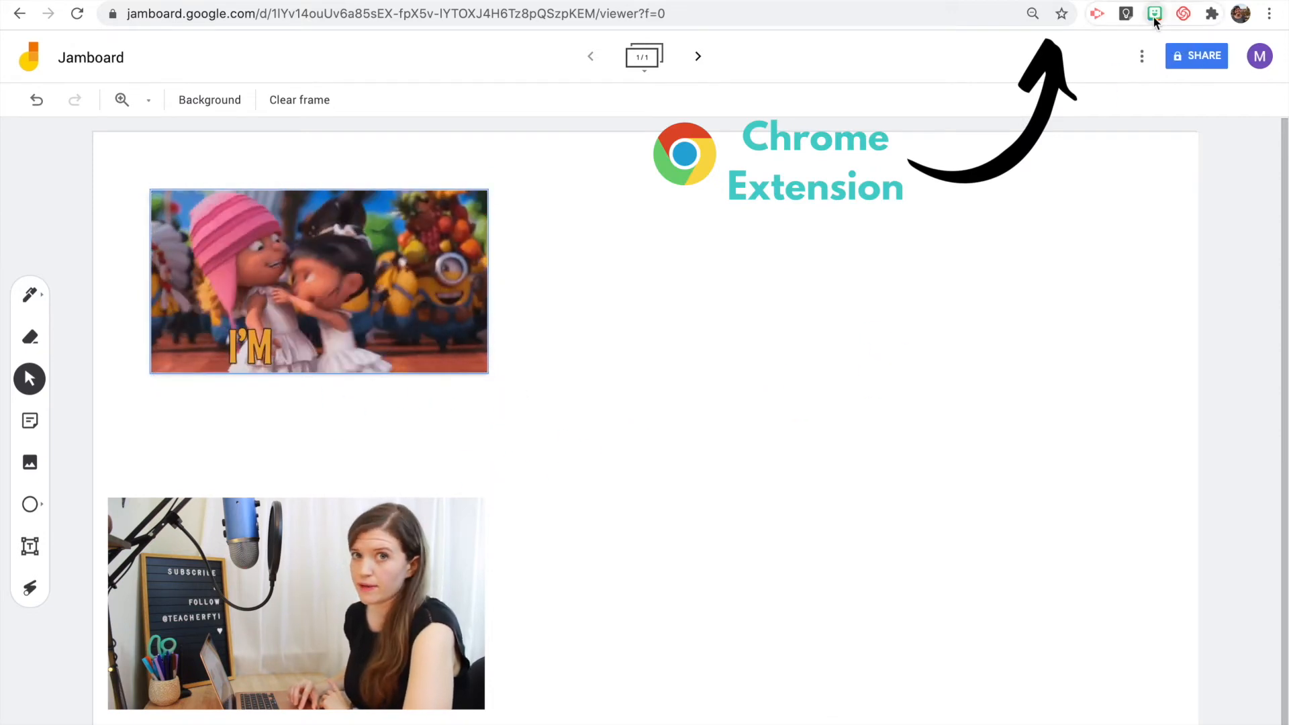
# - Drop a waving Hi! Bitmoji avatar onto the frame and begin a new sticky note
pyautogui.click(1154, 14)
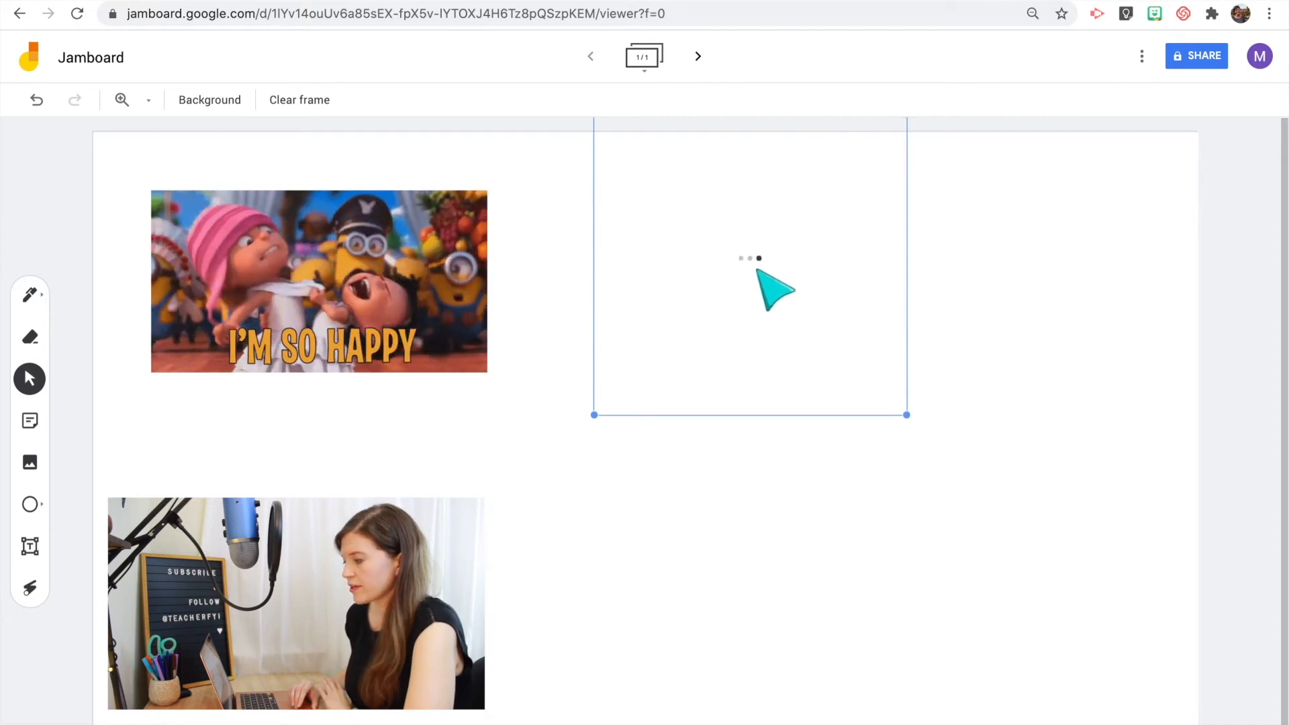
pyautogui.click(29, 421)
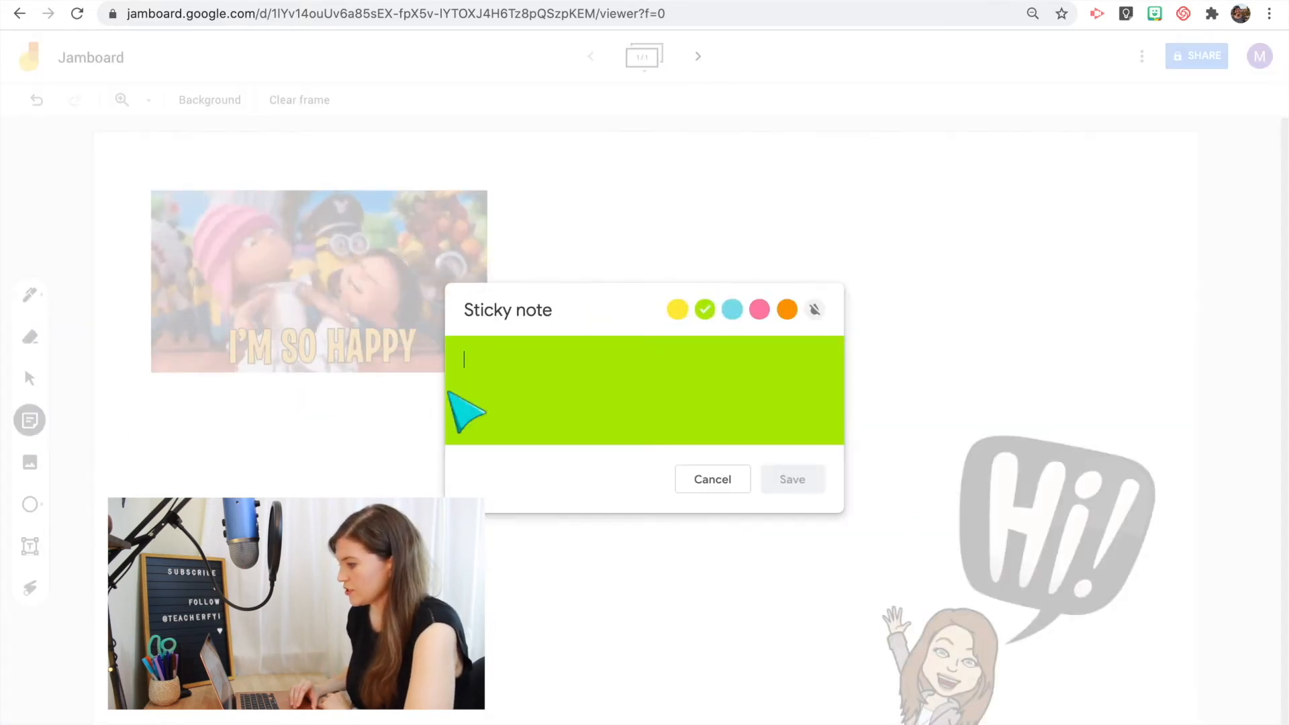
# - Add a blue 'Hi!' sticky note, place it over the GIF, then select the GIF
pyautogui.click(732, 309)
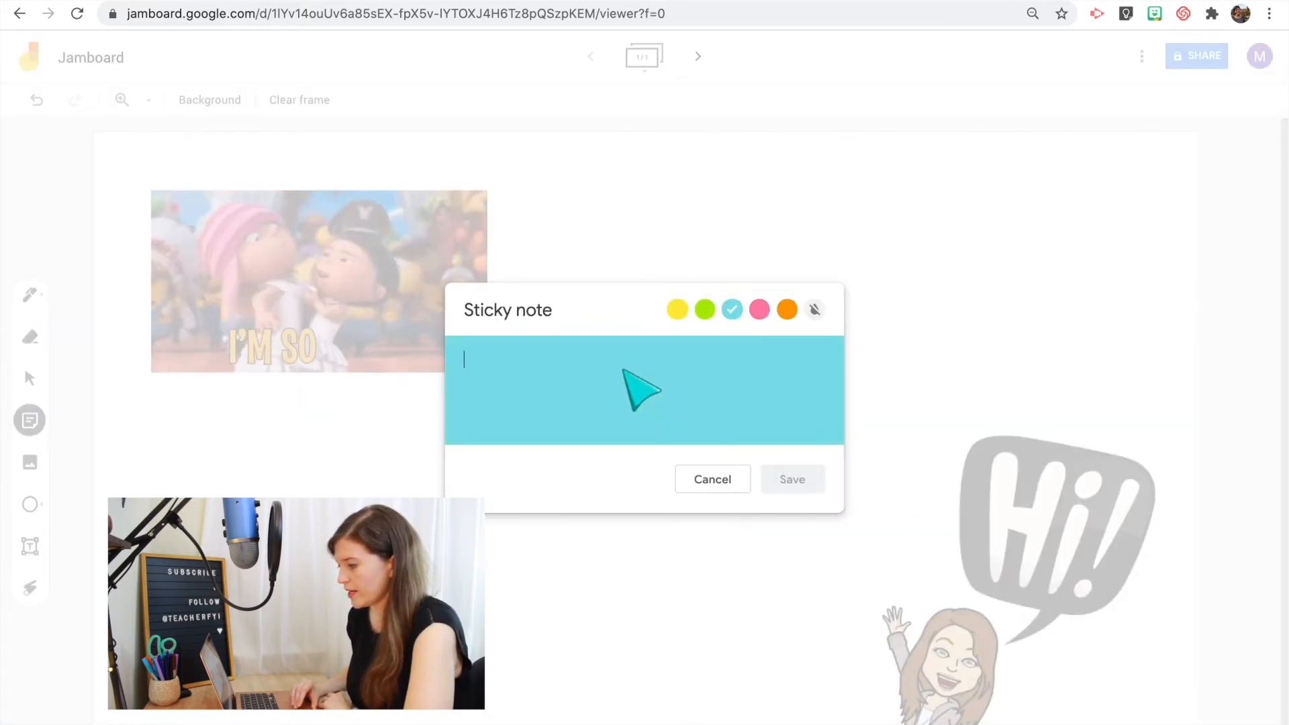
pyautogui.write('Hi!')
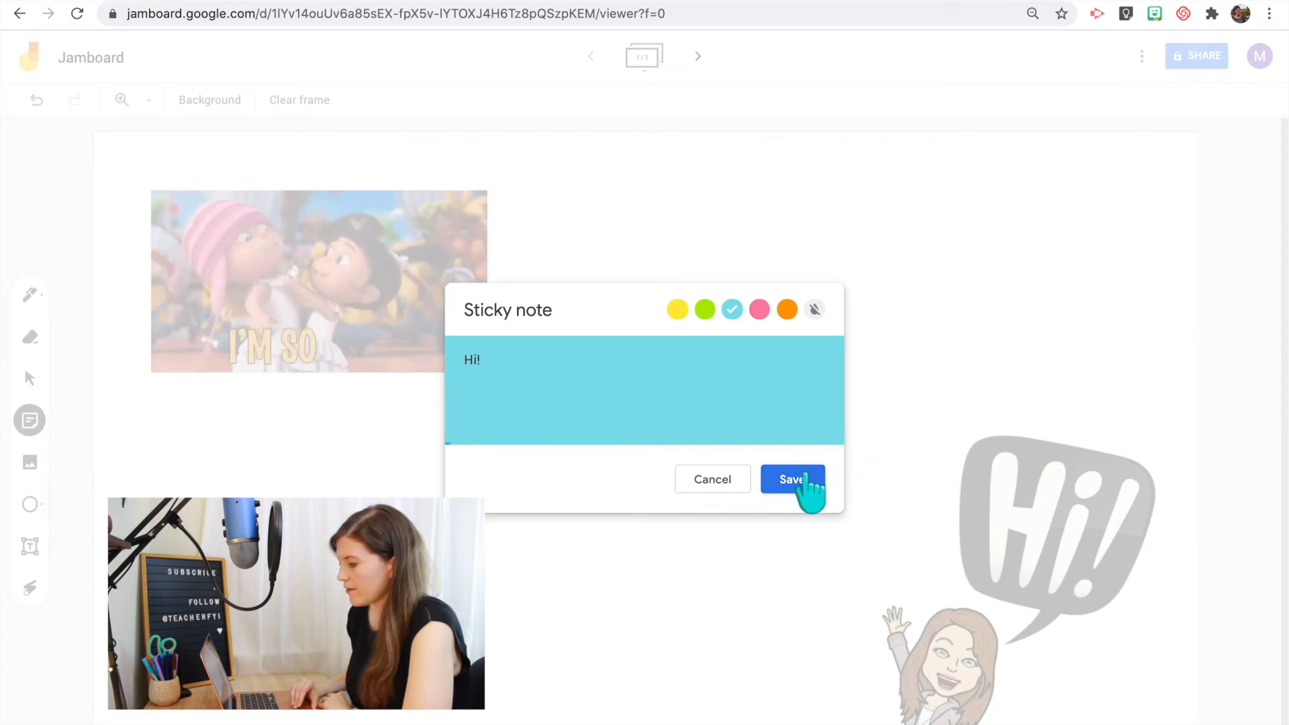
pyautogui.click(792, 480)
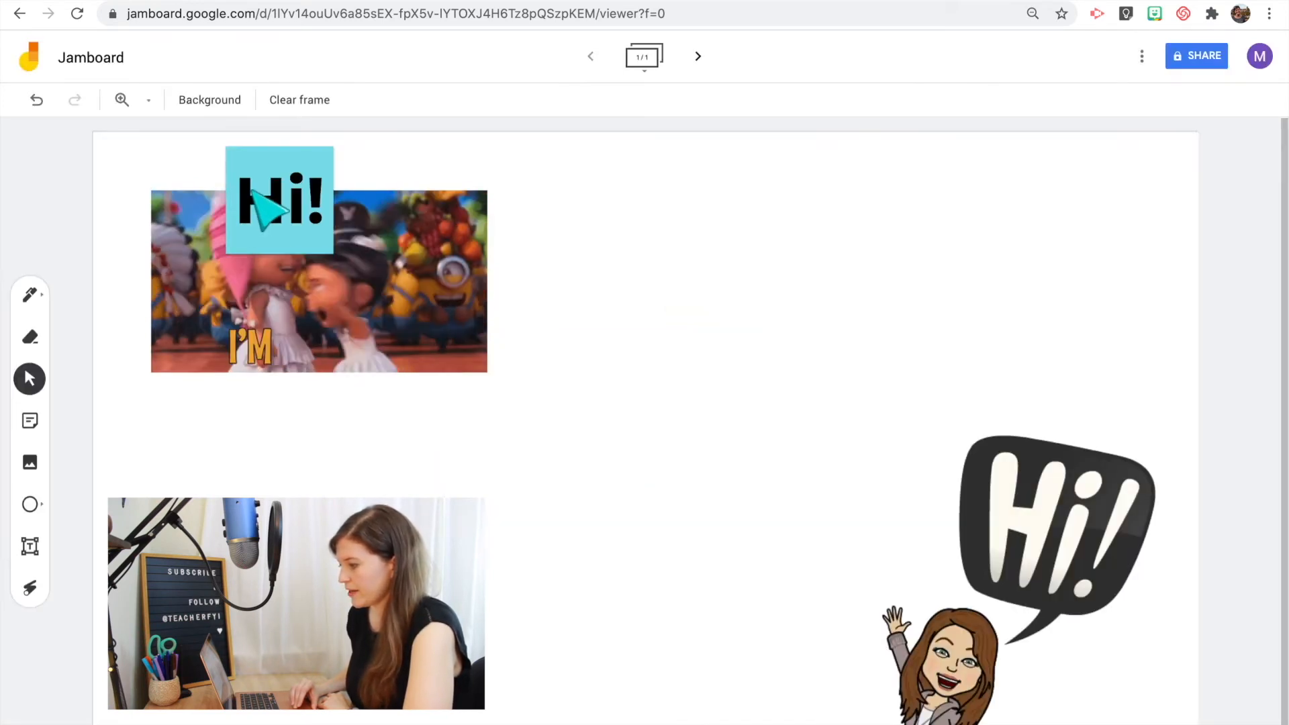
pyautogui.moveTo(280, 202); pyautogui.dragTo(419, 309)
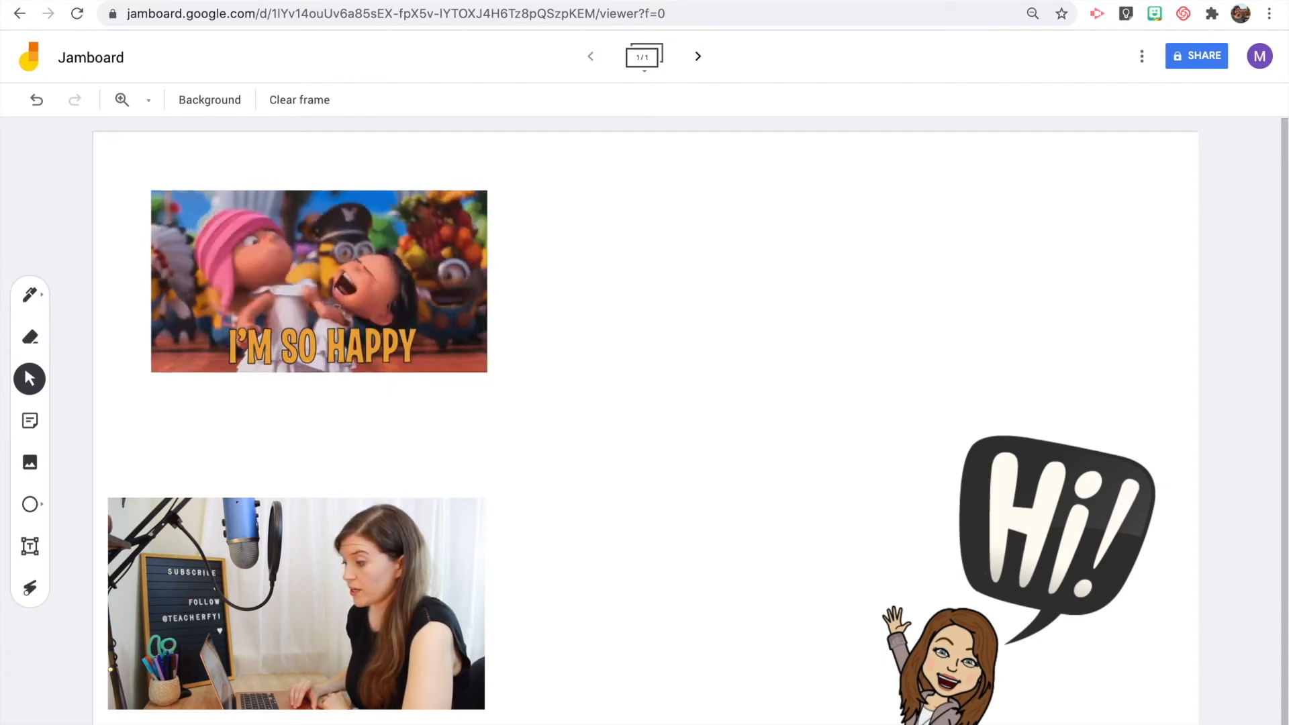
pyautogui.click(30, 504)
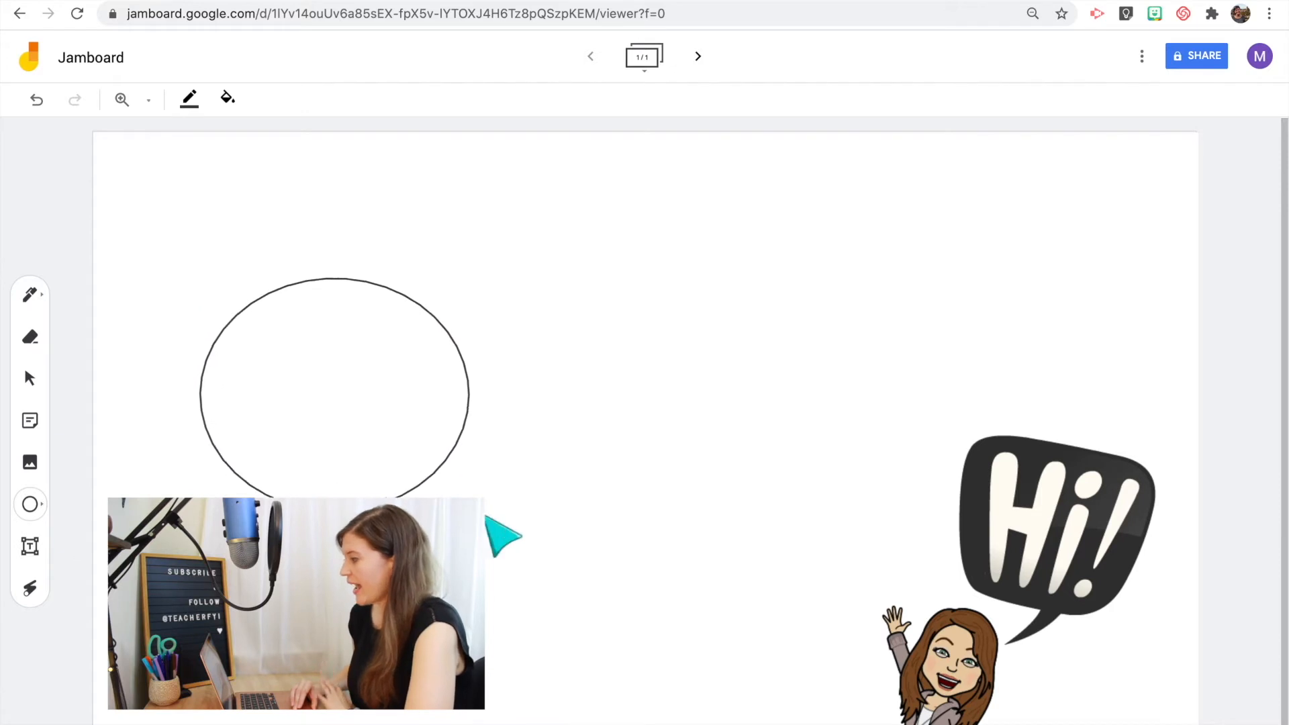
# - Place a second outline circle overlapping the first to form a Venn diagram
pyautogui.click(333, 384)
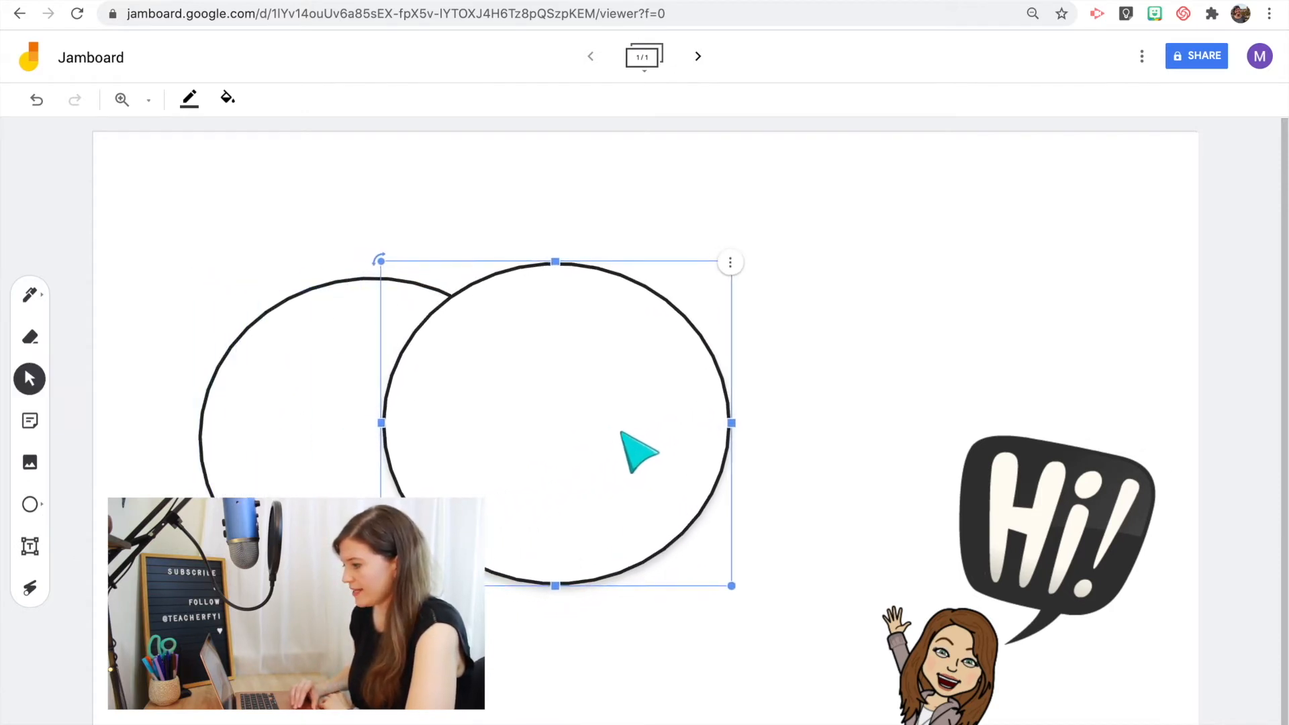
pyautogui.click(226, 98)
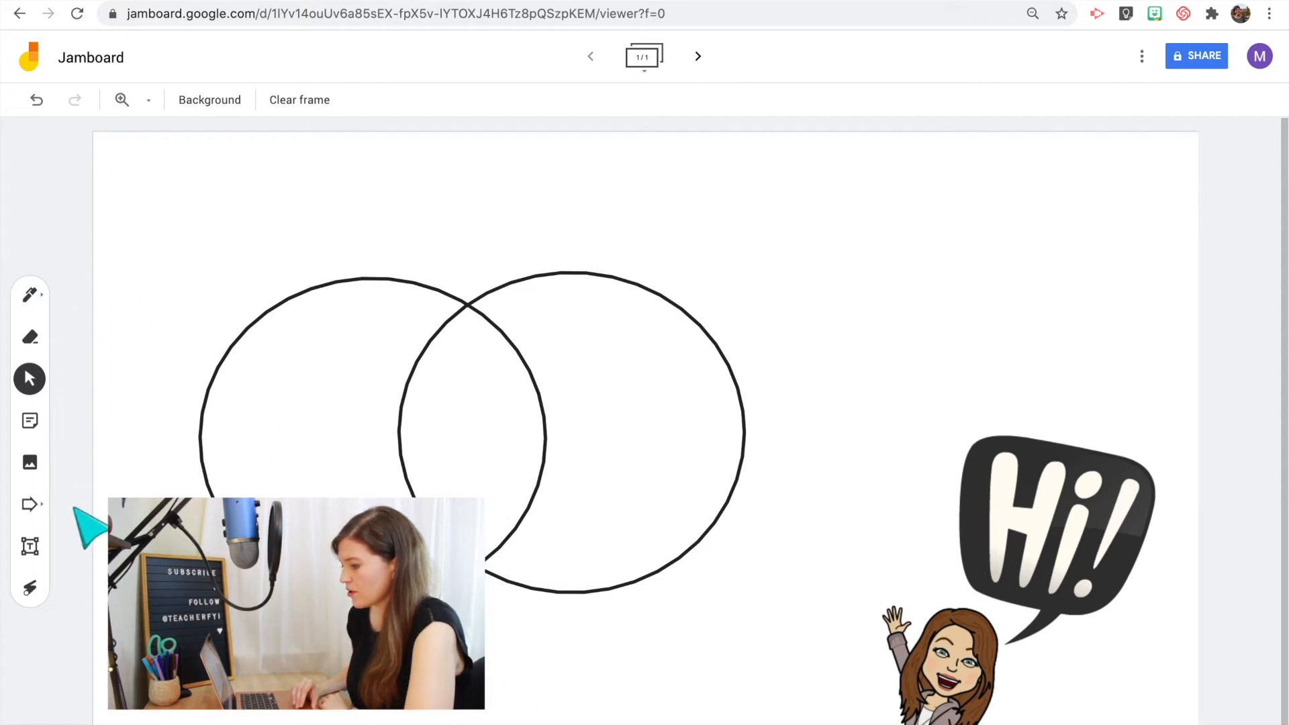
pyautogui.moveTo(90, 527); pyautogui.dragTo(321, 196)
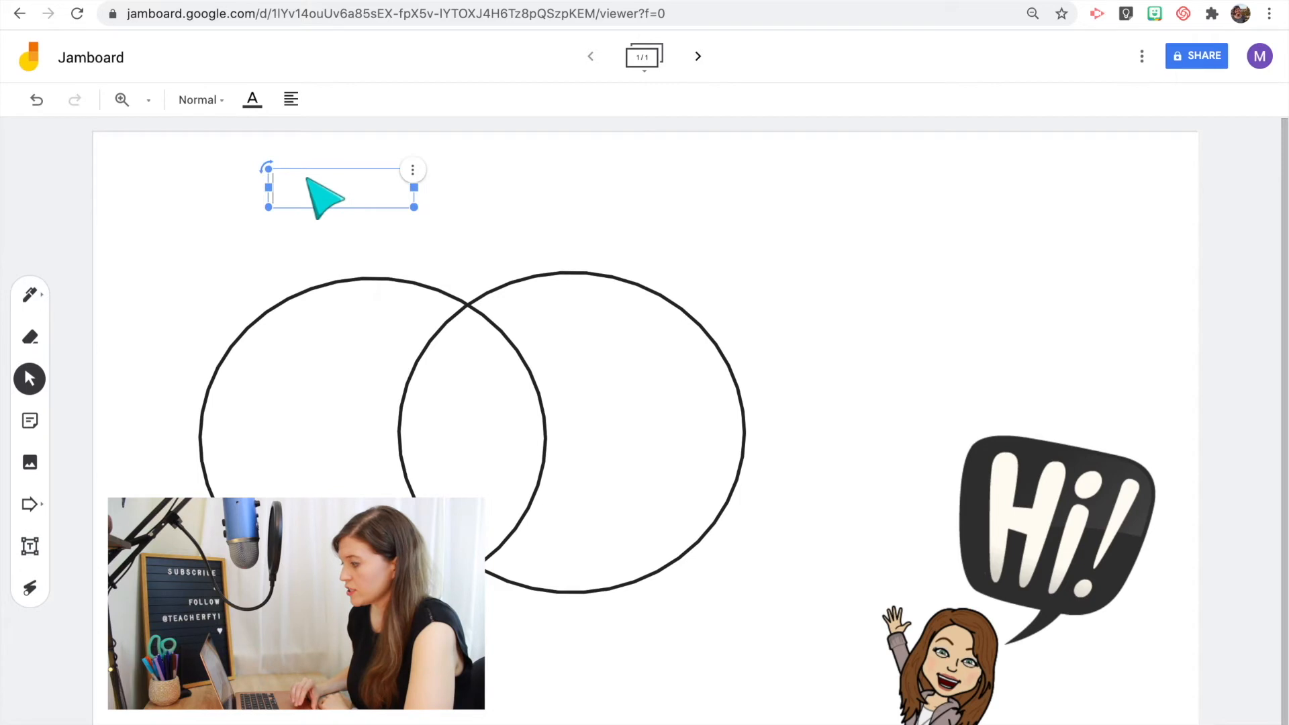
pyautogui.write('Works')
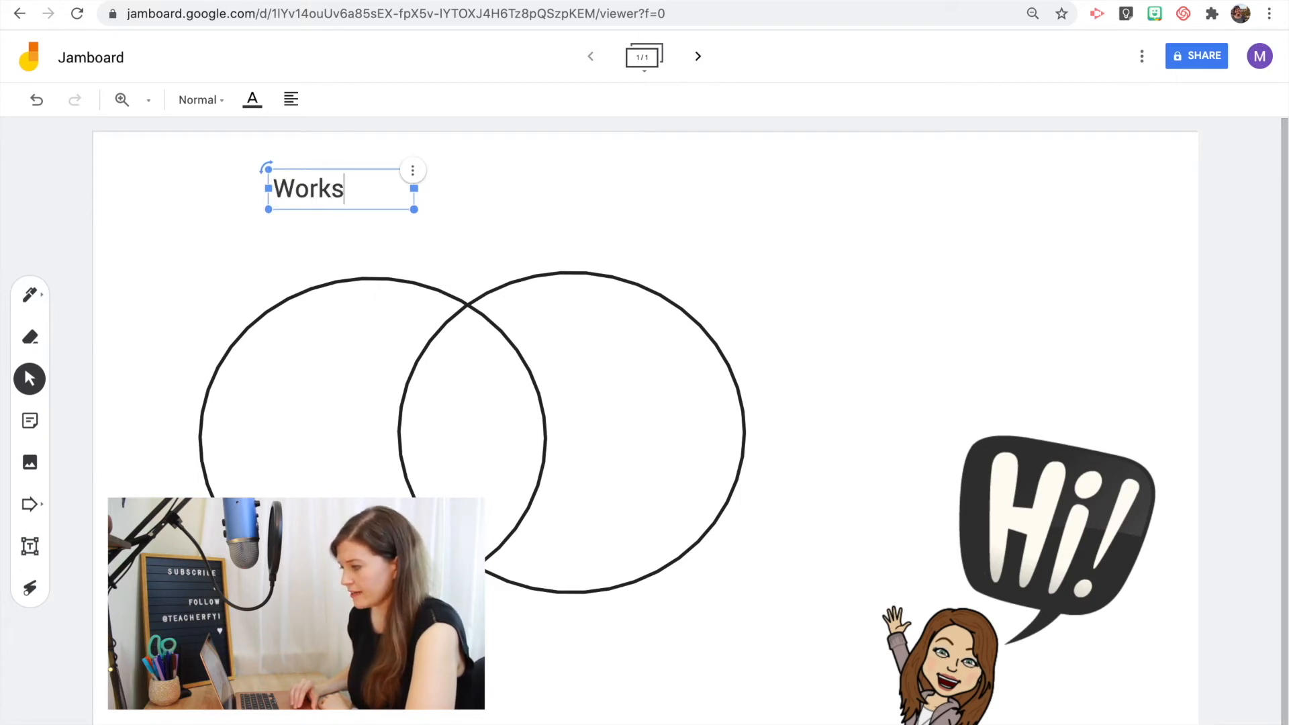
pyautogui.write('heet')
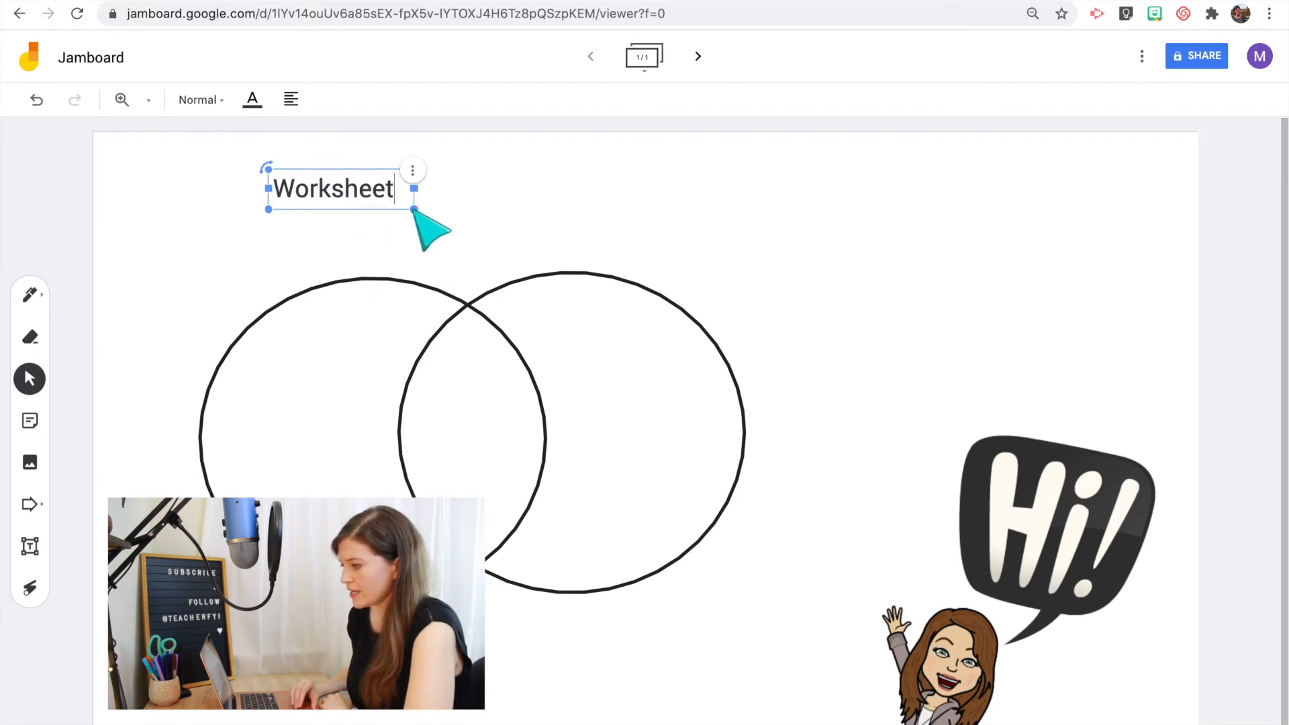
pyautogui.moveTo(413, 211); pyautogui.dragTo(623, 264)
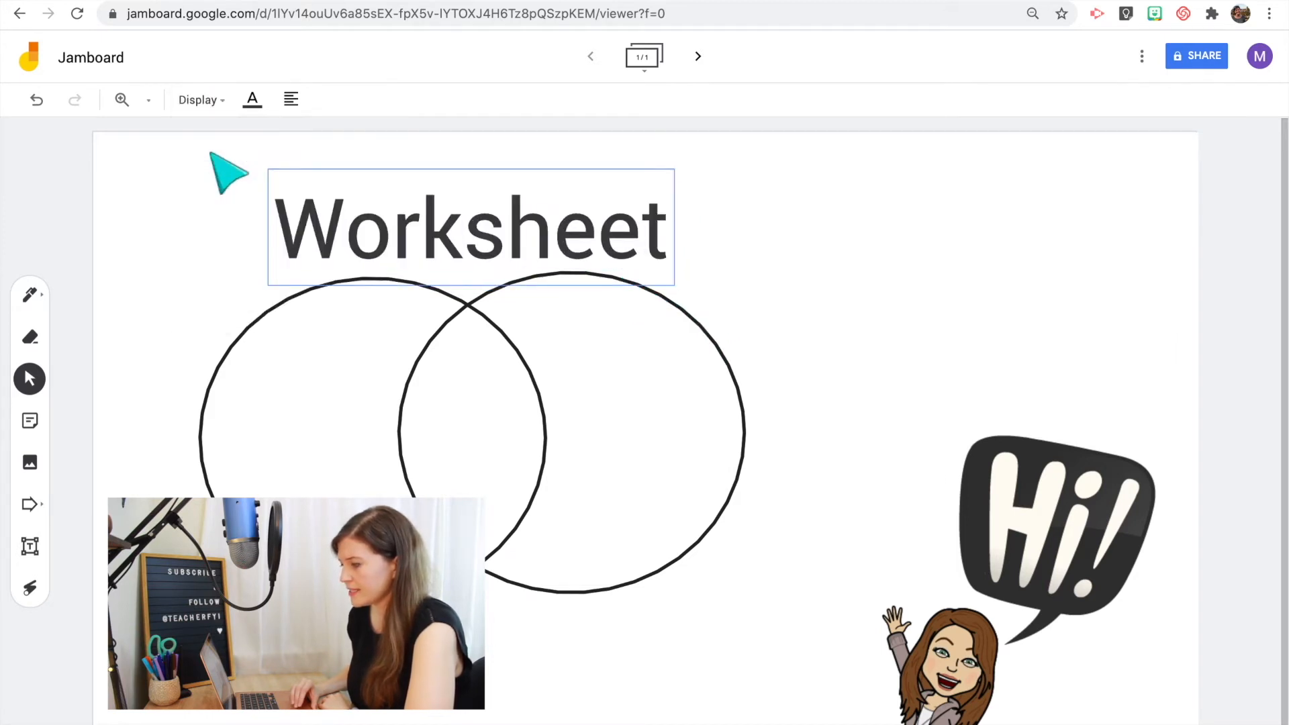
pyautogui.click(190, 99)
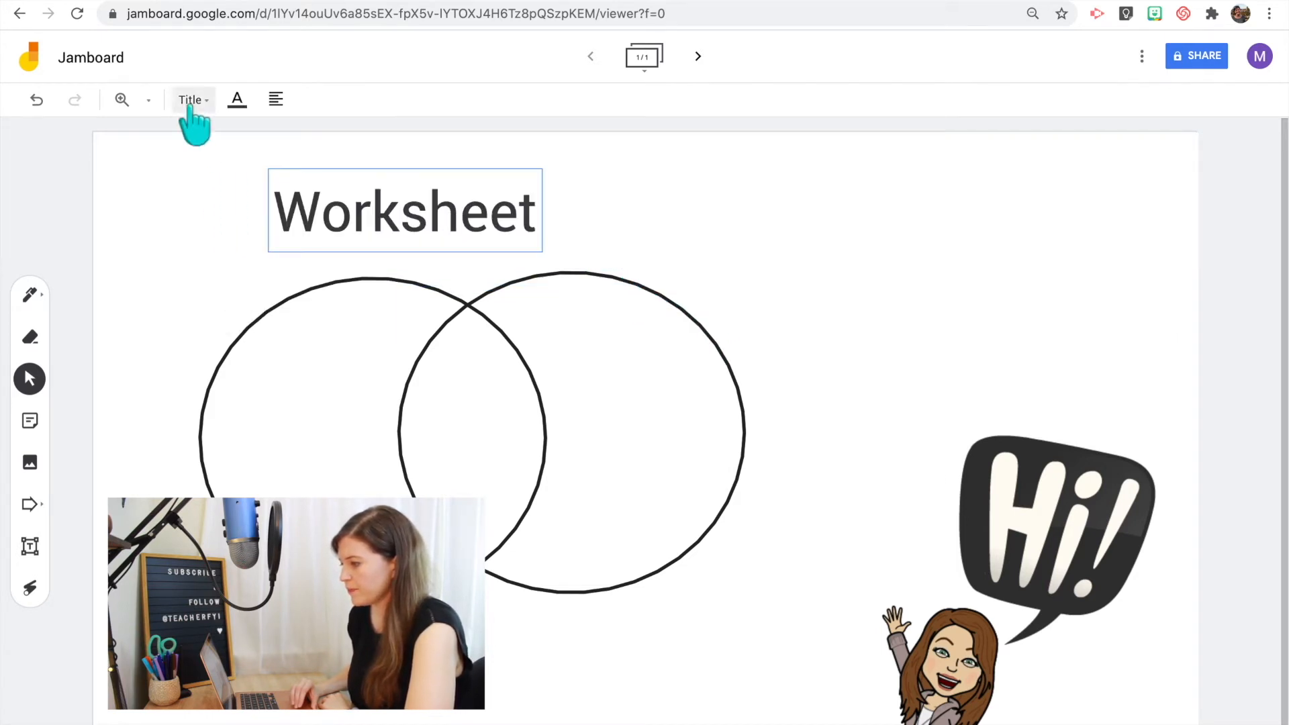
pyautogui.click(254, 99)
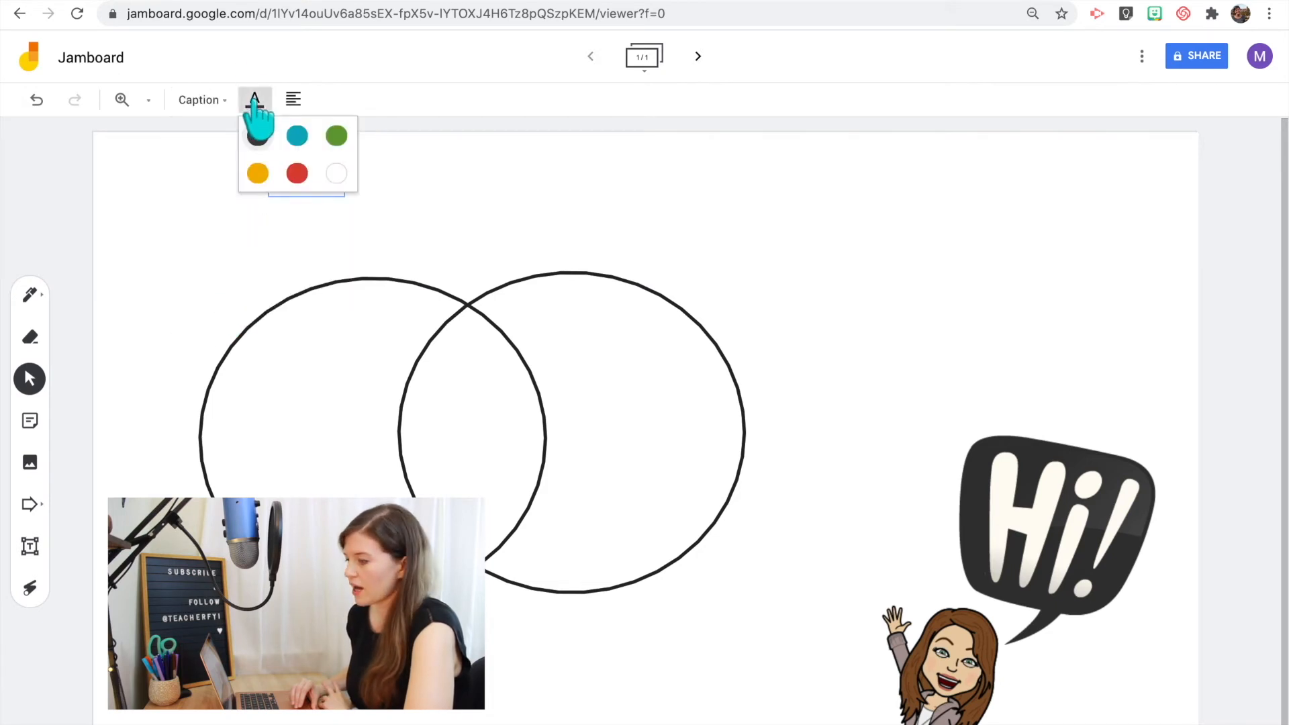
pyautogui.click(297, 173)
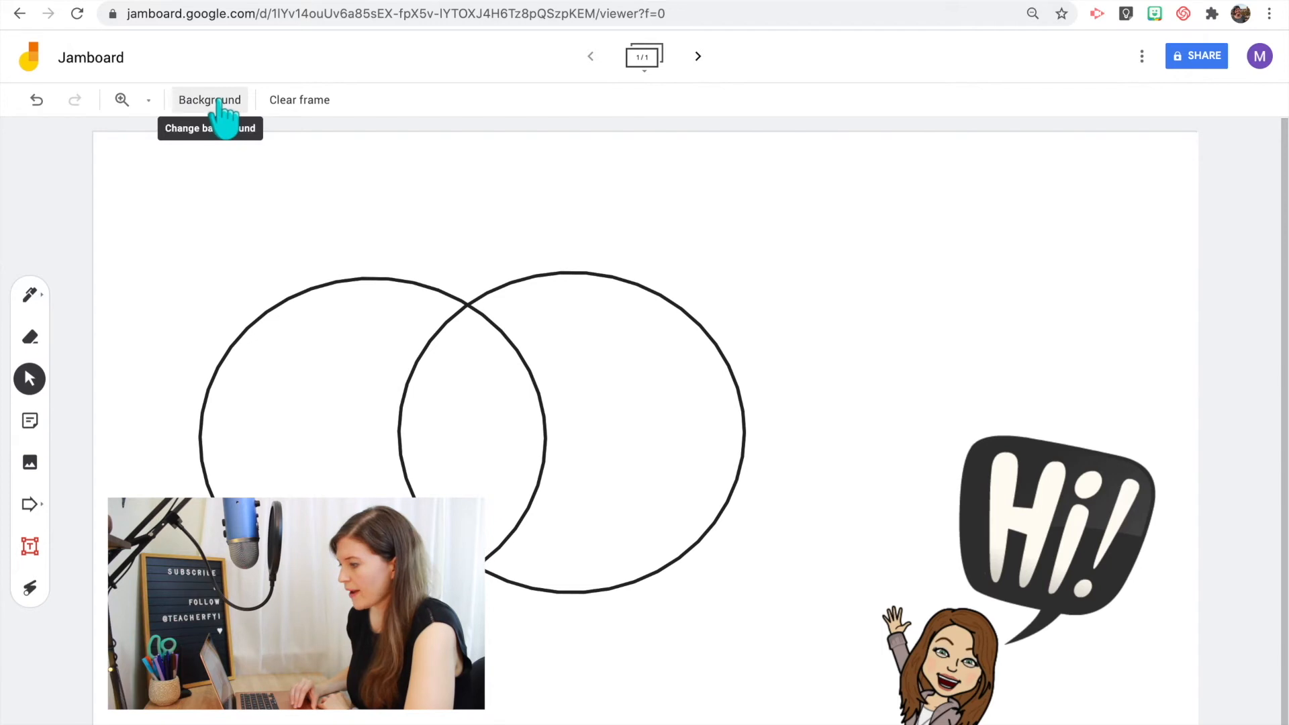
# - Cycle through dotted, lined, grid, grey and blue backgrounds, return to white, and select the Hi! sticker
pyautogui.click(209, 100)
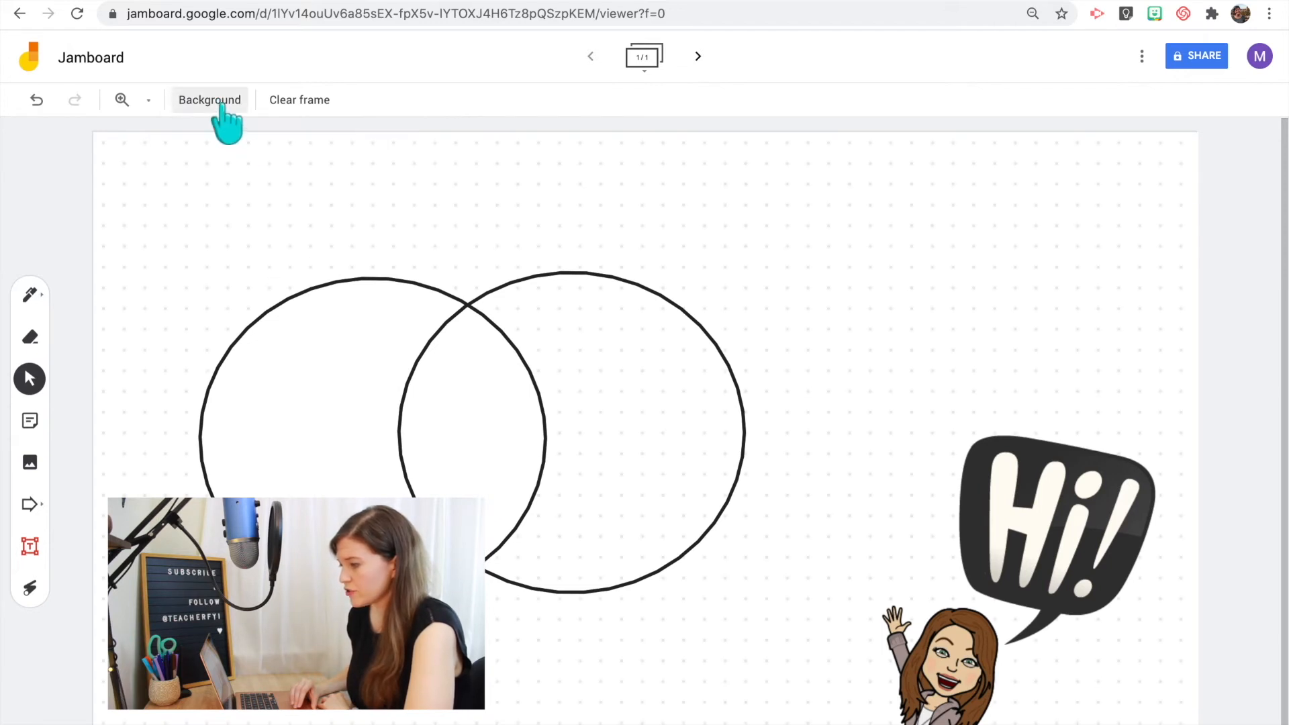
pyautogui.click(209, 100)
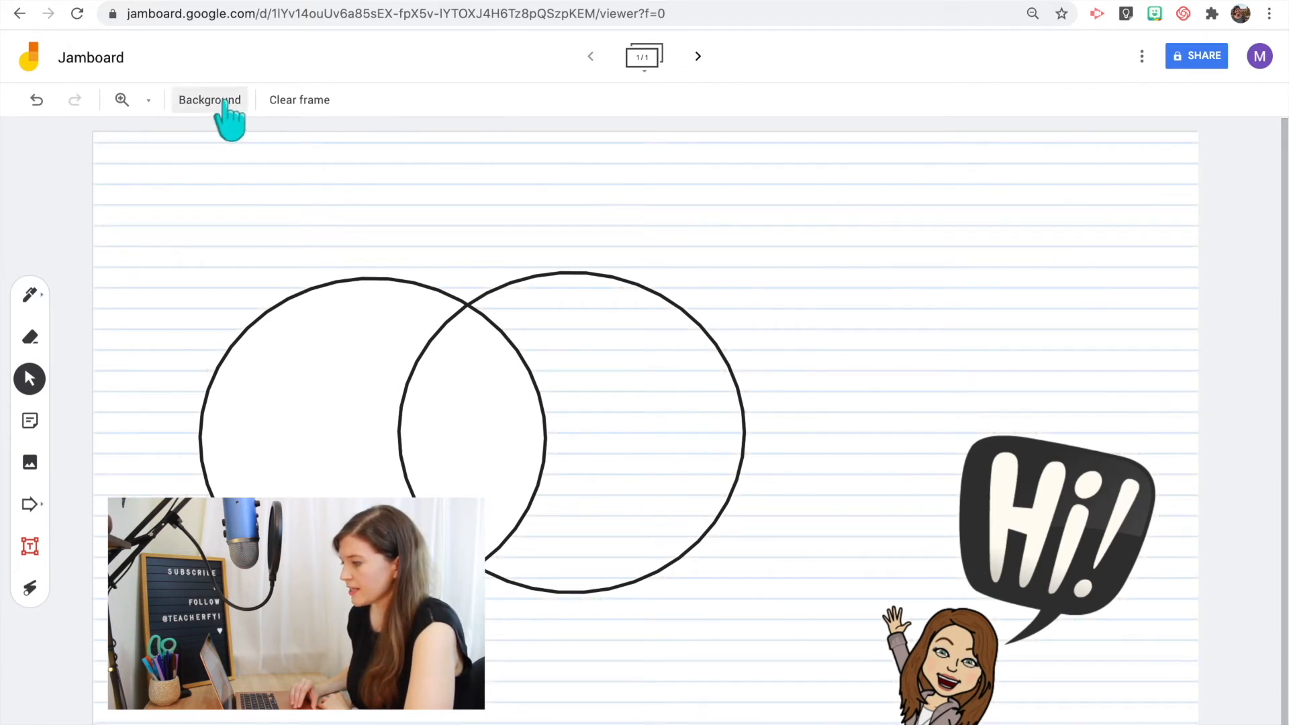
pyautogui.click(209, 100)
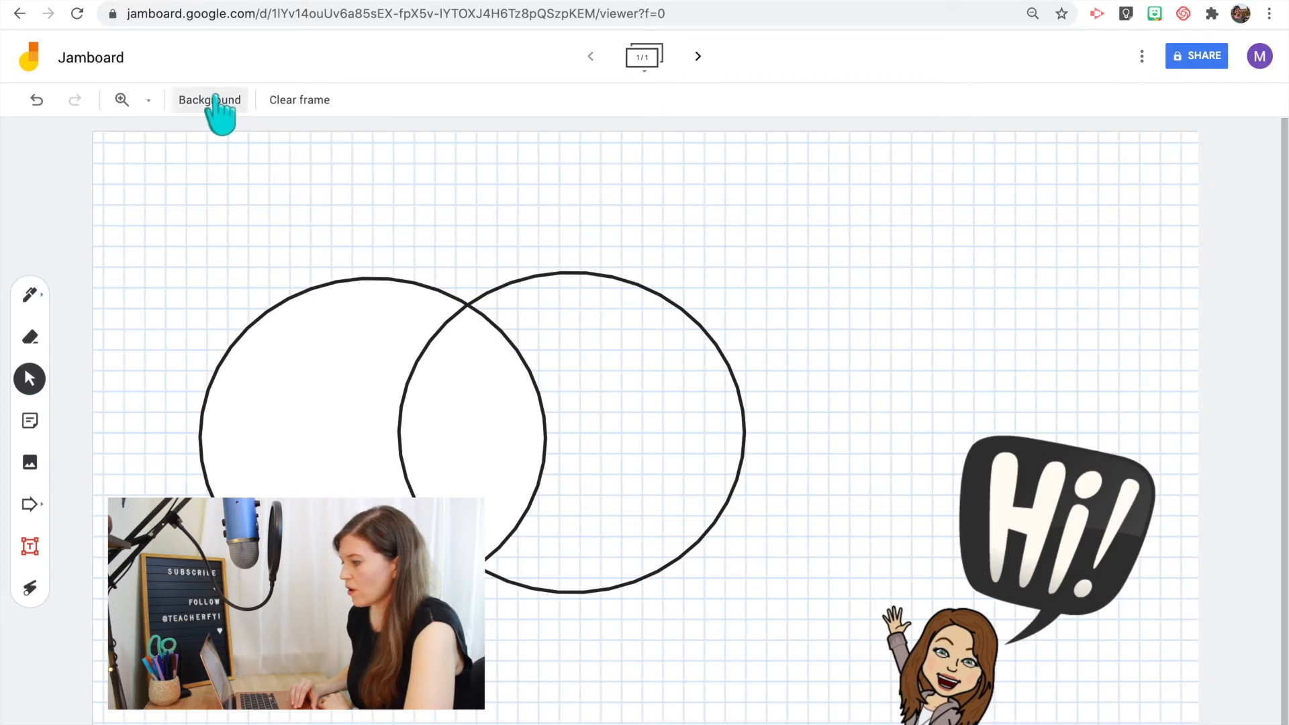
pyautogui.click(209, 100)
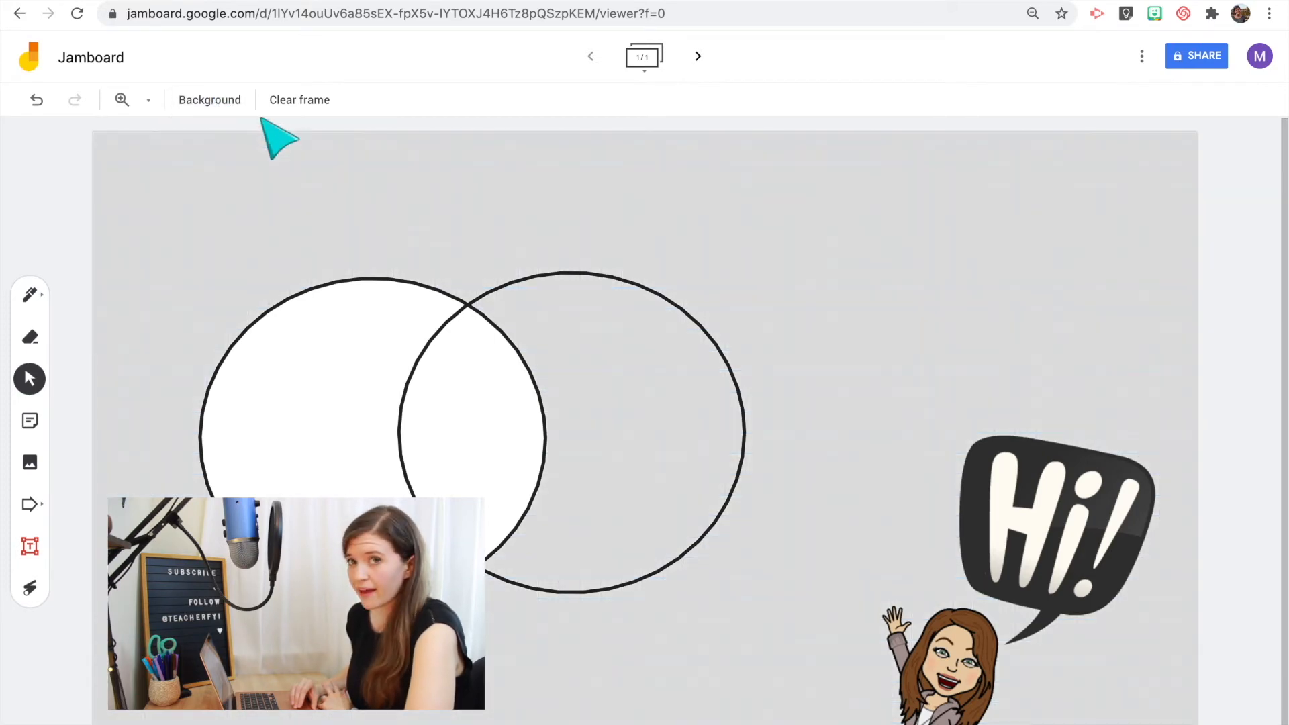
pyautogui.click(209, 100)
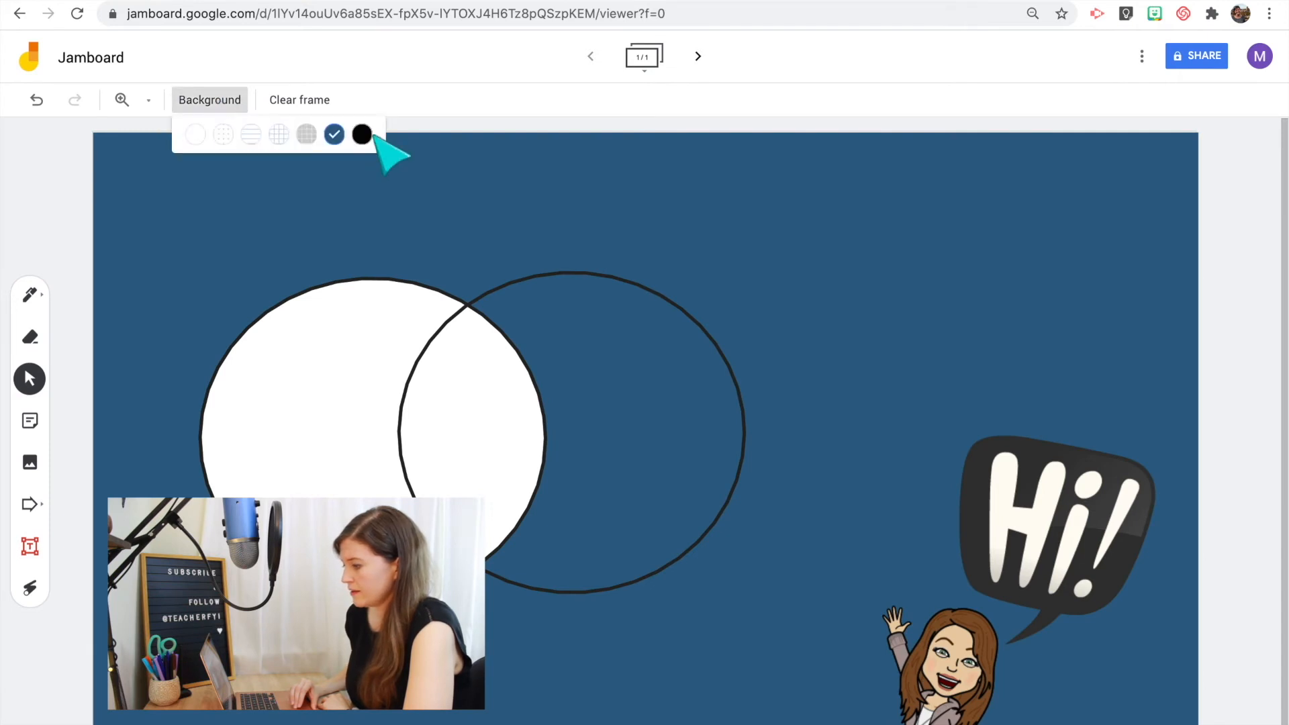
pyautogui.click(196, 134)
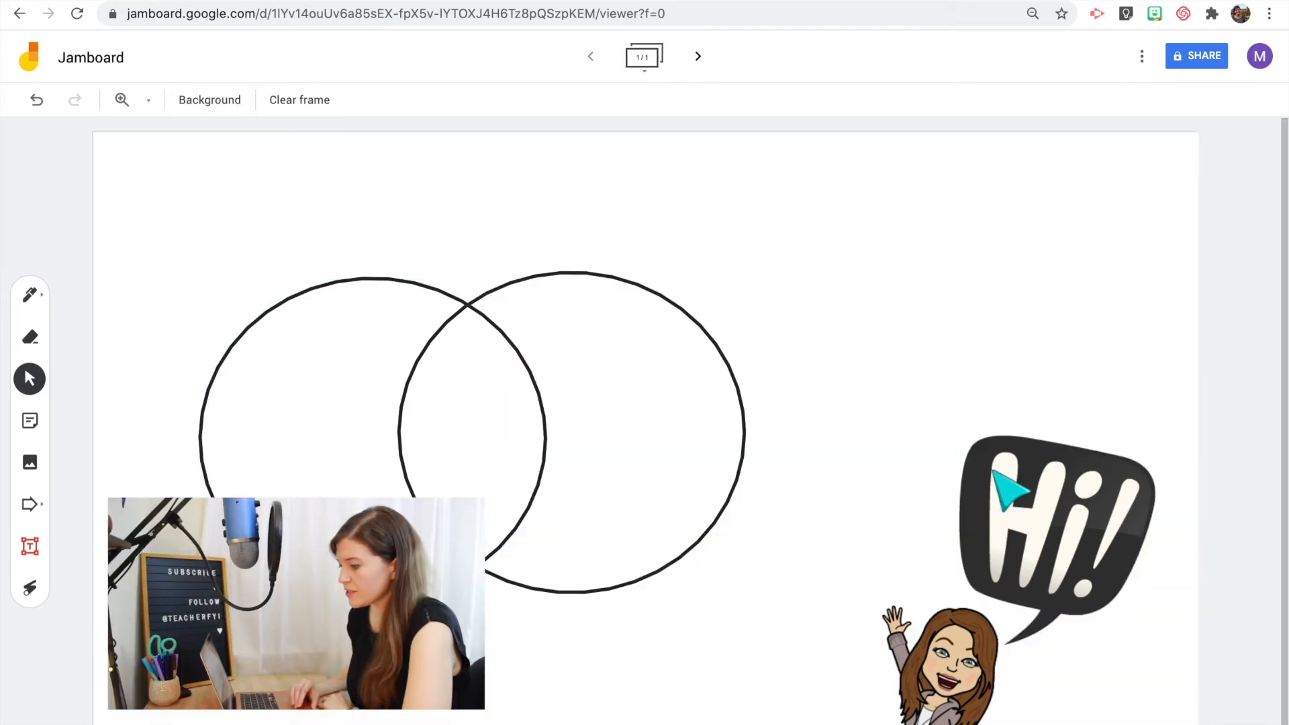
pyautogui.click(697, 57)
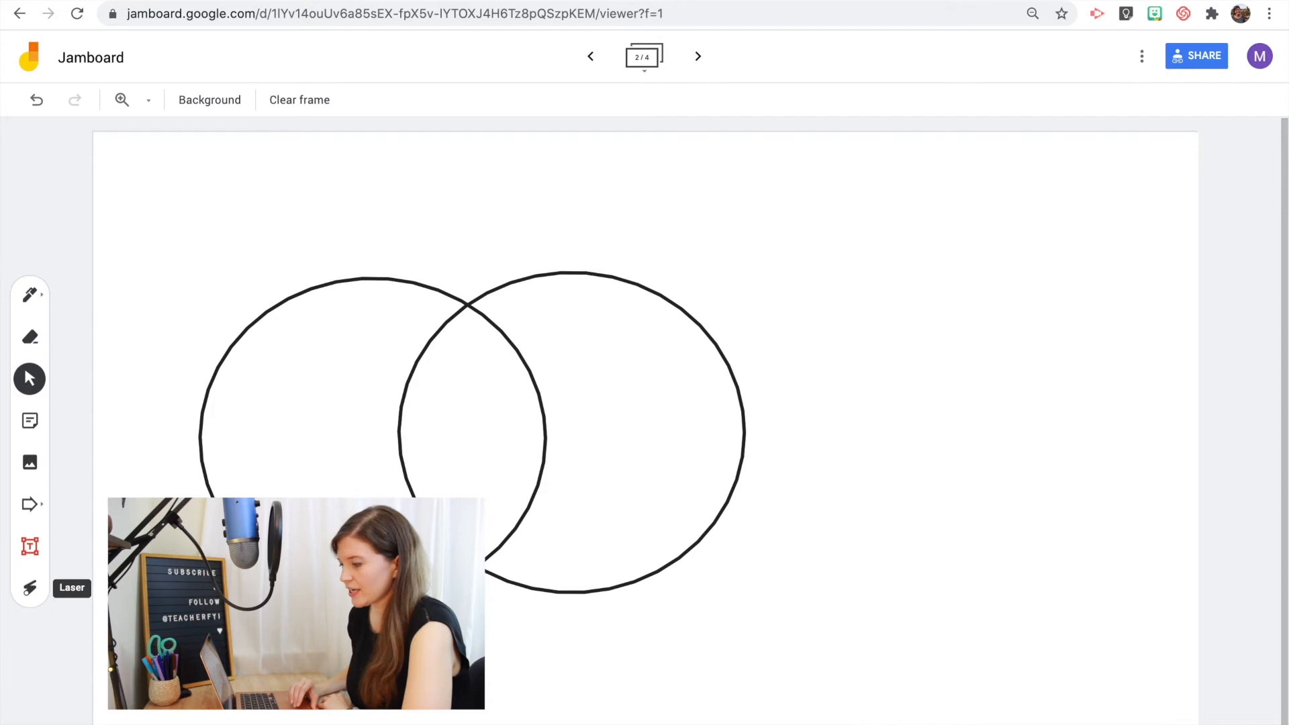
# - Duplicate the Venn-circle frame from the frame bar until the jam holds four identical frames
pyautogui.click(29, 585)
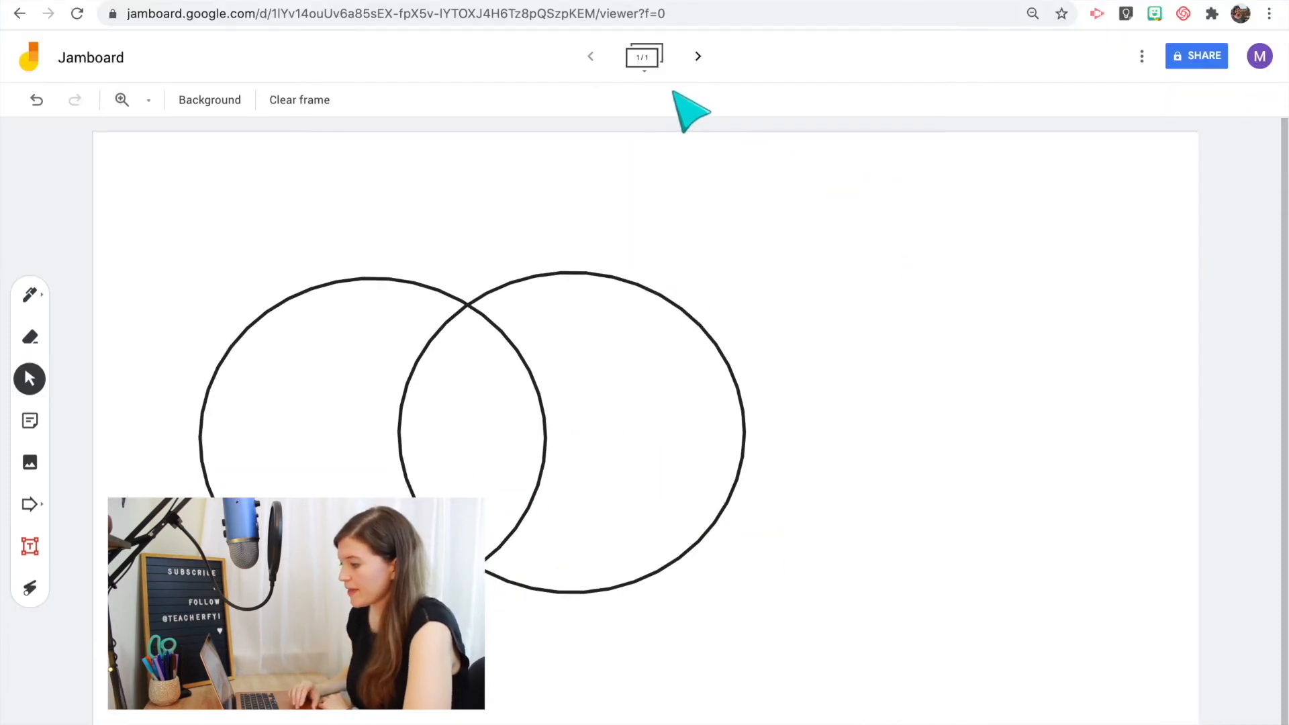
pyautogui.moveTo(652, 88)
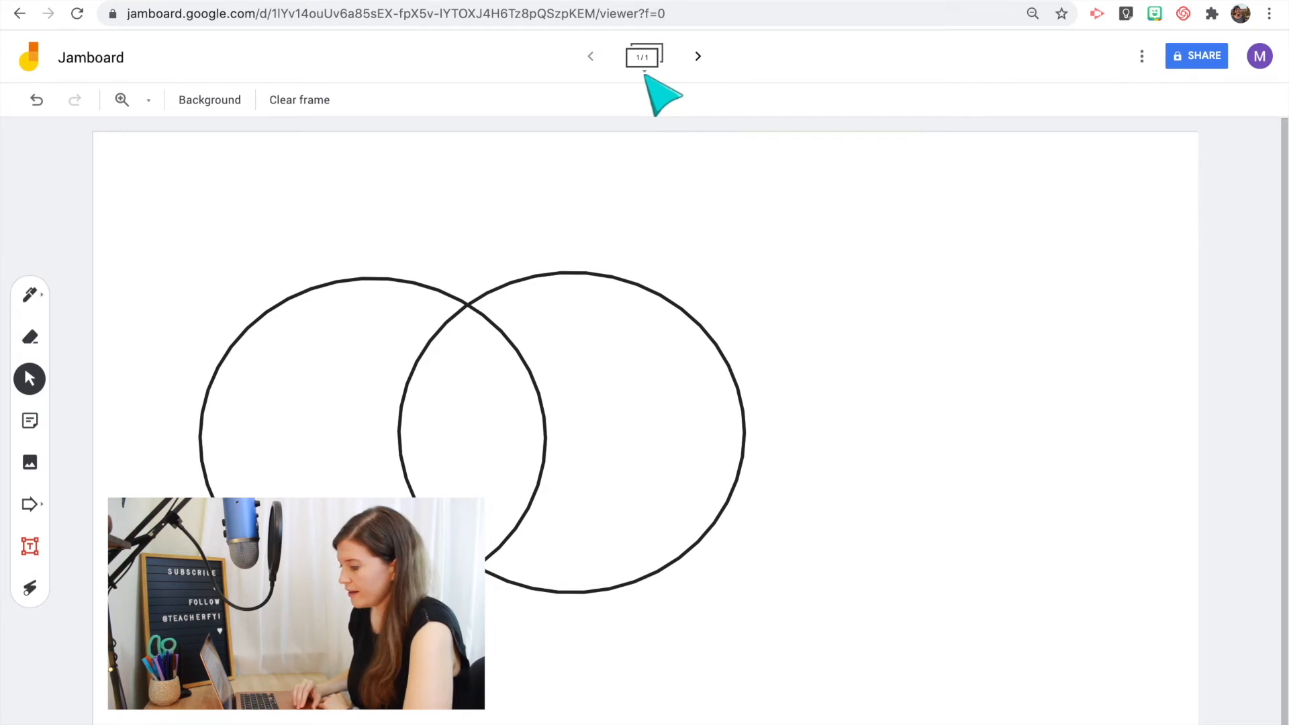
pyautogui.click(645, 56)
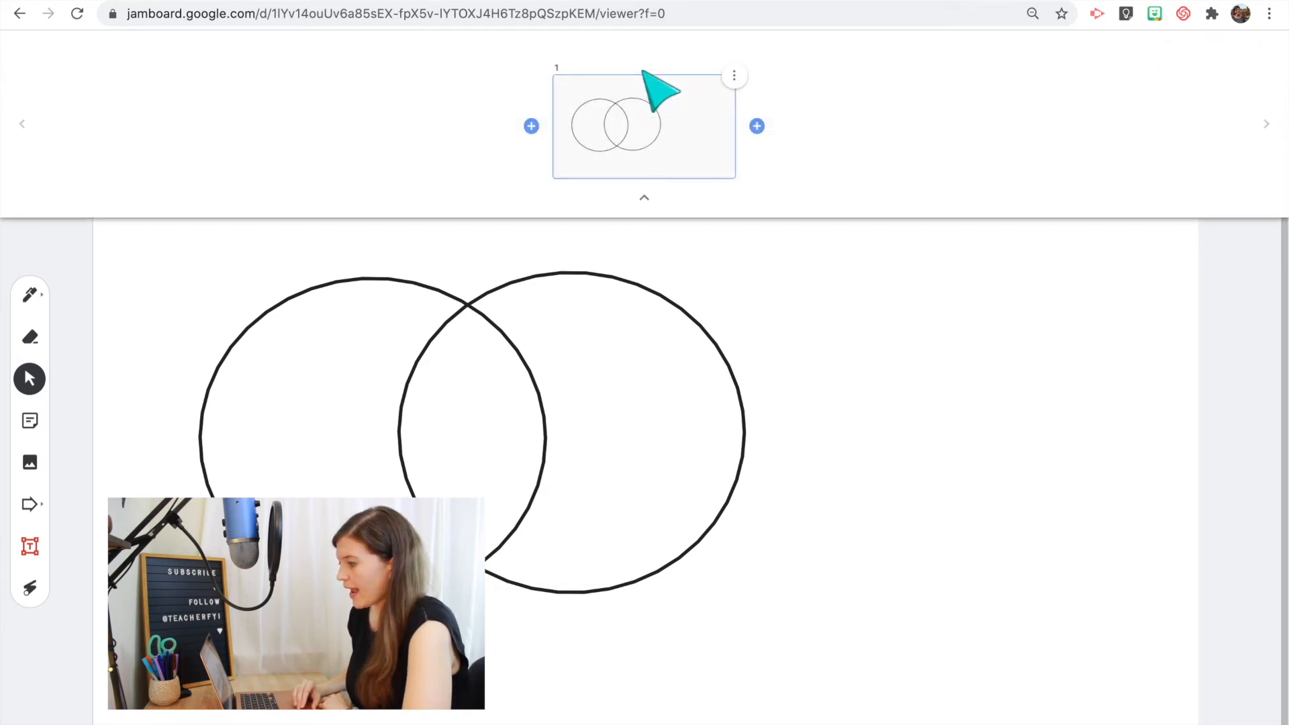
pyautogui.click(733, 74)
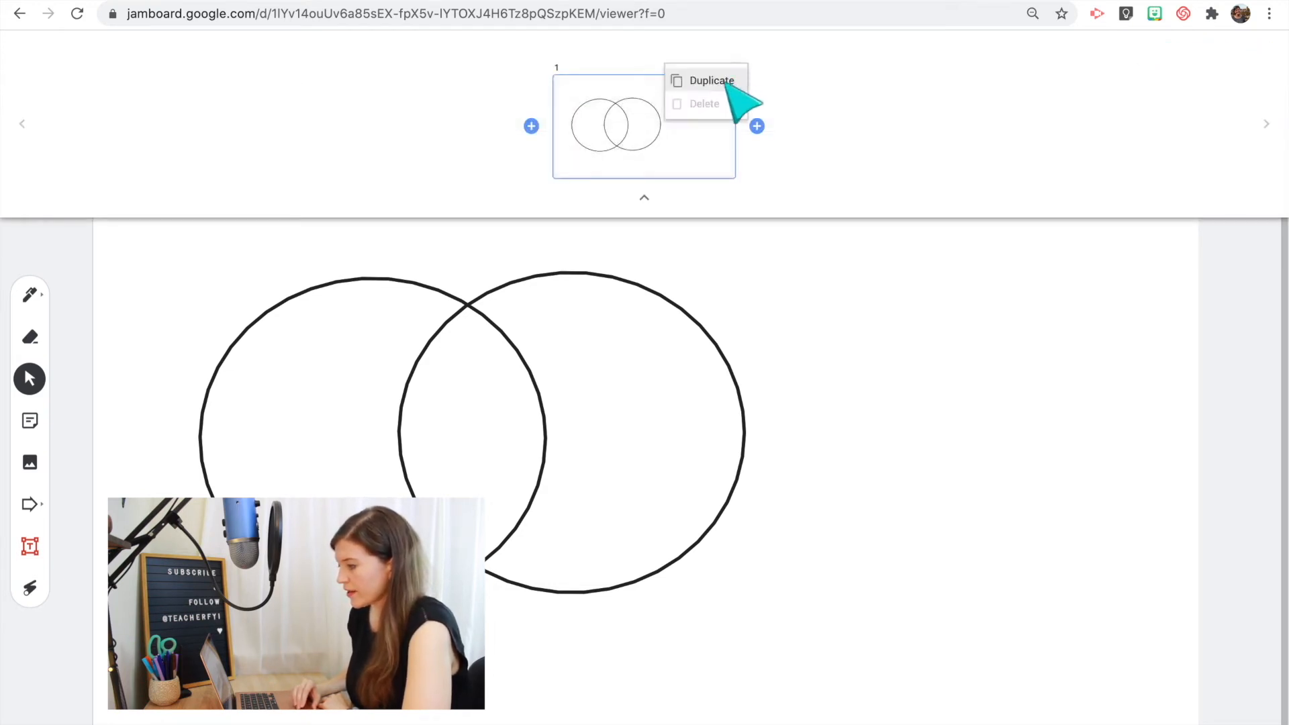
pyautogui.click(709, 80)
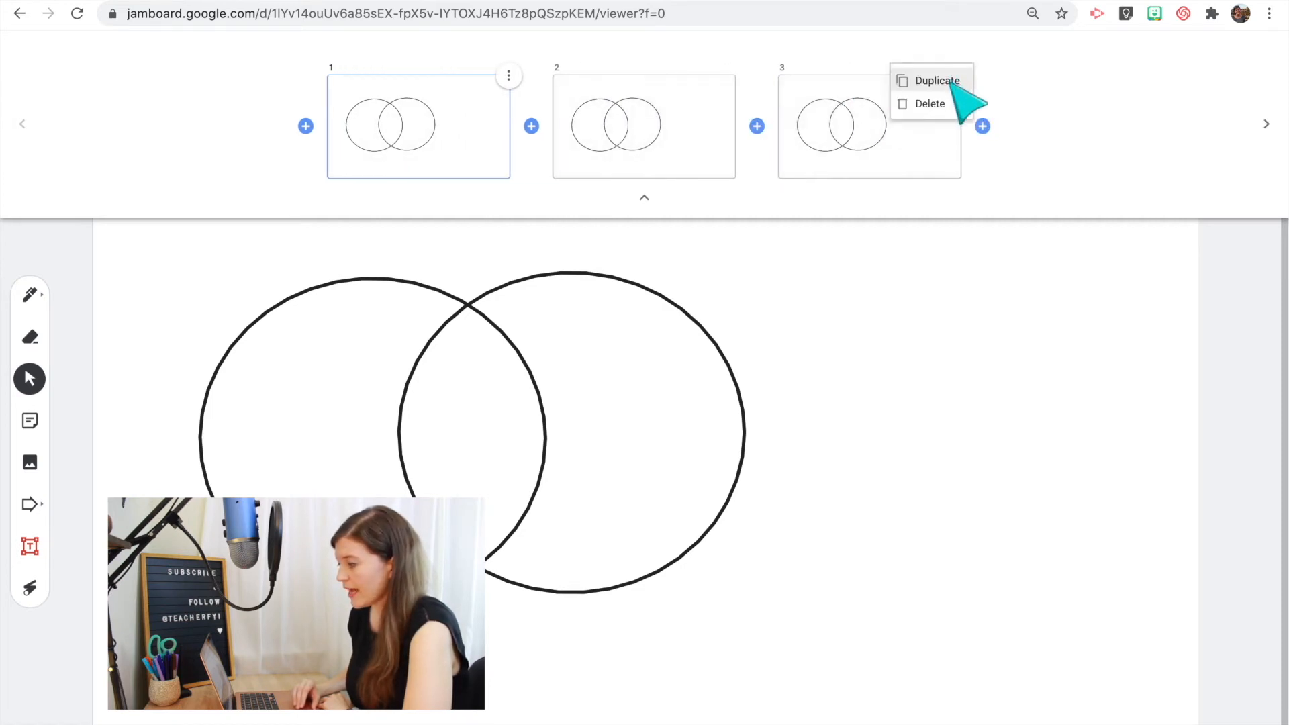
pyautogui.click(932, 80)
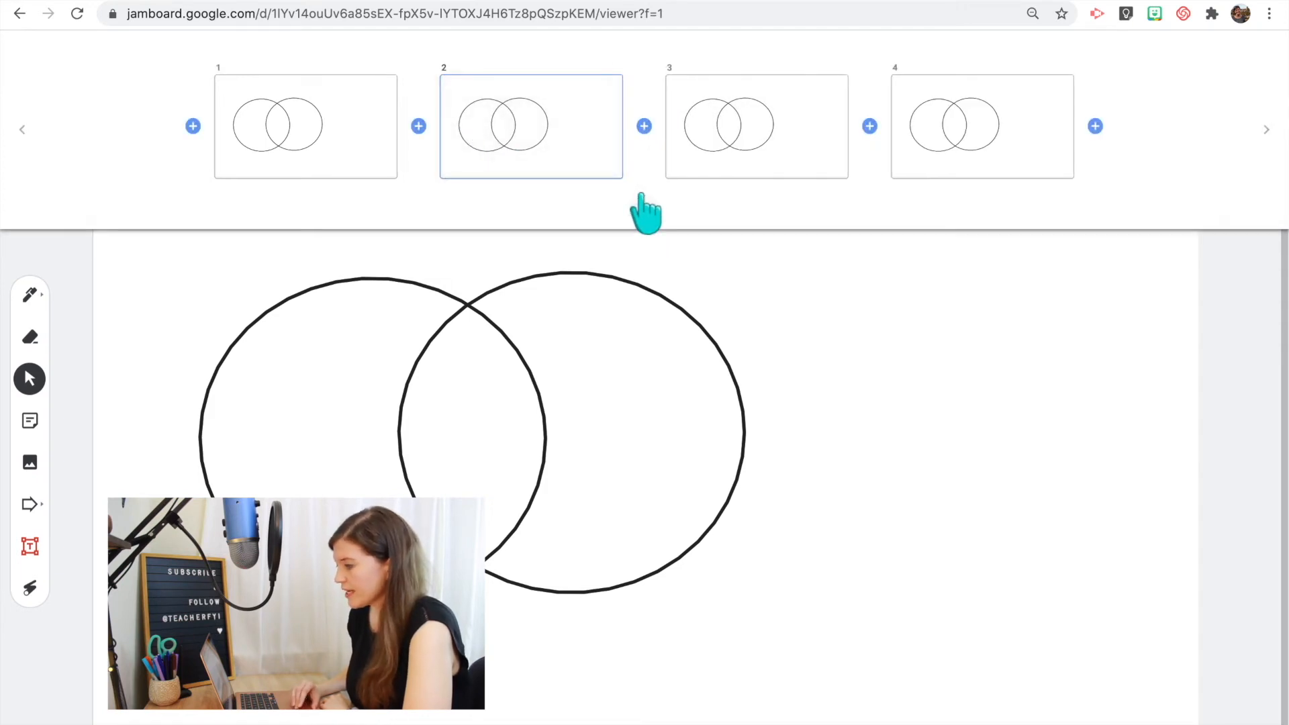
pyautogui.click(1141, 57)
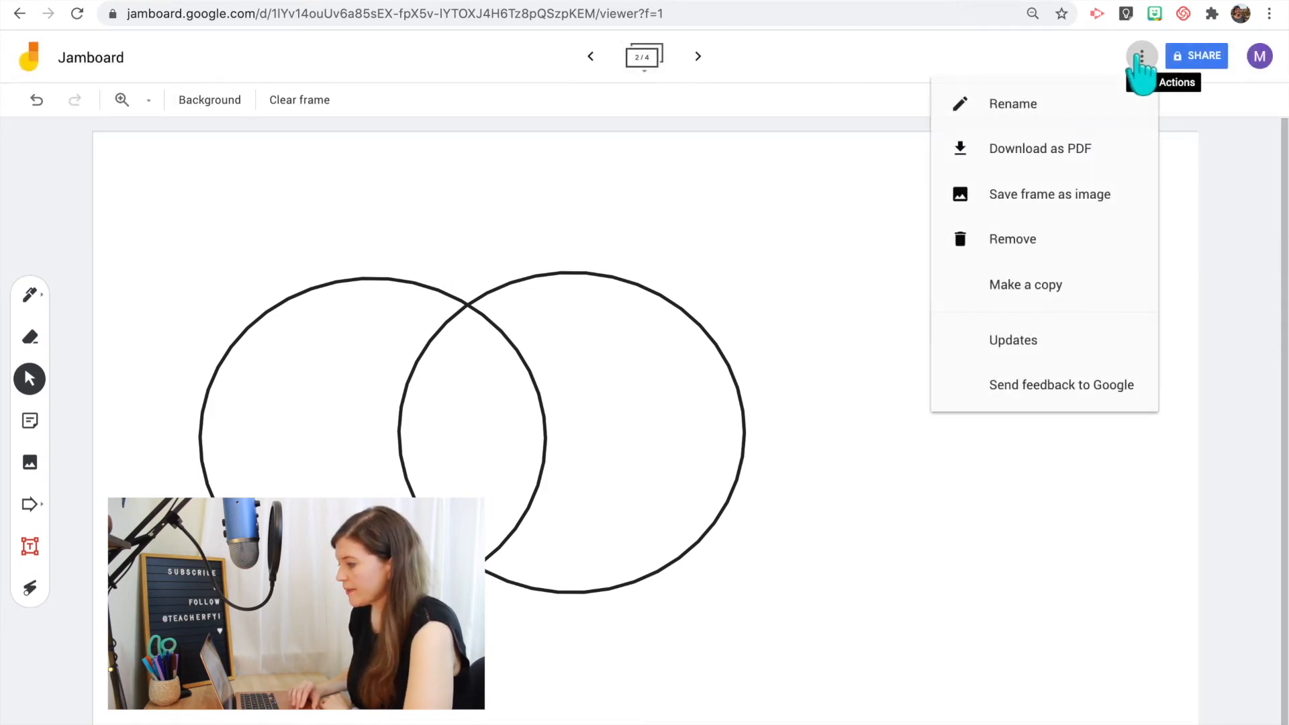
pyautogui.moveTo(1052, 297)
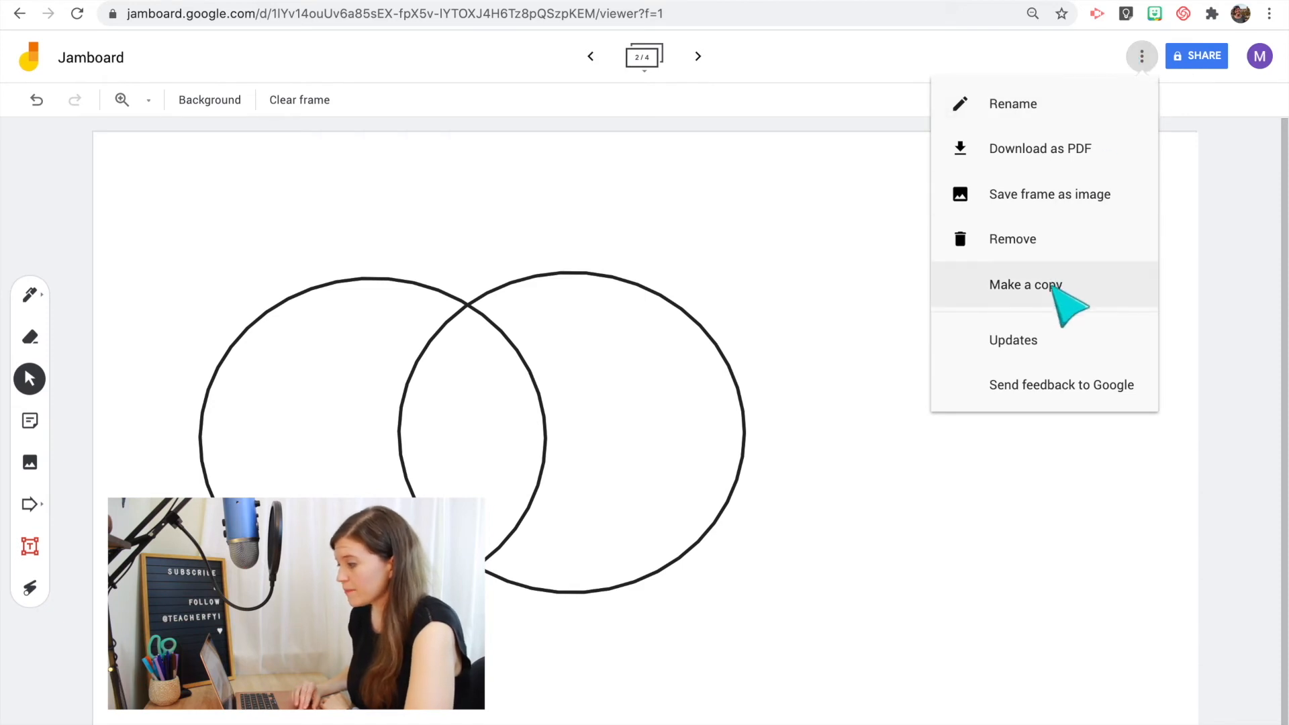
pyautogui.moveTo(1050, 193)
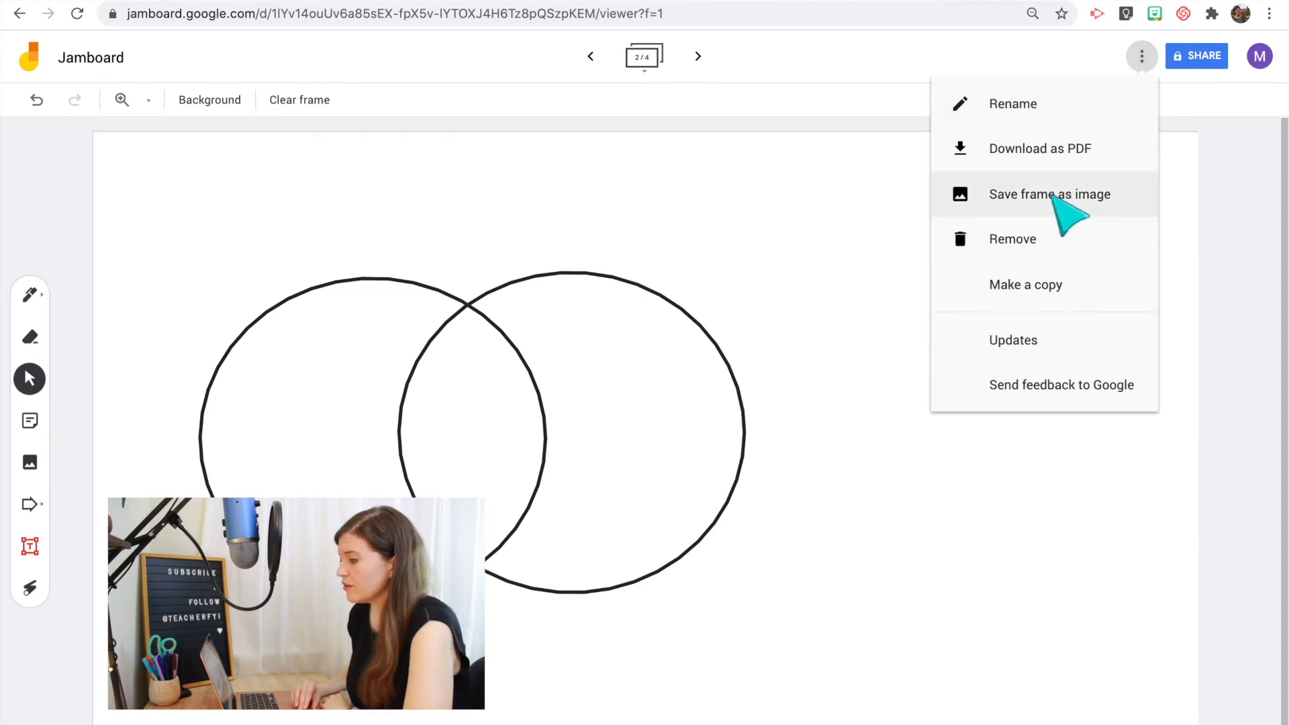
pyautogui.moveTo(1051, 141)
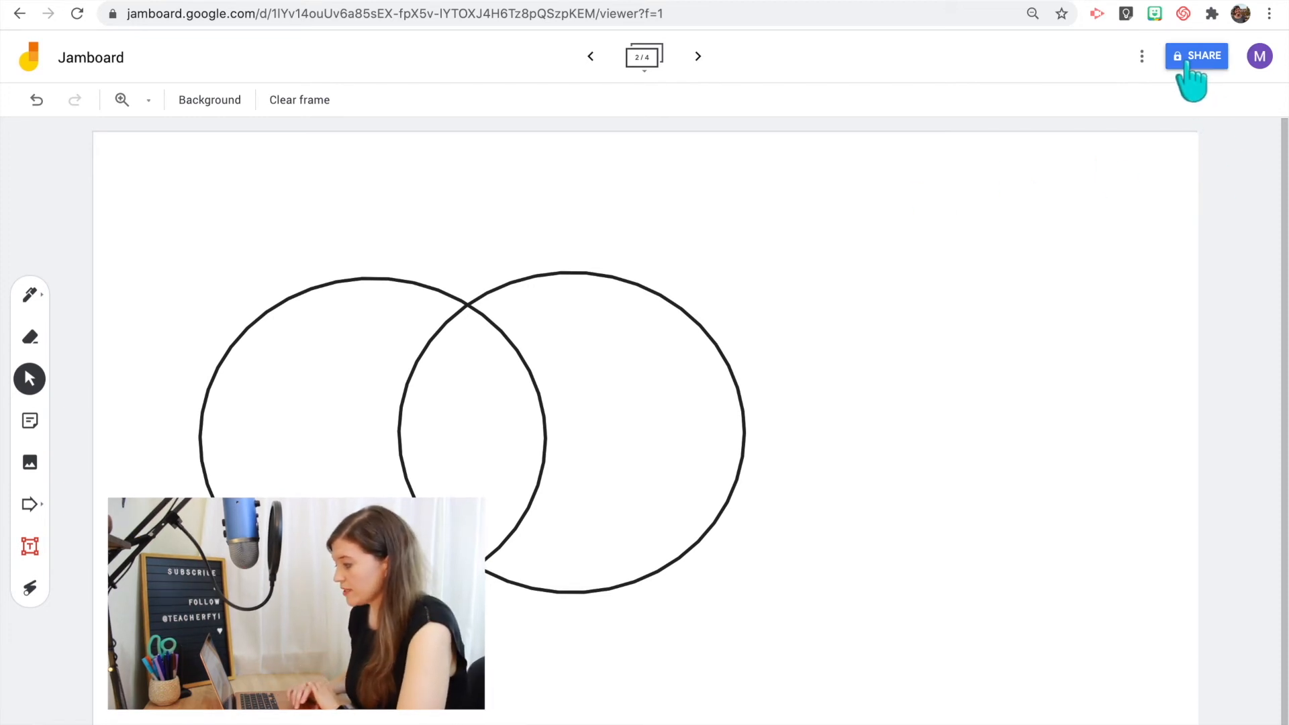
pyautogui.moveTo(1200, 60)
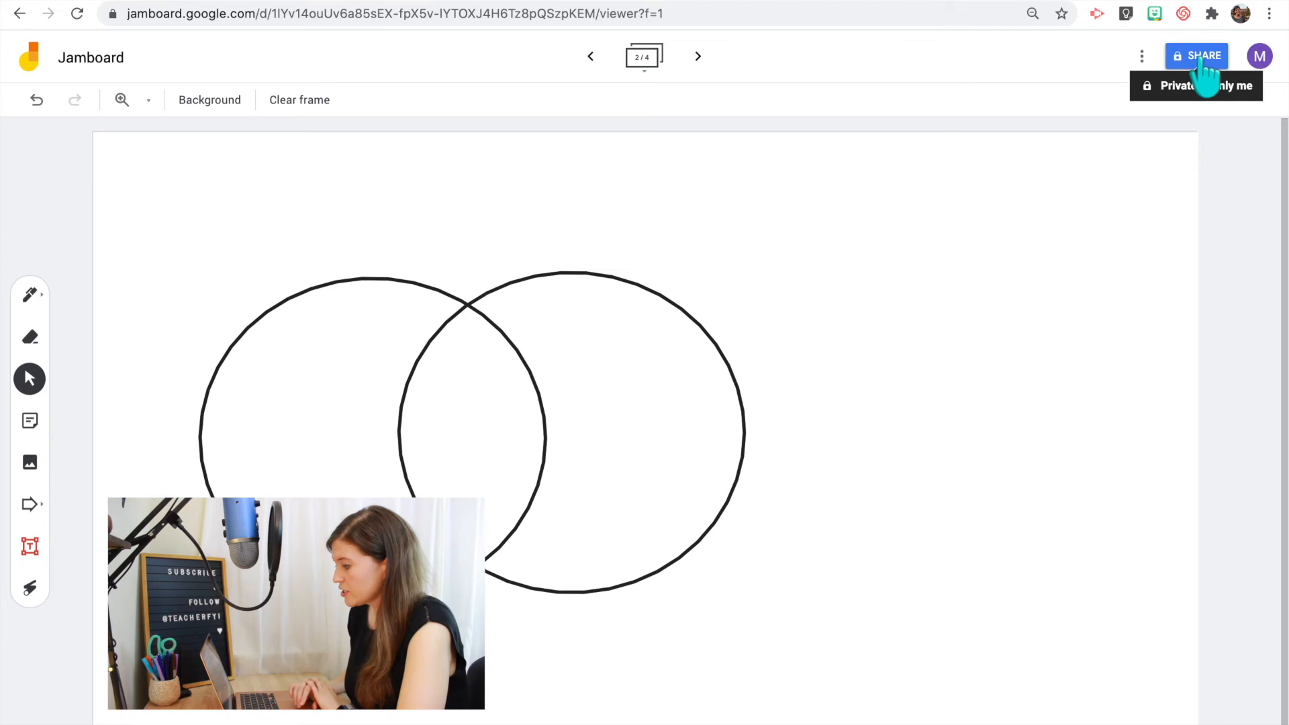
# - Set link access to Anyone with the link as Editor and copy the jam's sharing link
pyautogui.click(1197, 56)
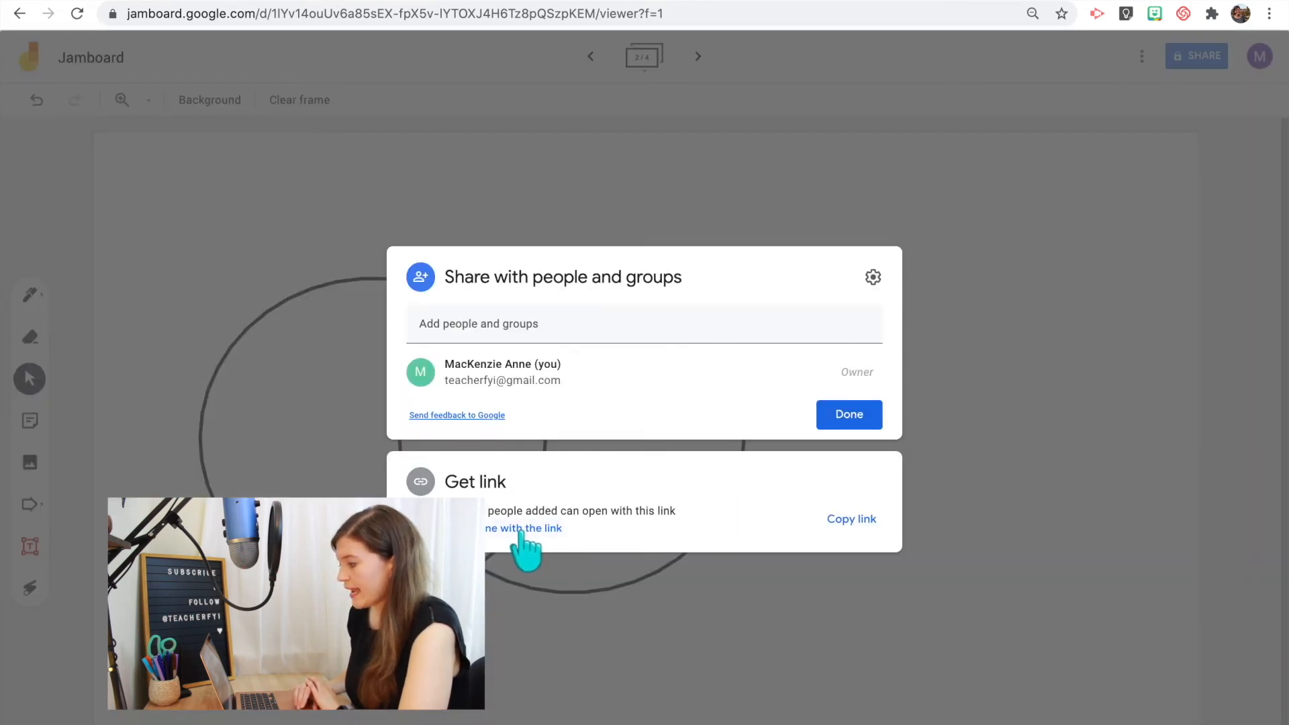
pyautogui.click(523, 527)
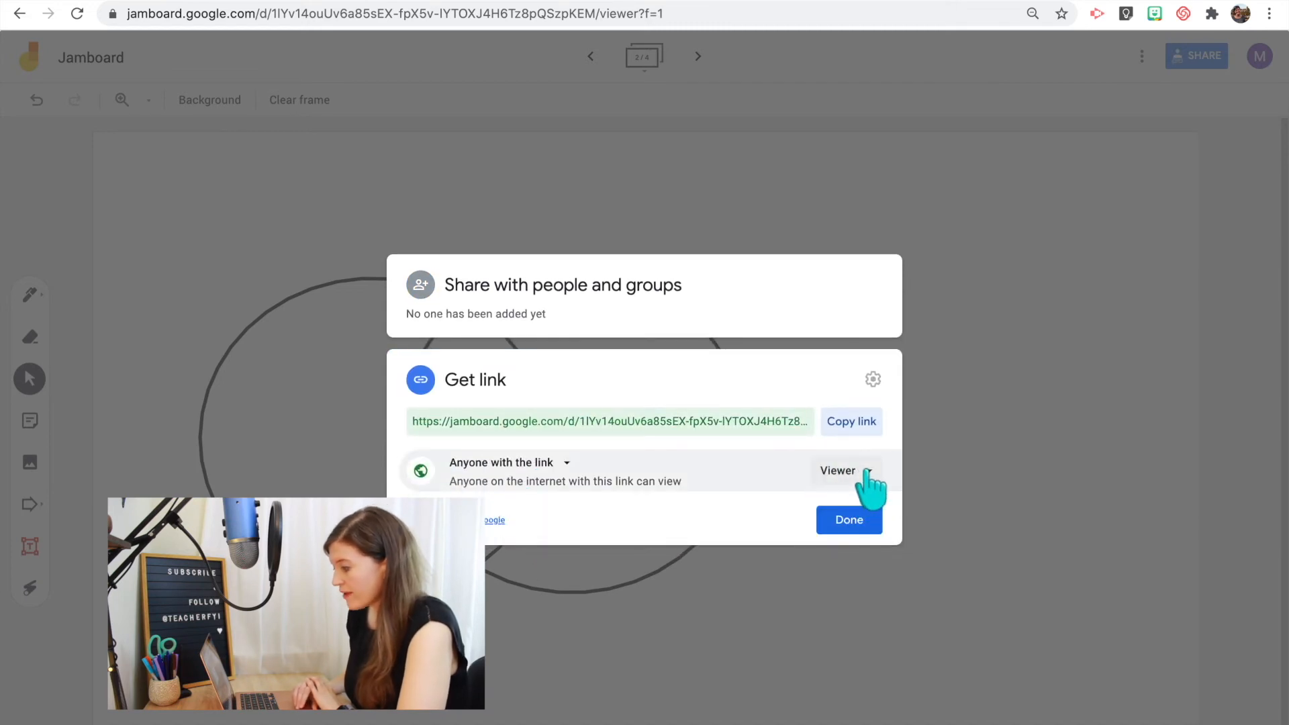
pyautogui.click(846, 472)
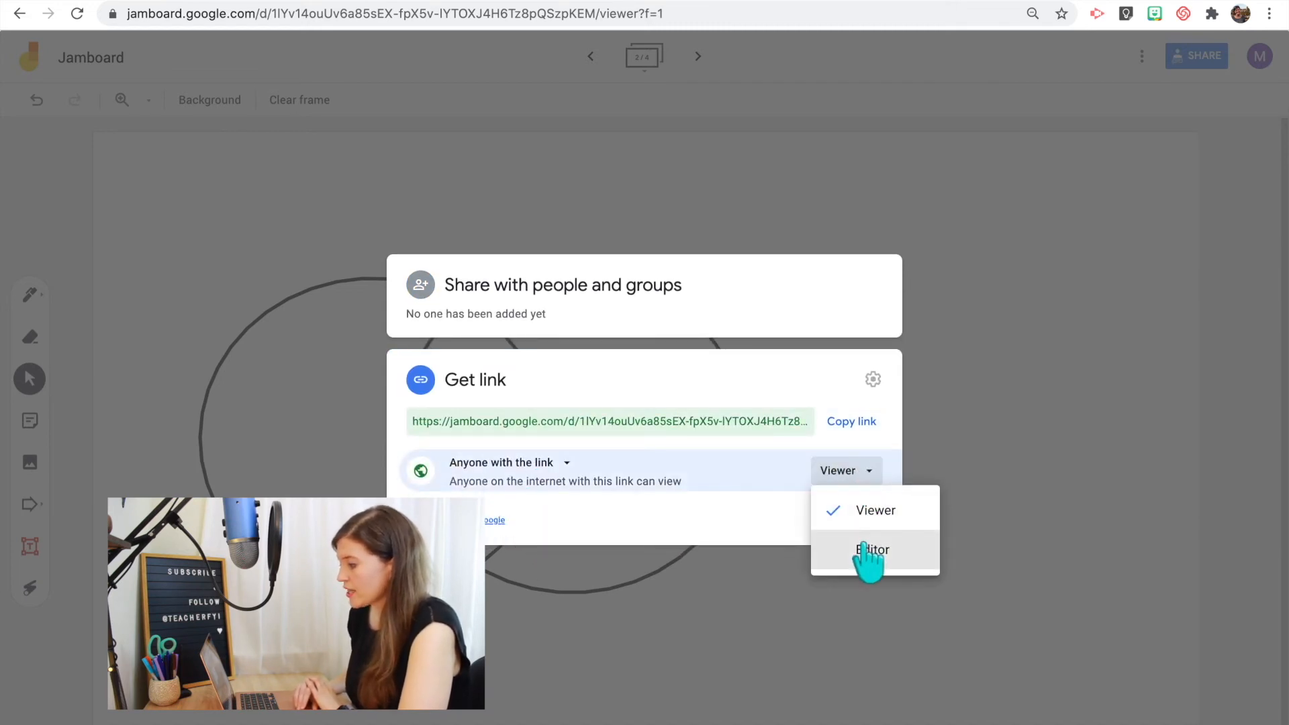
pyautogui.click(870, 550)
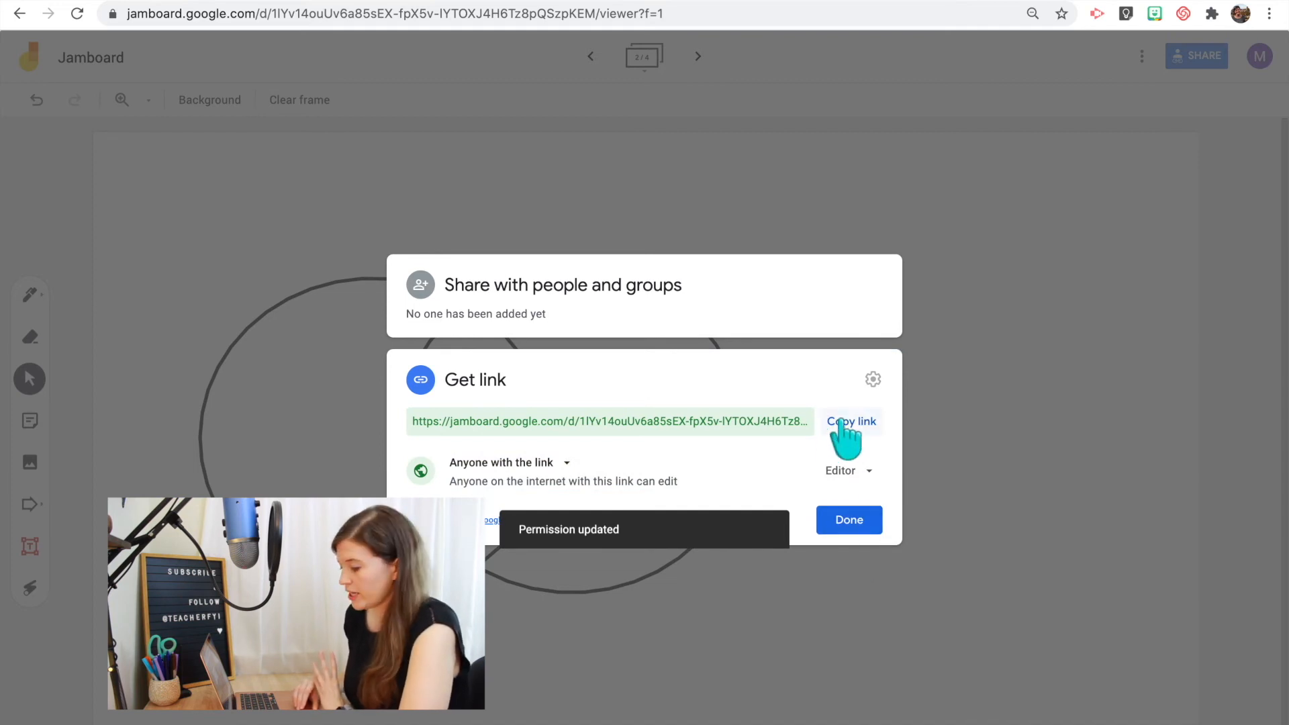
pyautogui.click(851, 421)
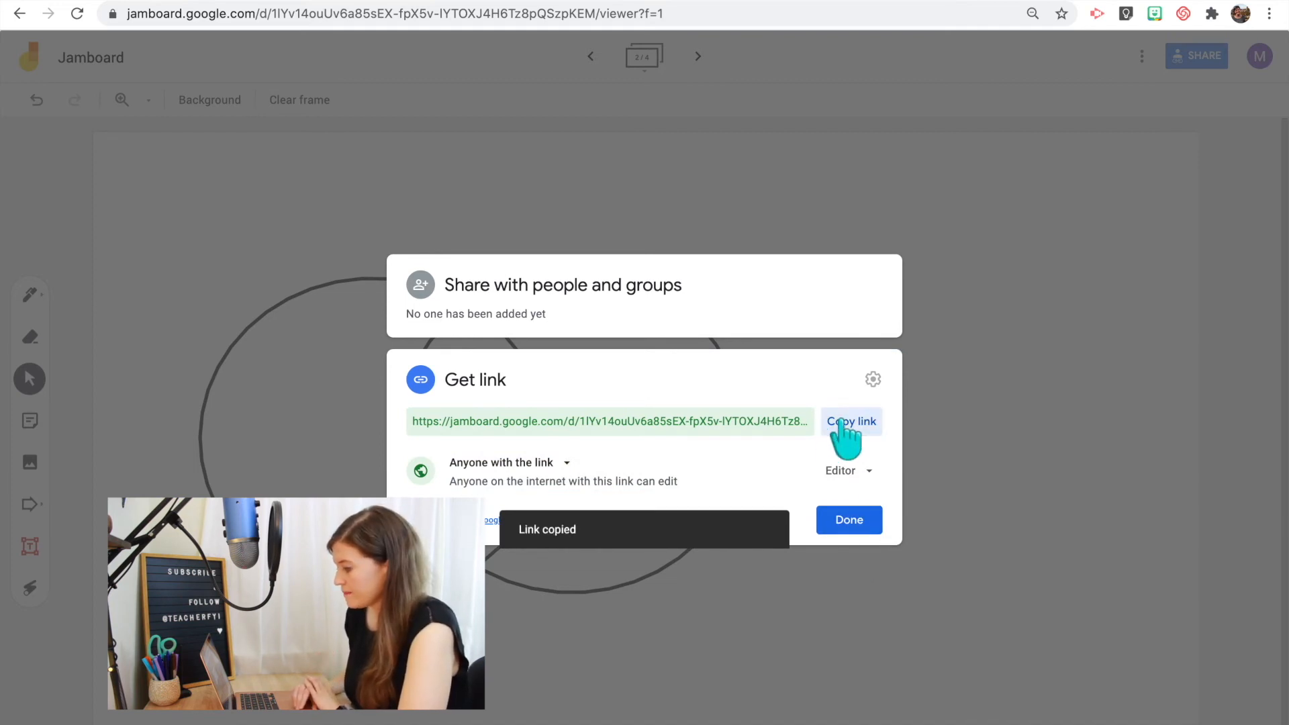
pyautogui.click(849, 520)
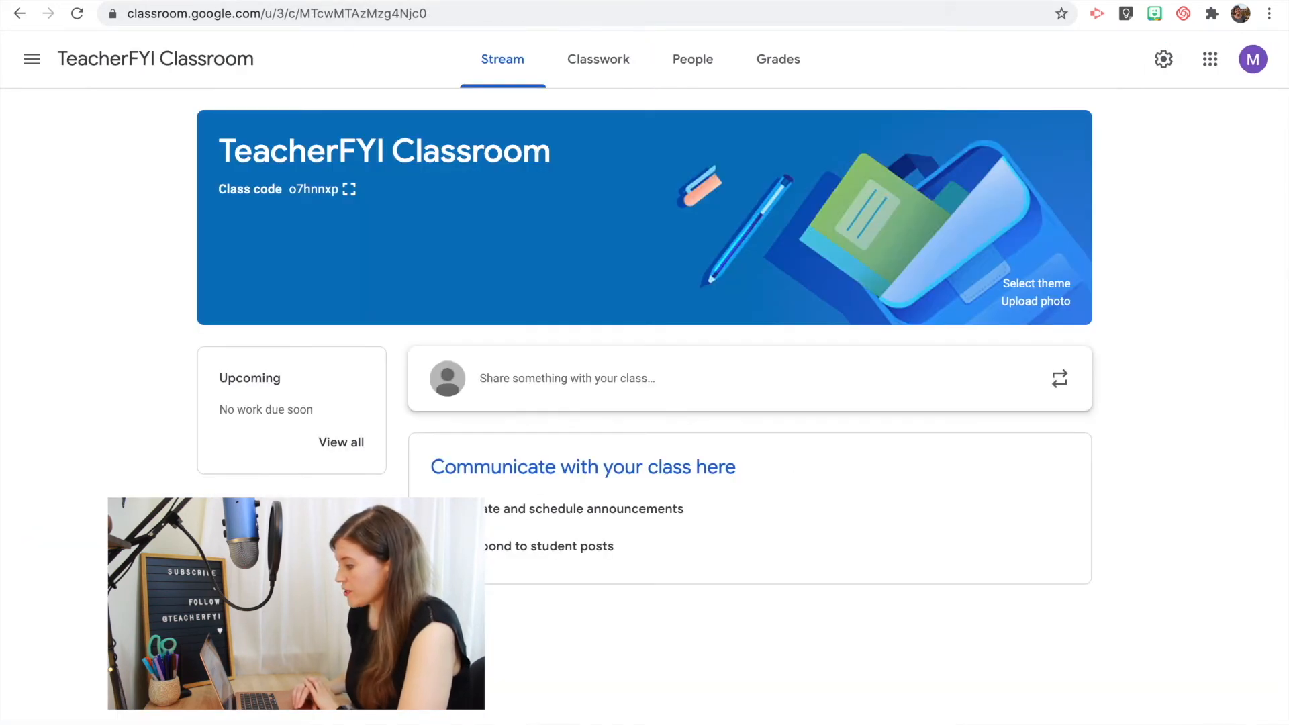
pyautogui.moveTo(502, 59)
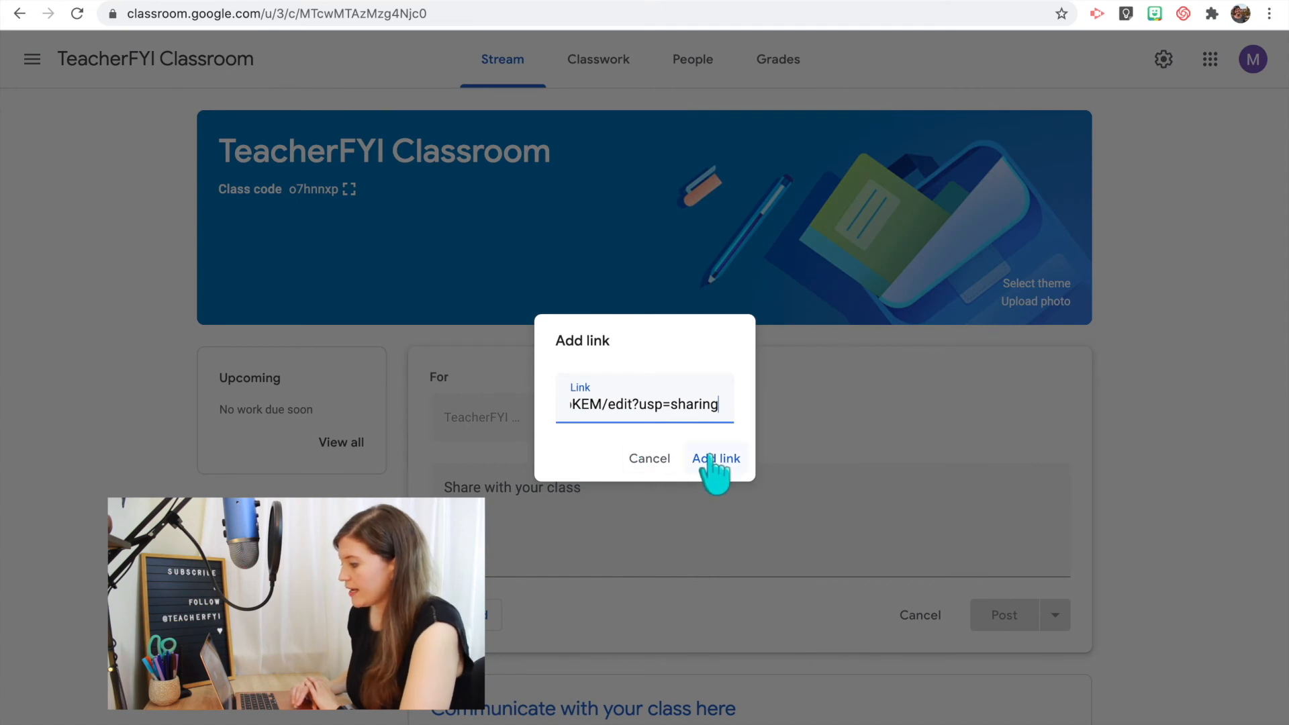
# - Attach the pasted jam link to the Stream announcement, then discard the draft
pyautogui.click(716, 459)
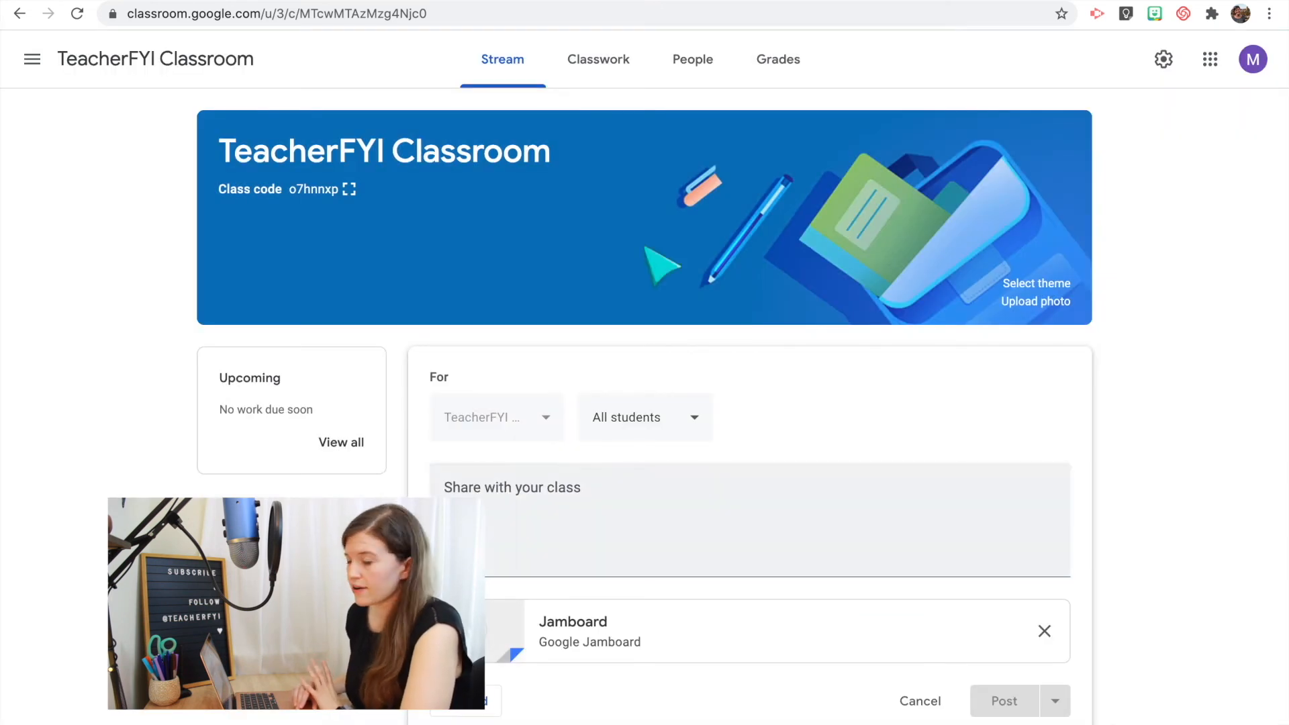
pyautogui.click(919, 701)
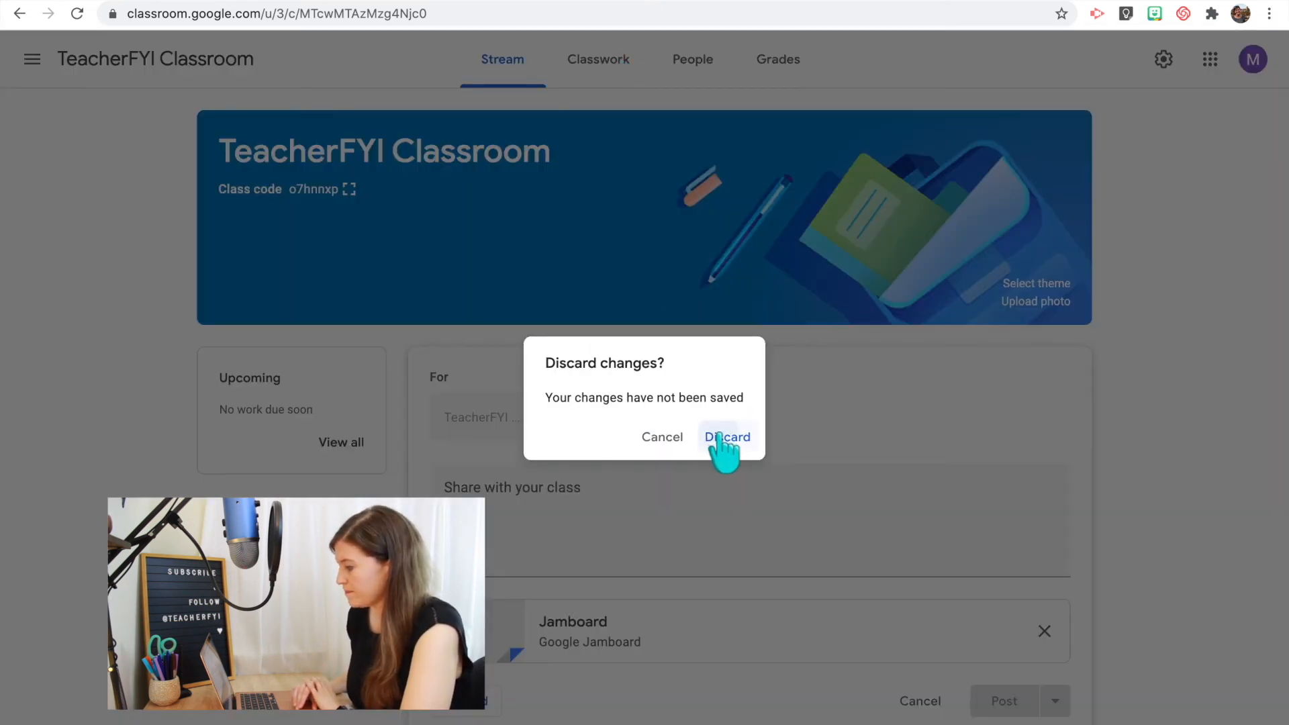
pyautogui.click(726, 438)
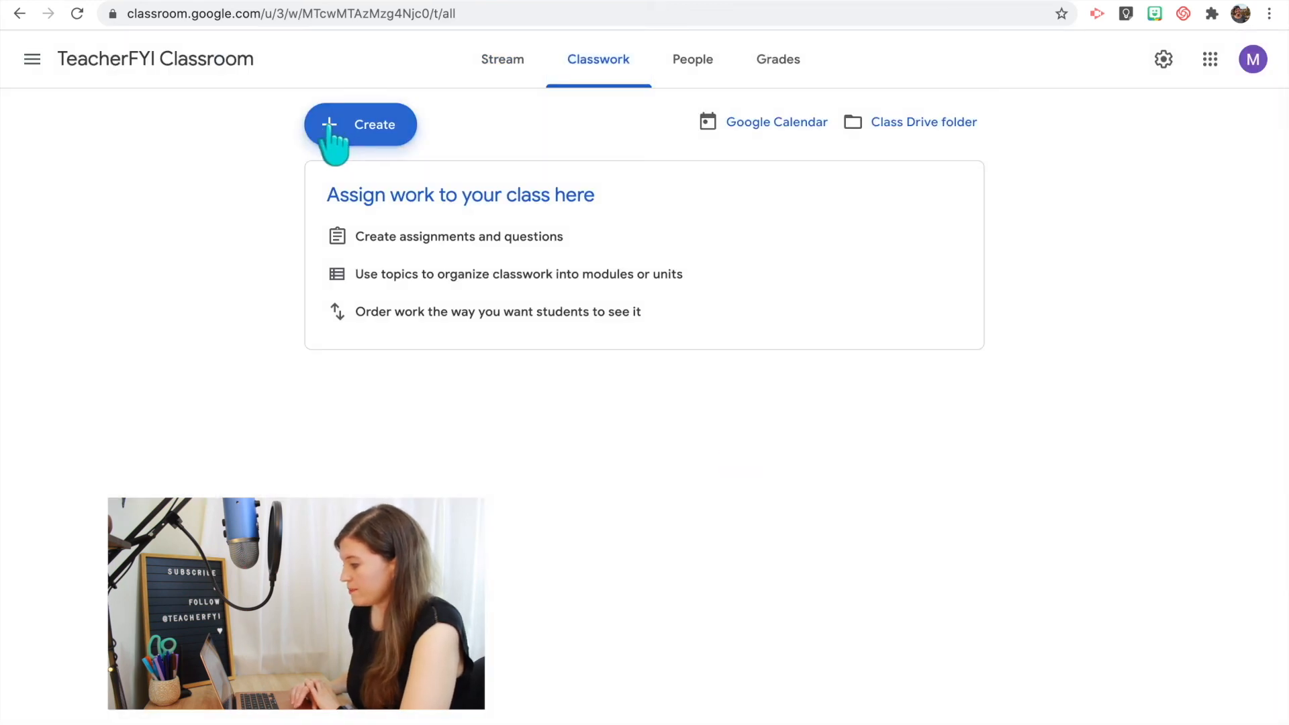
# - Create a new assignment and attach the Jamboard file from Google Drive
pyautogui.click(360, 123)
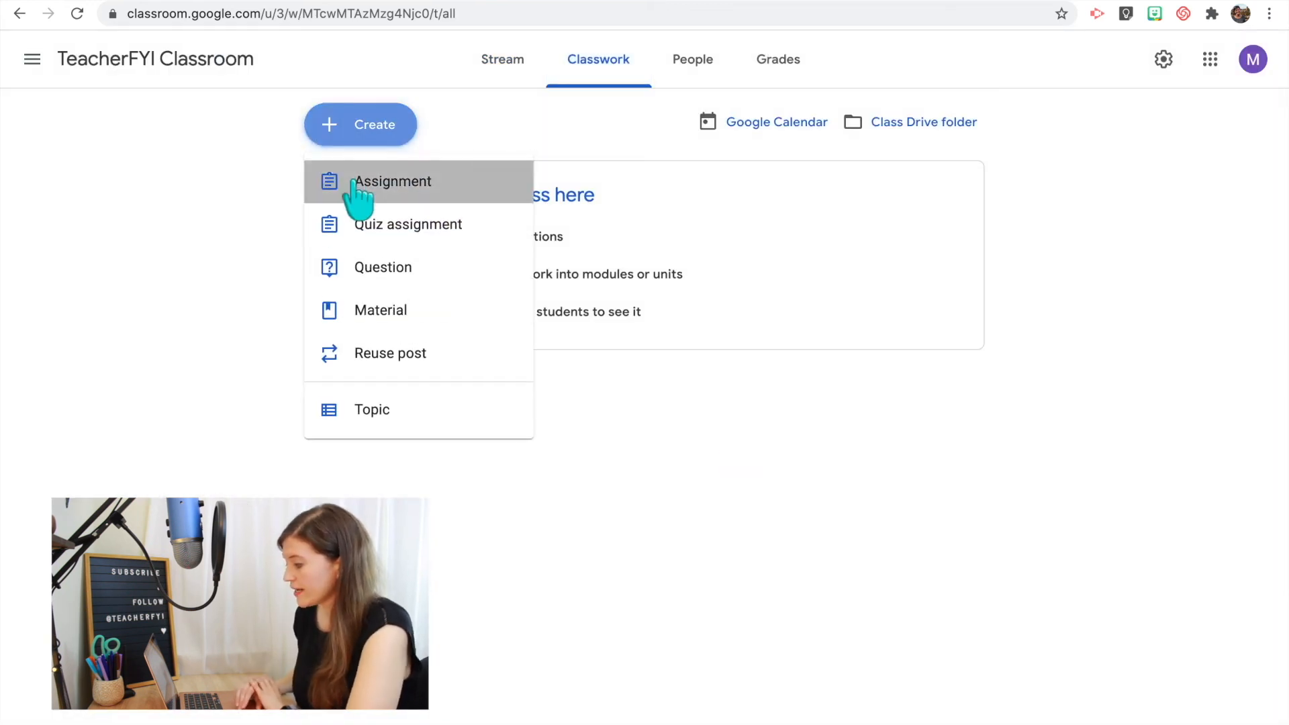
pyautogui.click(392, 181)
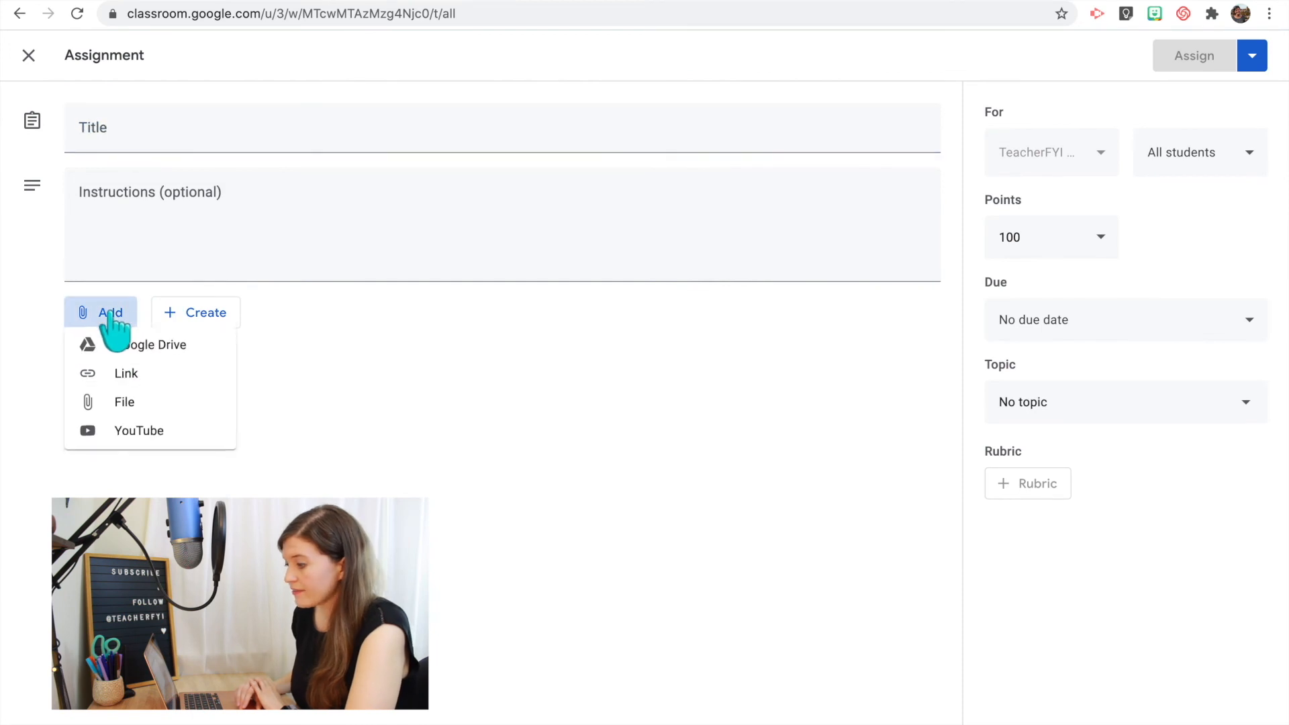
pyautogui.click(153, 344)
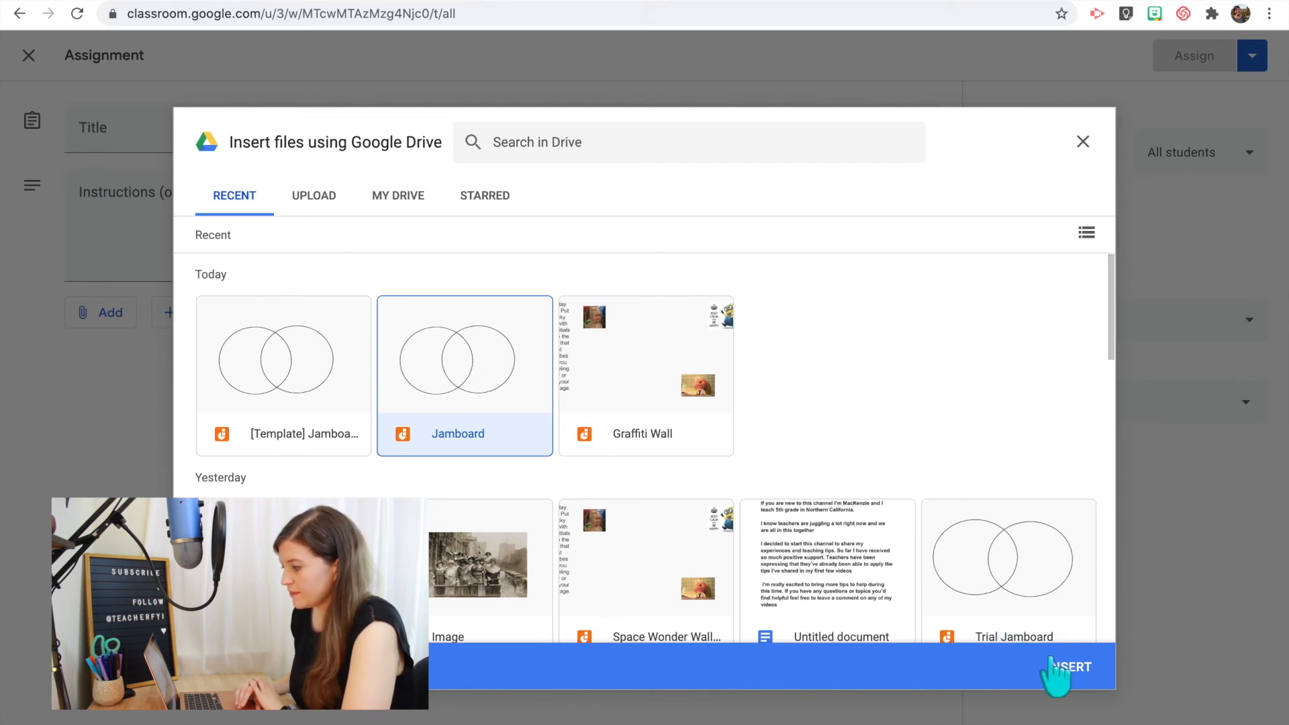
pyautogui.click(1070, 667)
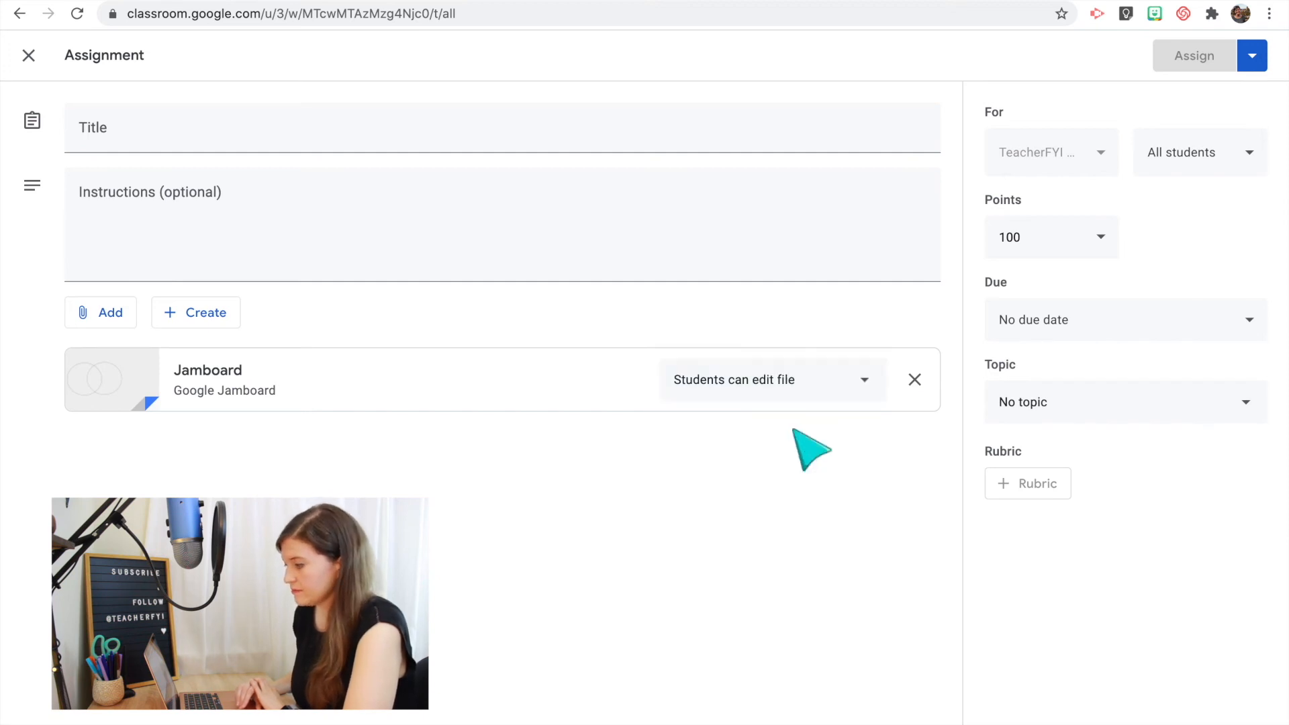
# - Title the assignment 'Jamboard' and assign it to the class
pyautogui.click(348, 140)
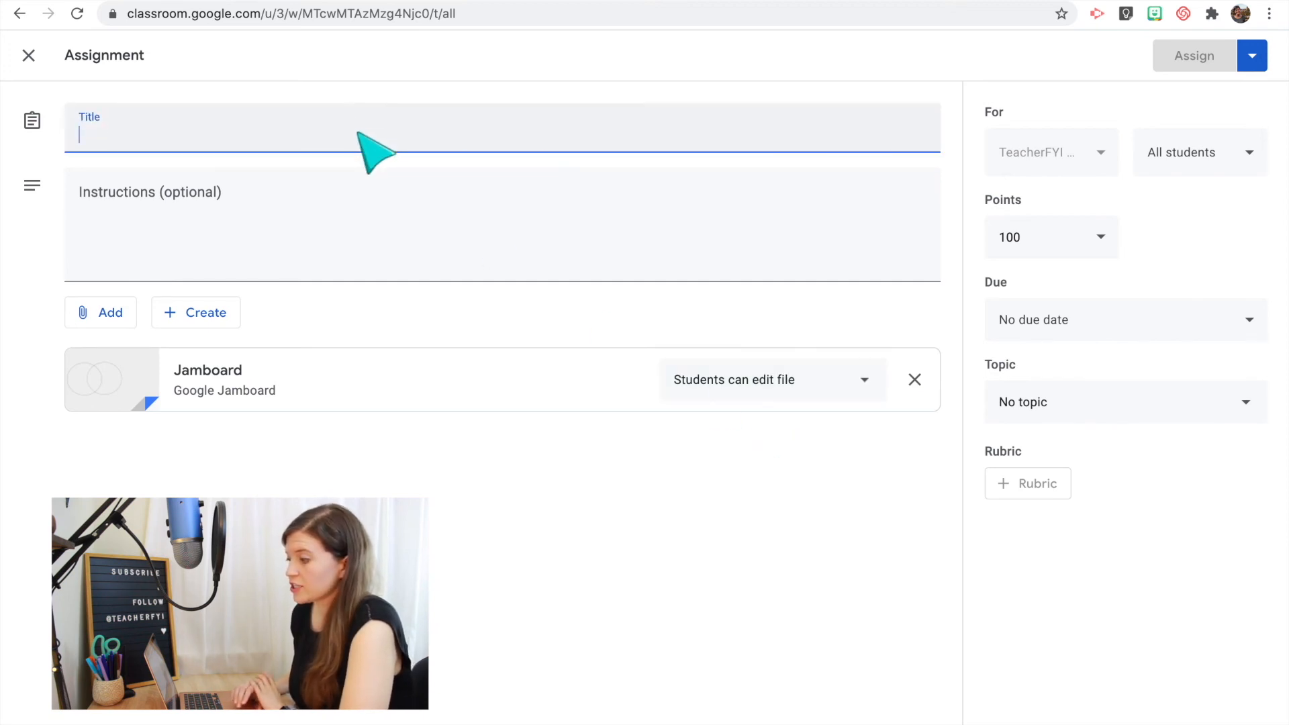
pyautogui.write('Jamboard')
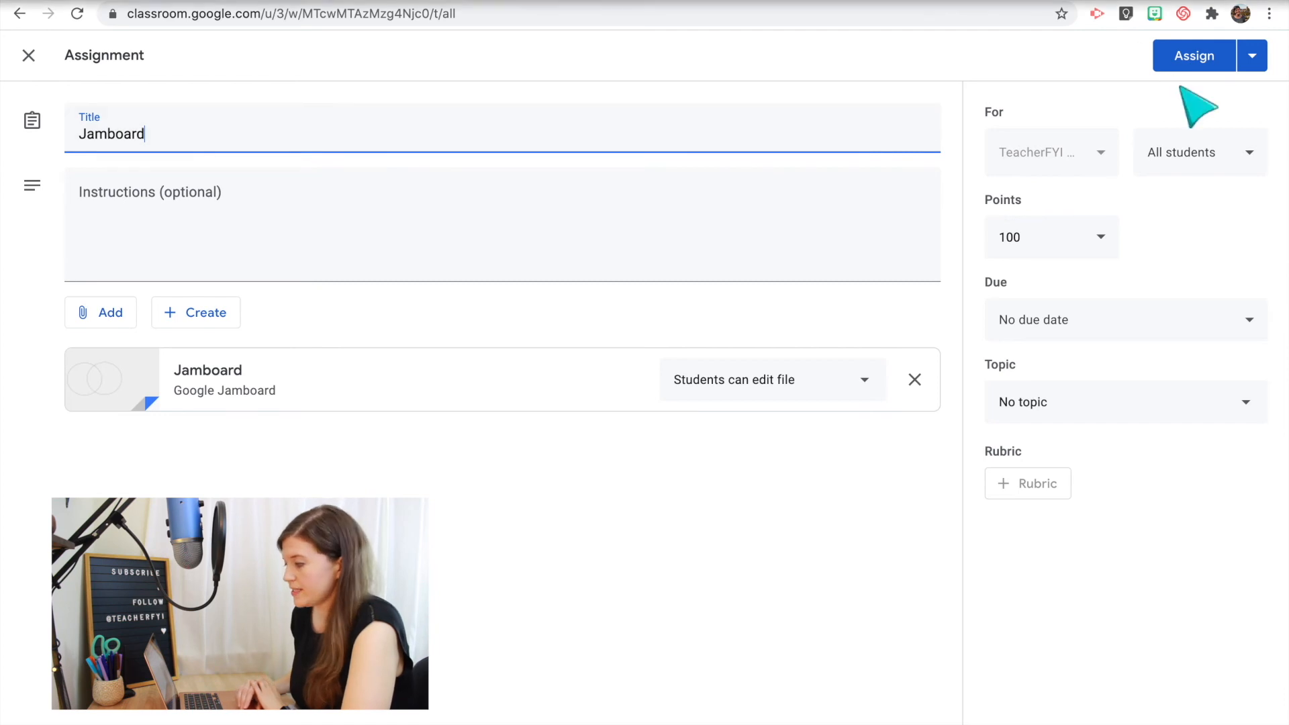
pyautogui.click(1194, 57)
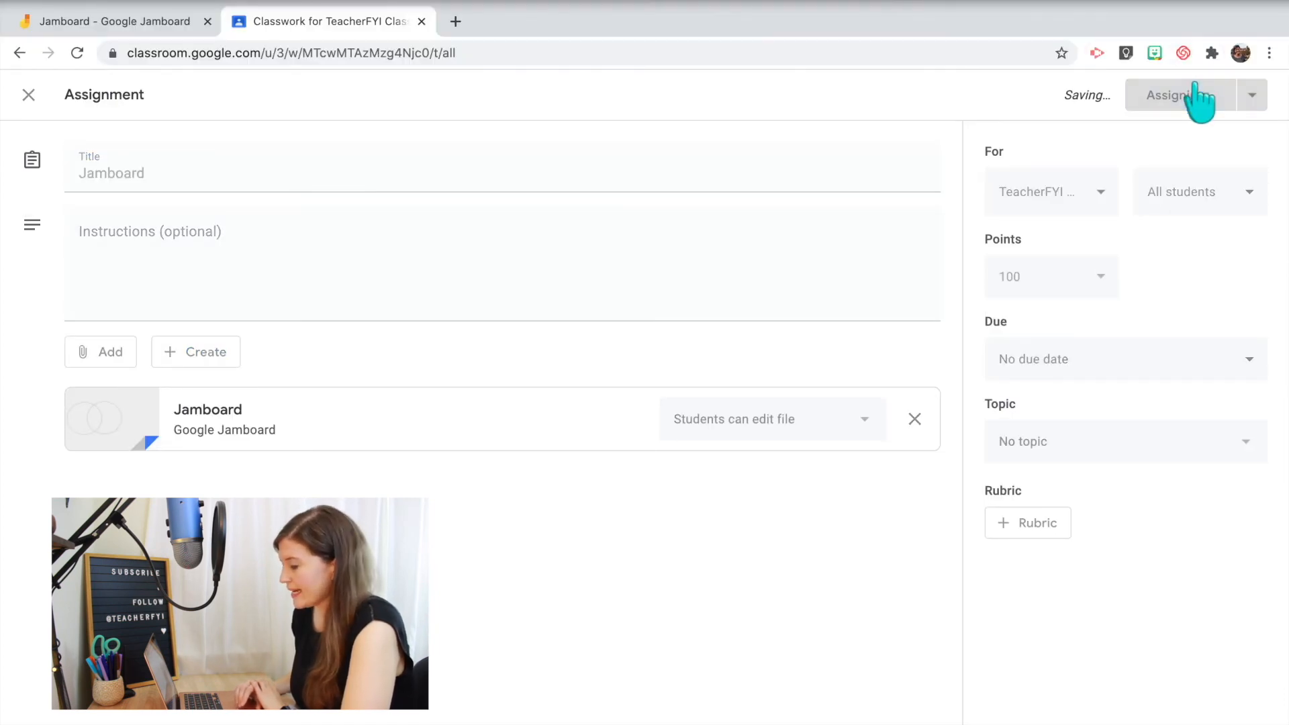
pyautogui.click(1179, 94)
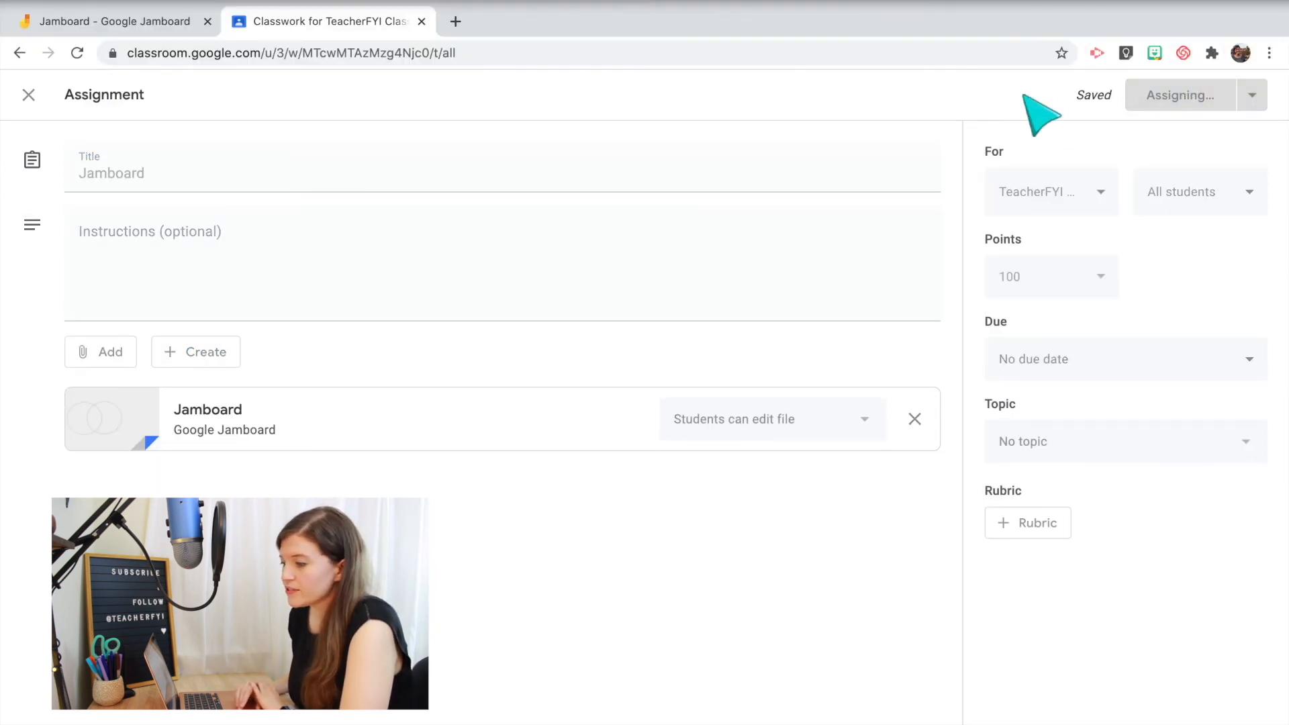